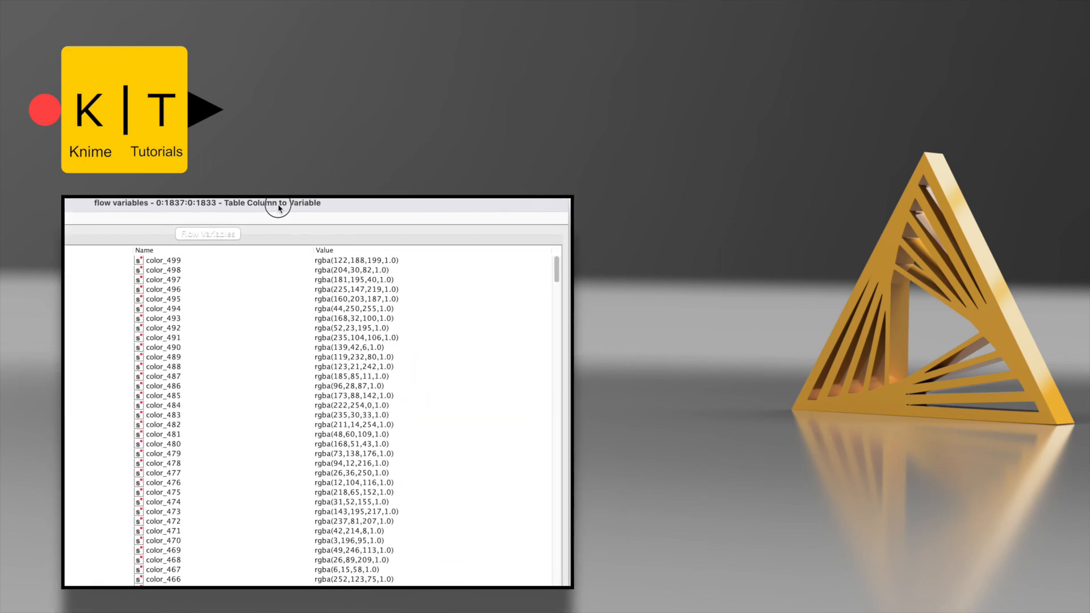
Scroll to the Newest File From Downloads node and open its configuration dialog.
scroll(down, 3)
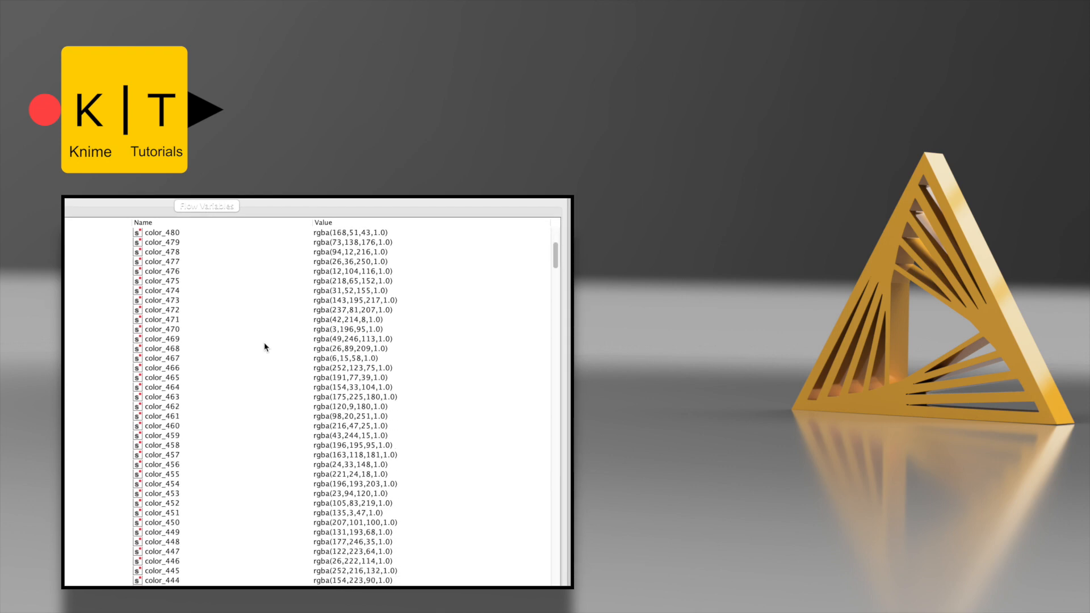
scroll(down, 3)
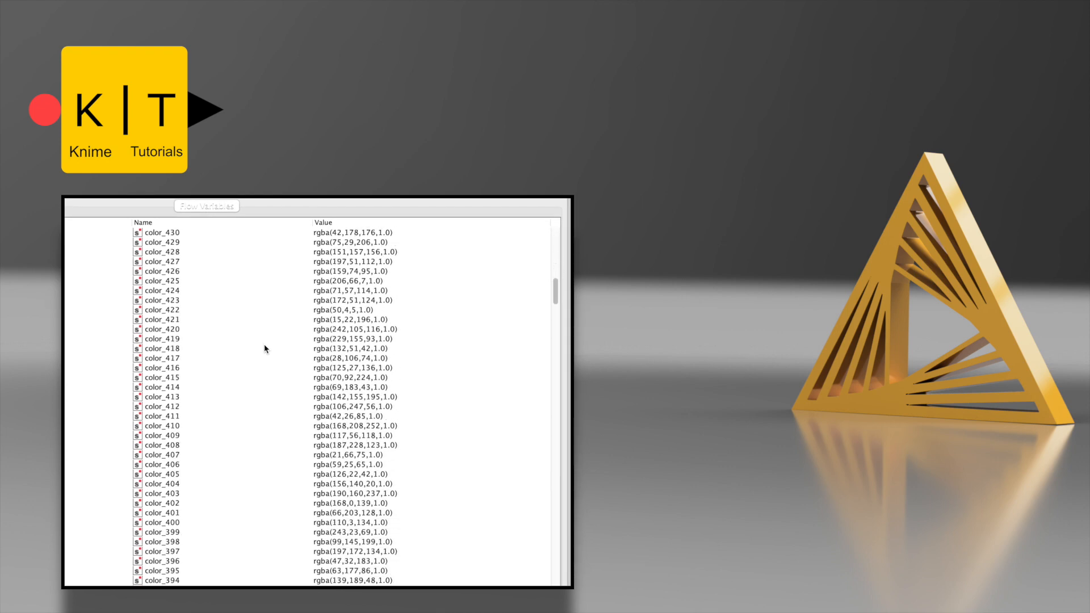
scroll(down, 3)
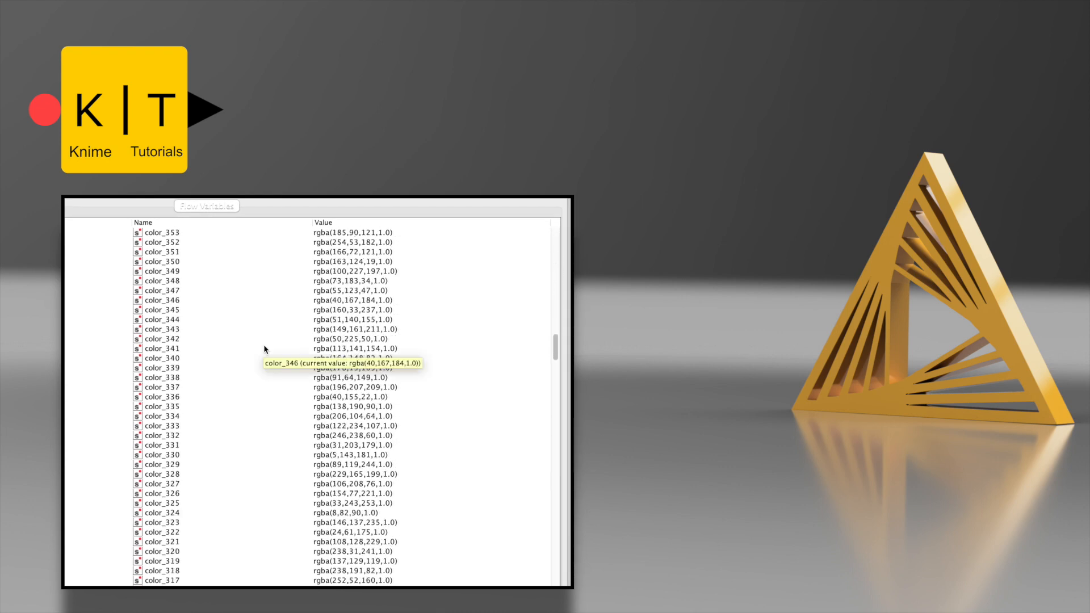
scroll(down, 3)
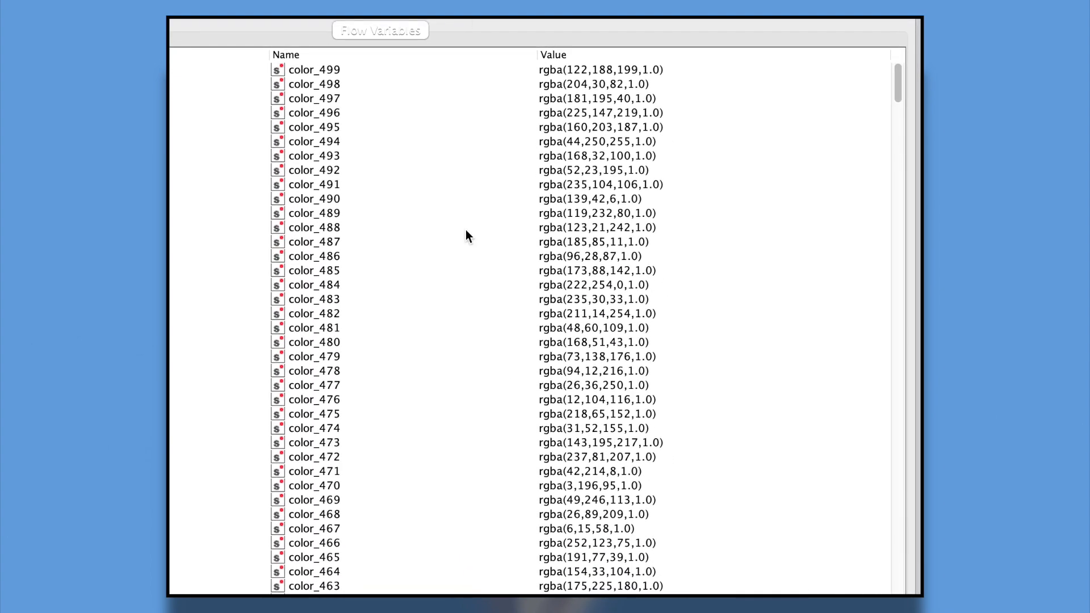
scroll(down, 3)
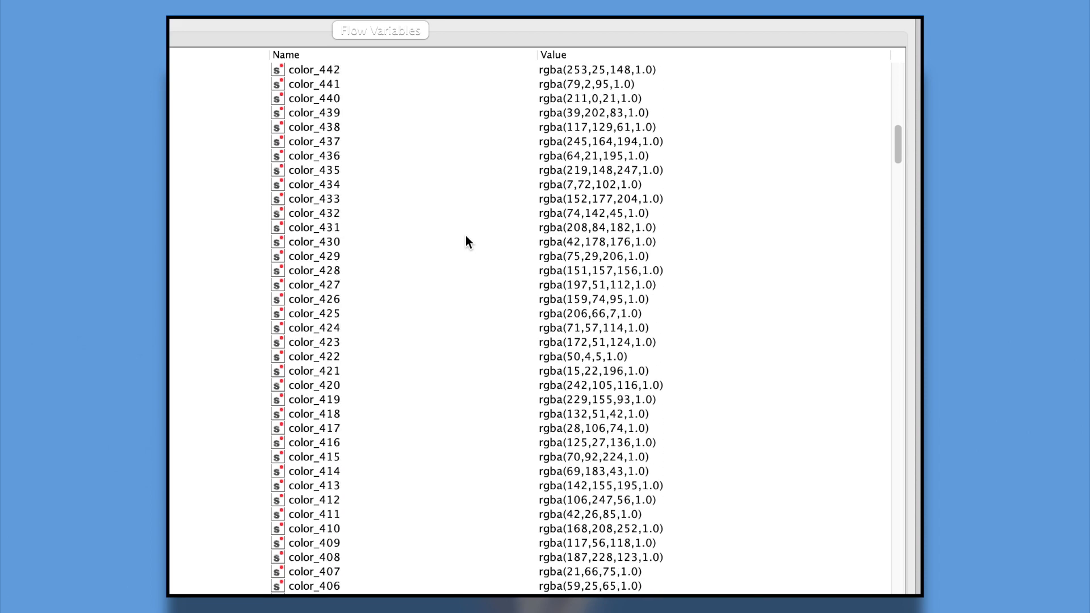
scroll(down, 3)
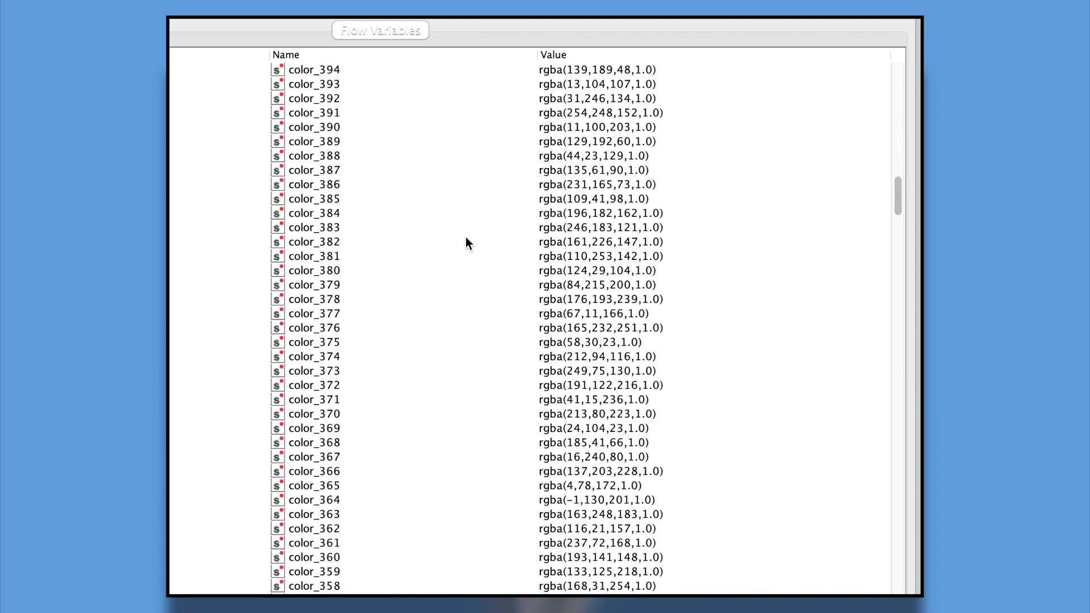
scroll(down, 3)
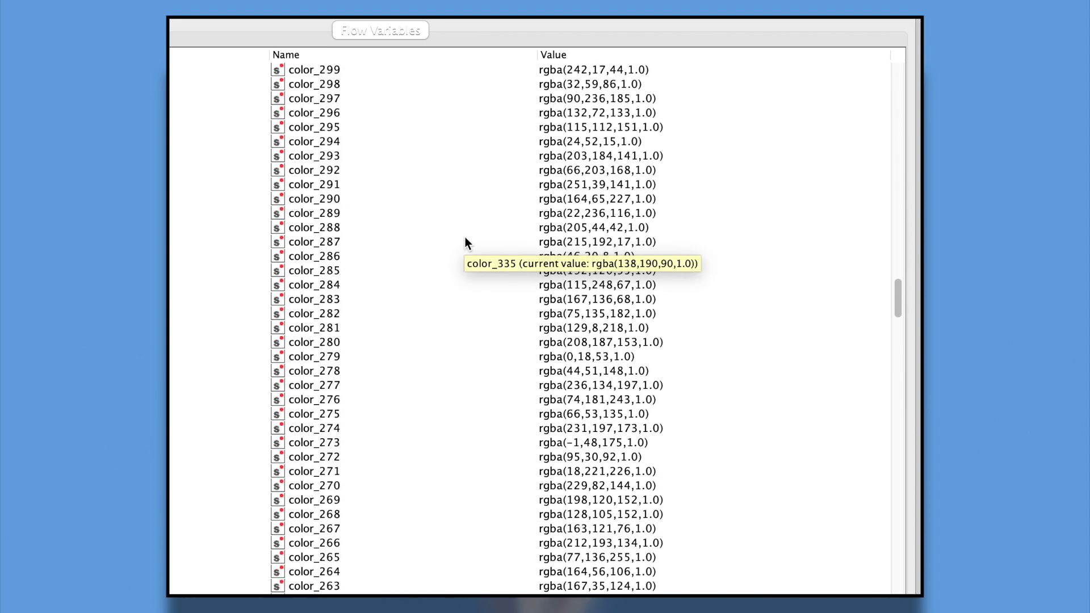
scroll(down, 3)
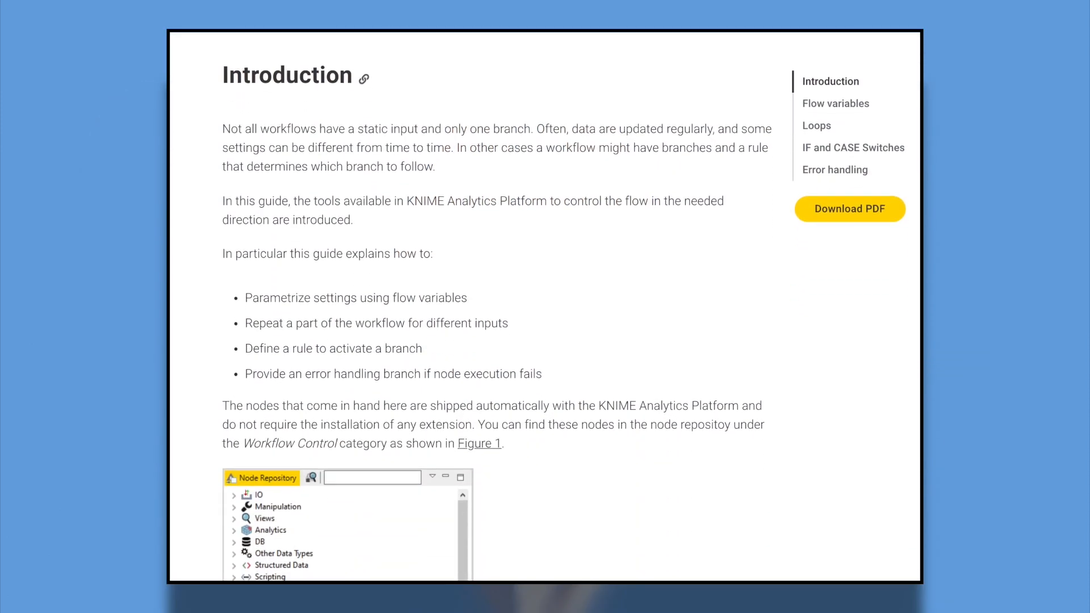
scroll(down, 3)
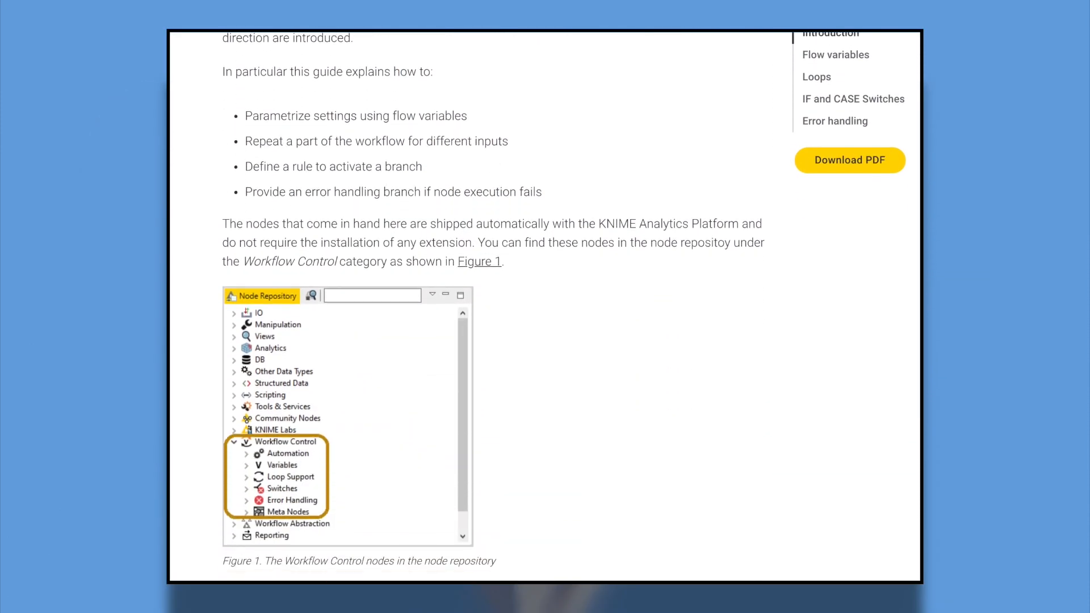
scroll(down, 3)
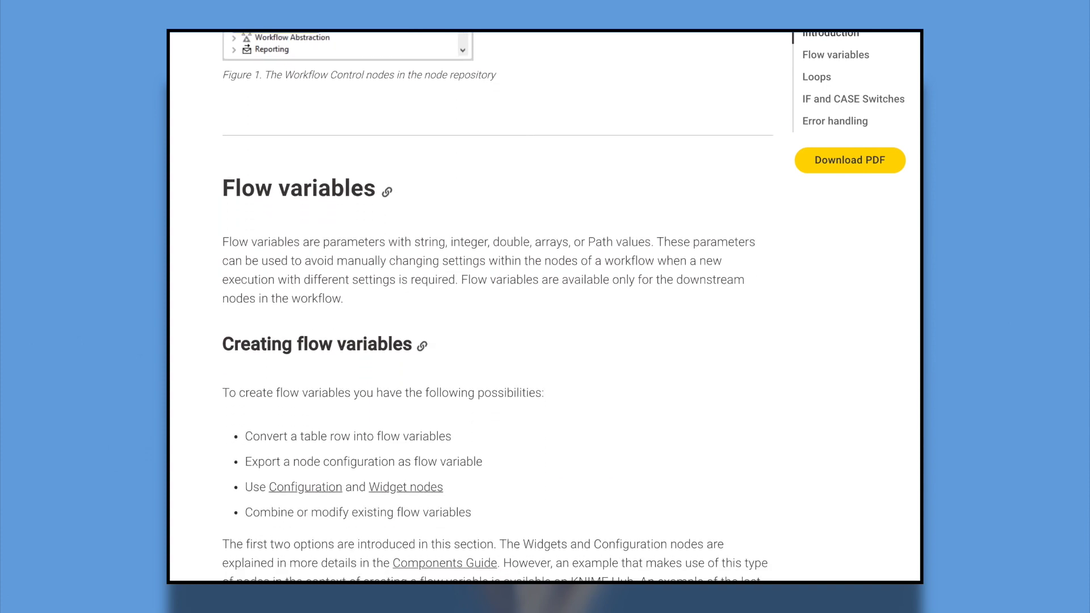
scroll(down, 3)
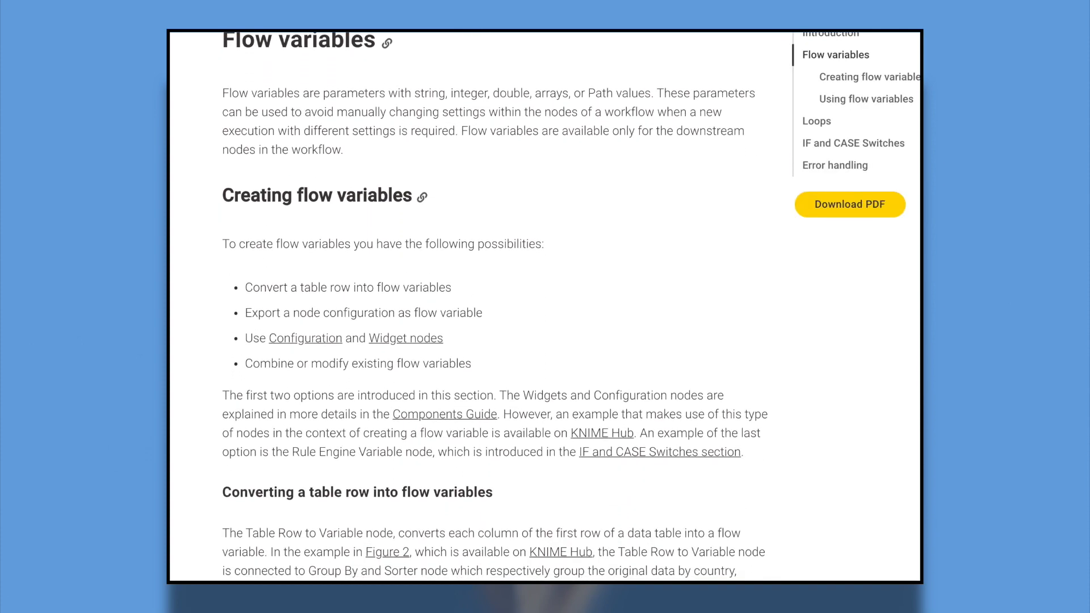
scroll(down, 3)
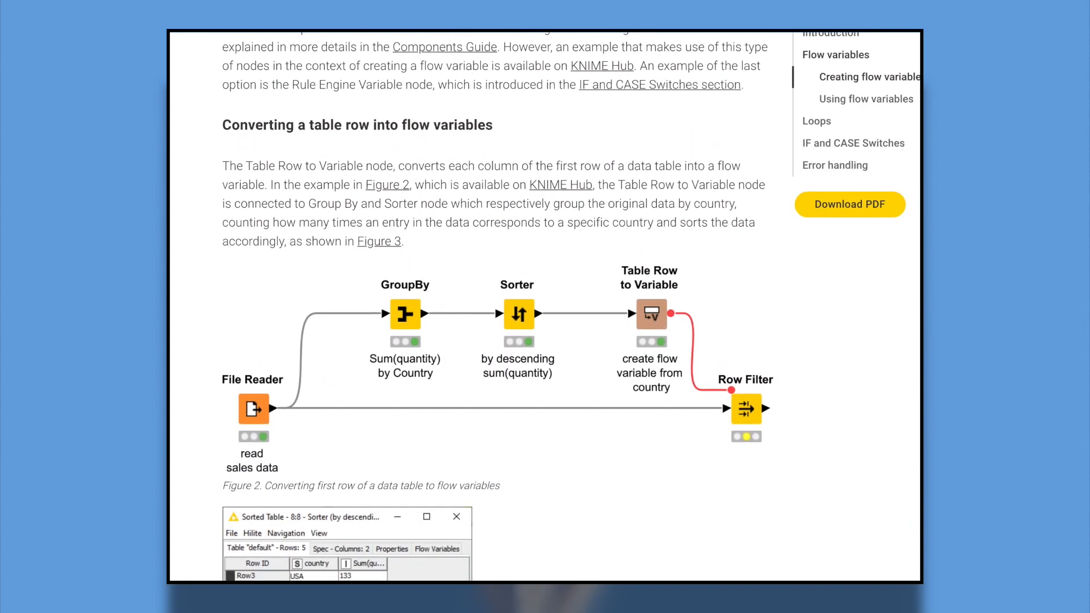
scroll(down, 3)
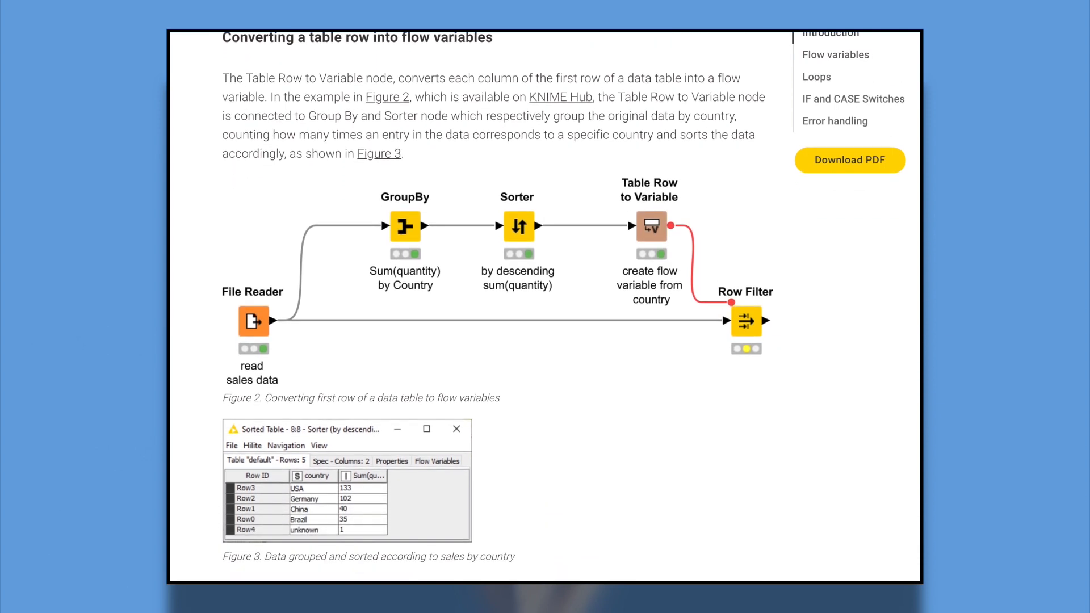
scroll(down, 3)
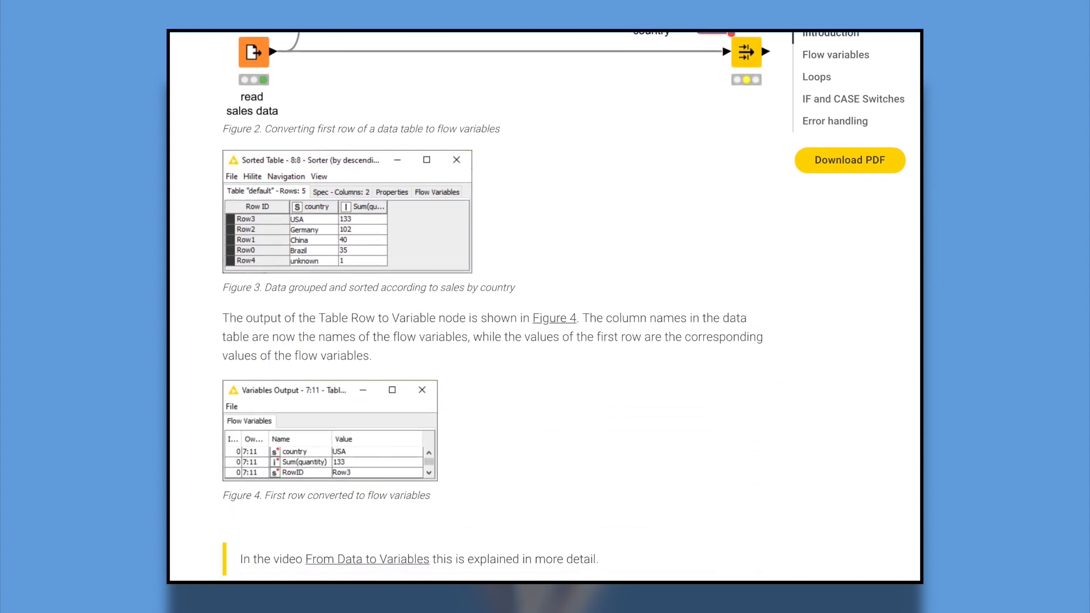
scroll(down, 3)
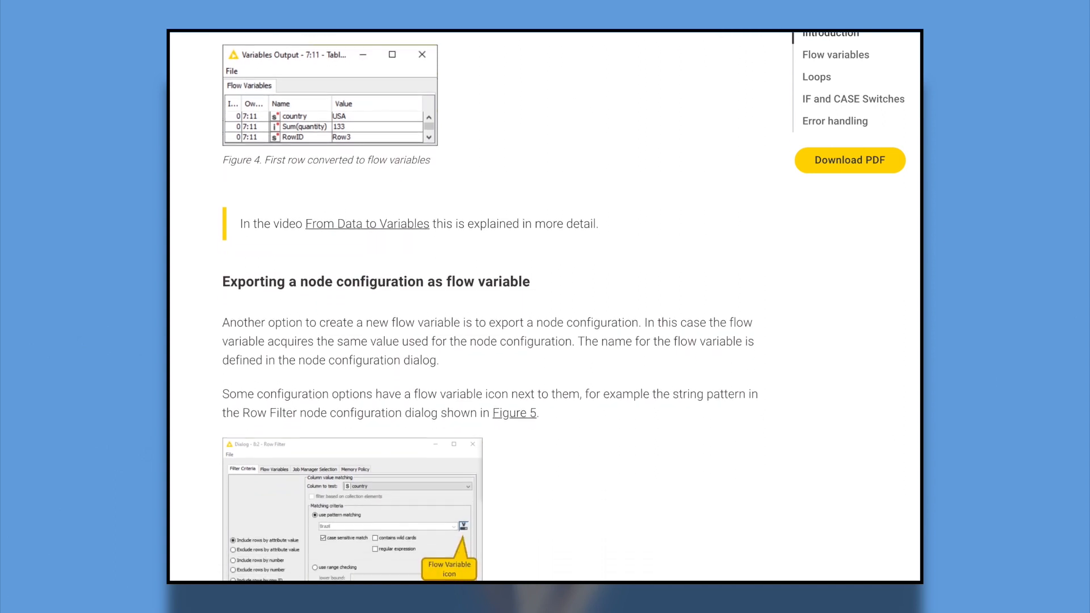
scroll(down, 3)
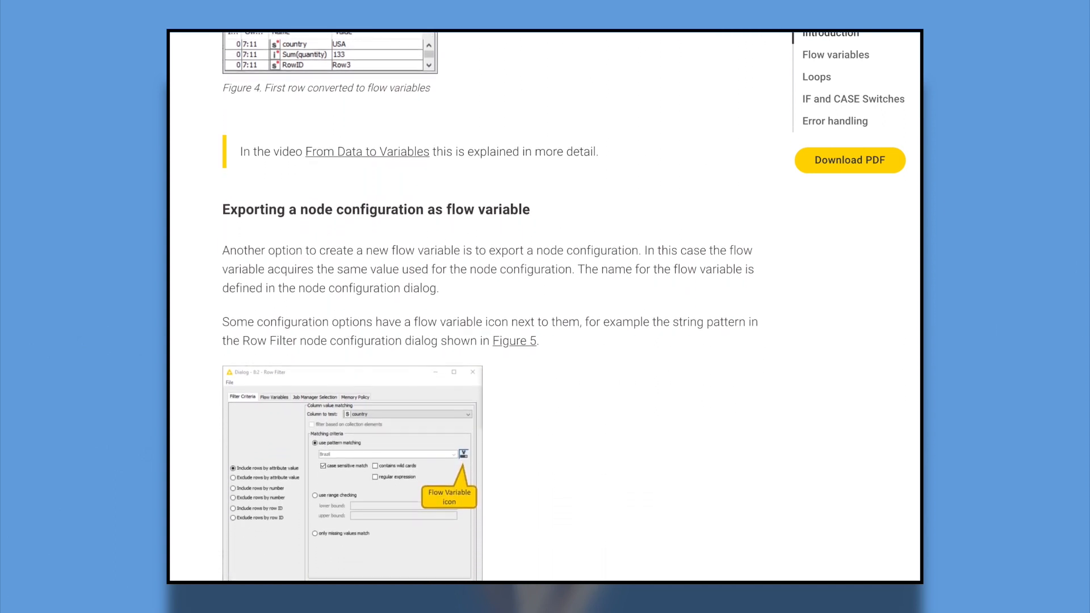
scroll(down, 3)
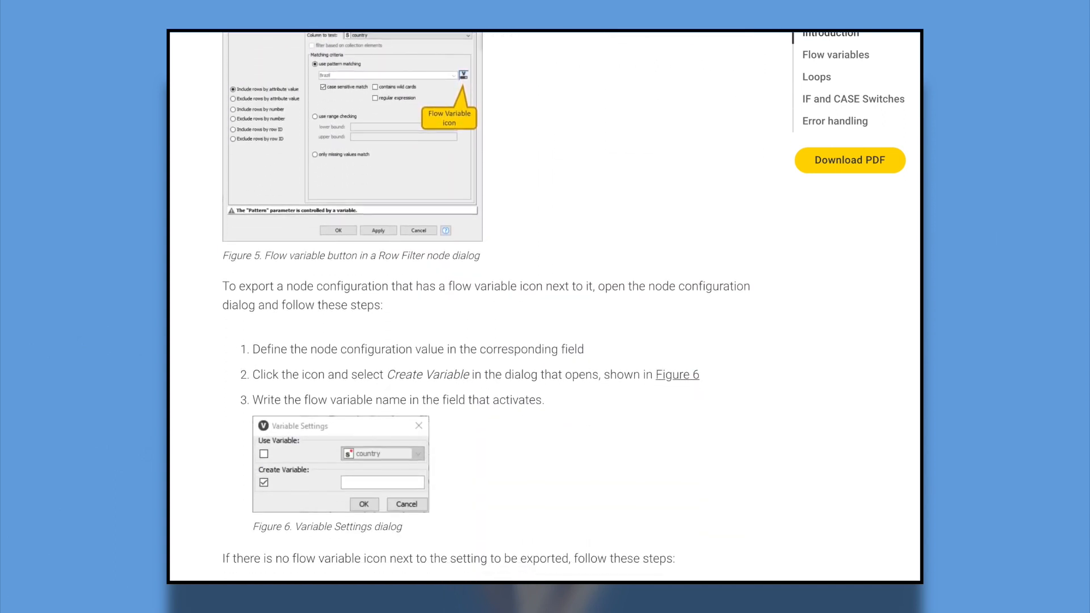
scroll(down, 3)
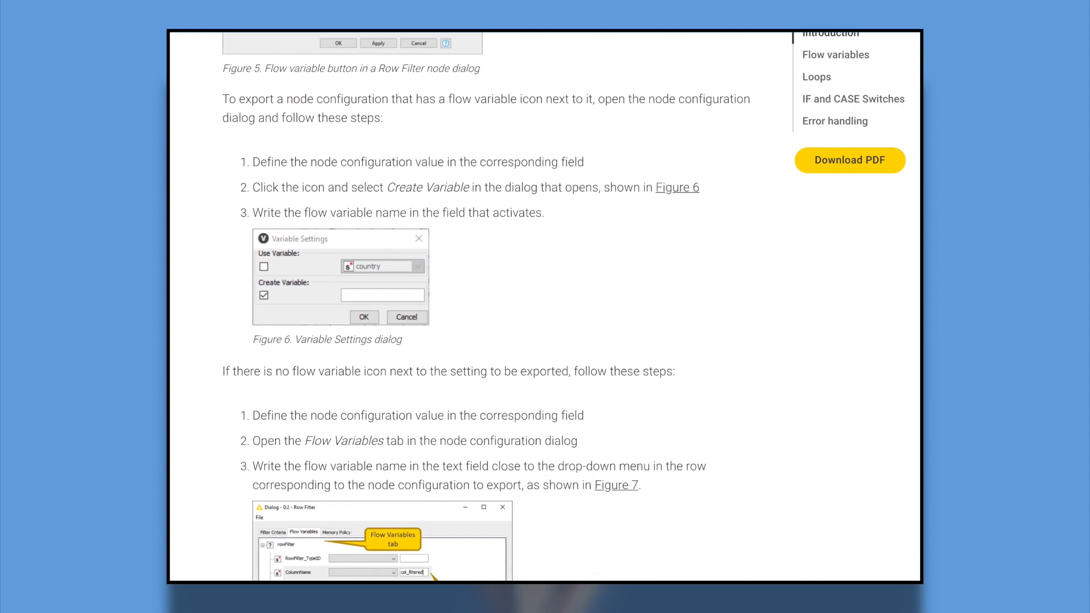
scroll(down, 3)
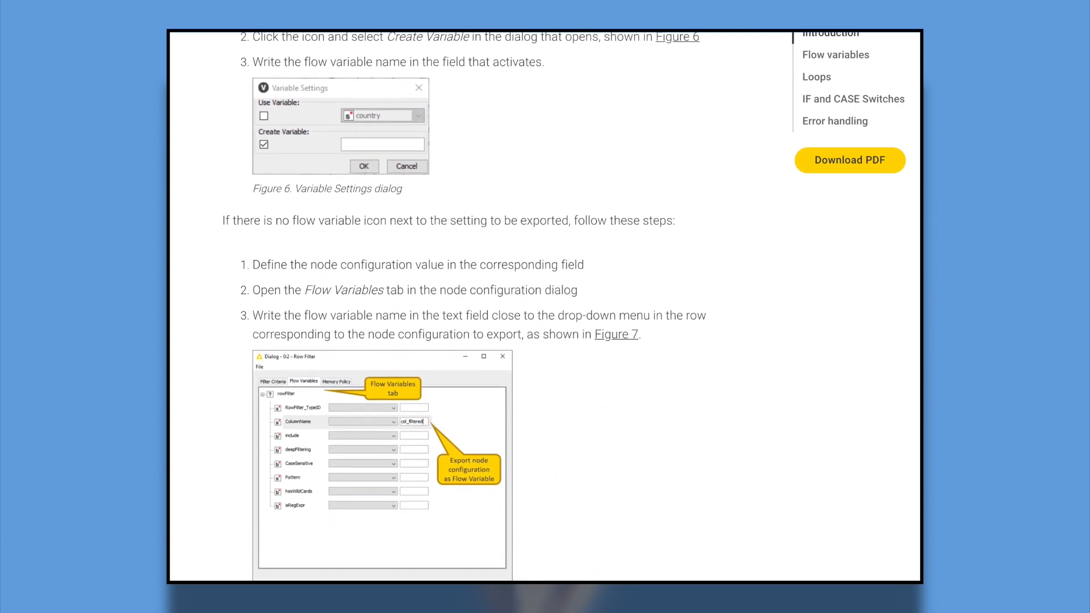
scroll(down, 3)
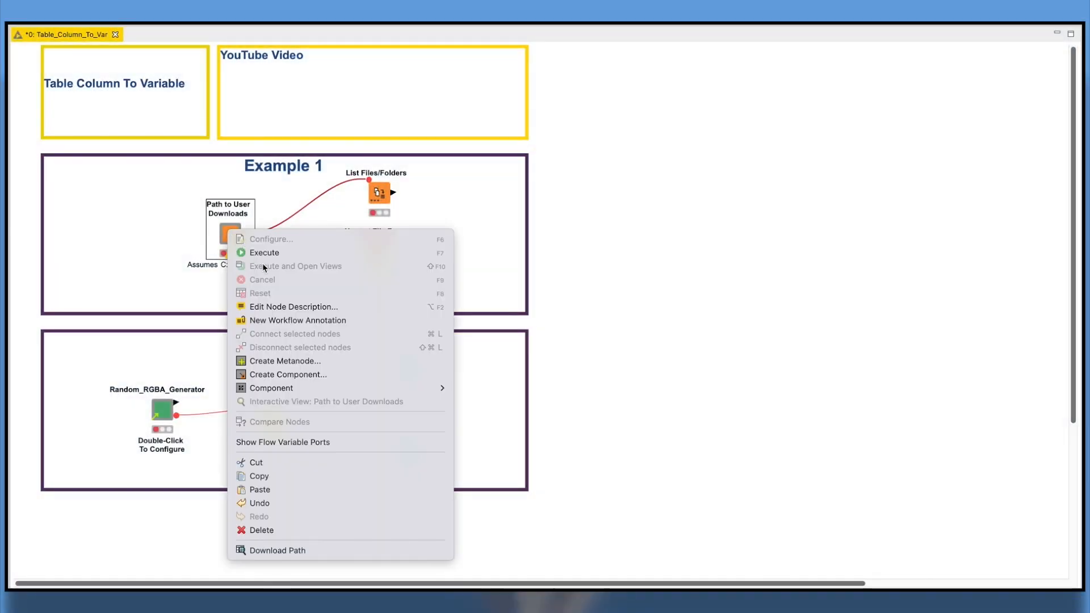
right_click(377, 193)
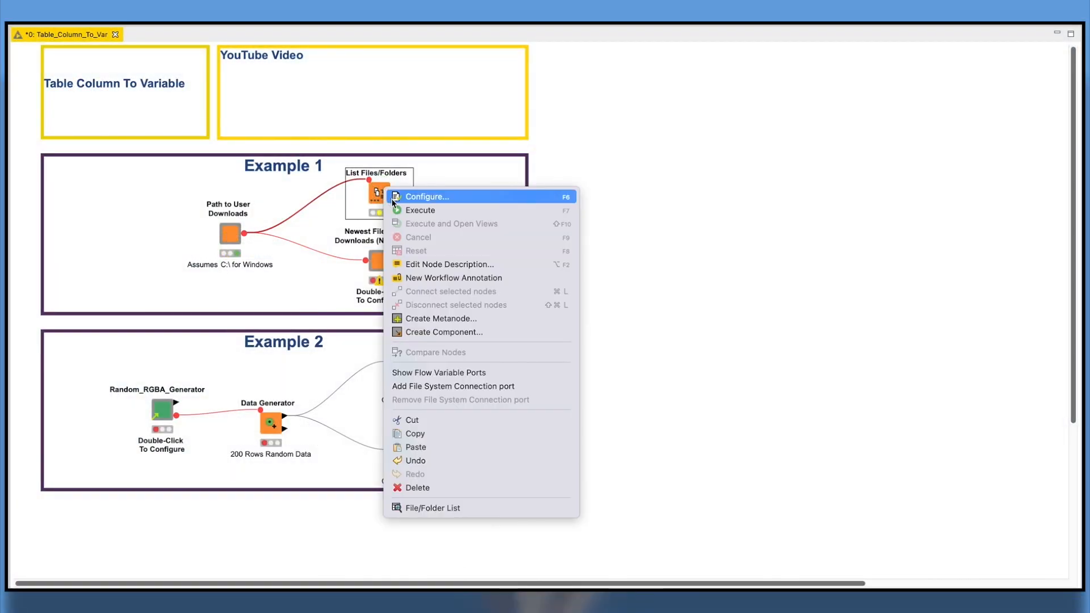
click(427, 196)
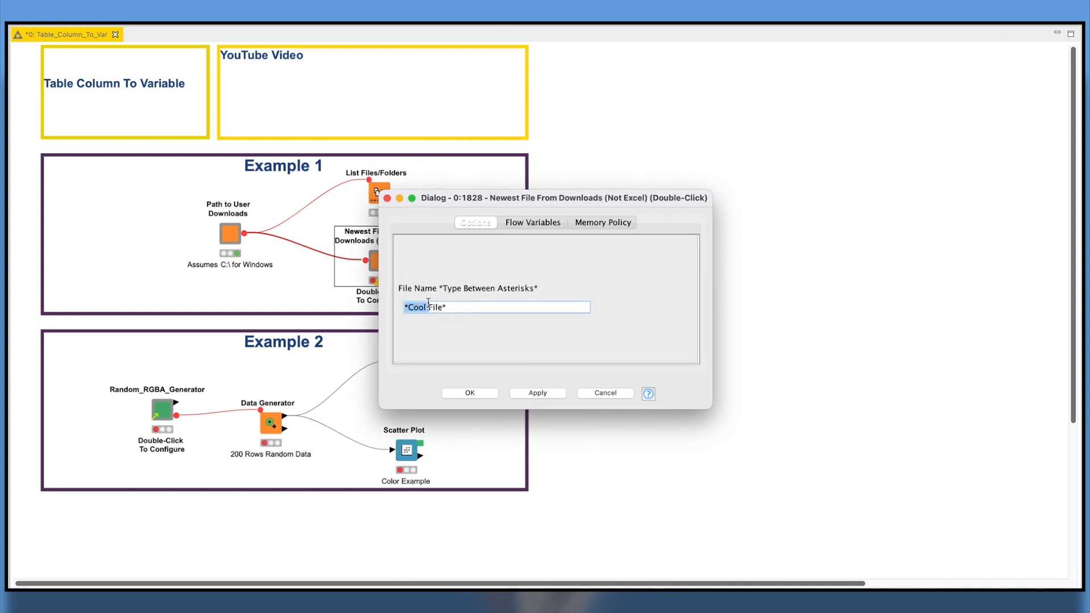
Set the file name pattern to *COol File*, dismissing the asterisk warning.
click(469, 393)
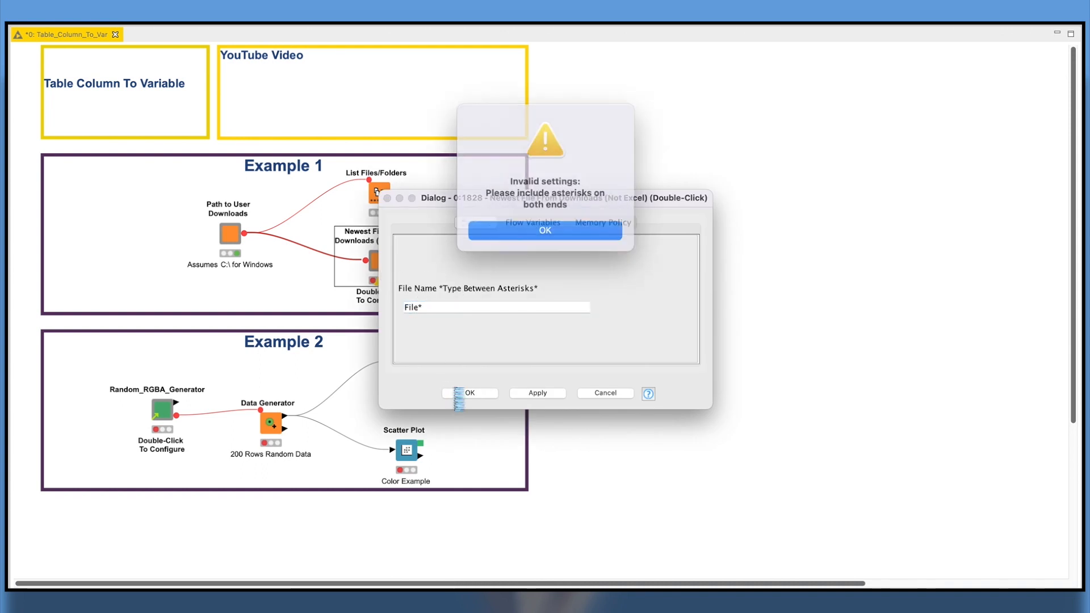
click(544, 229)
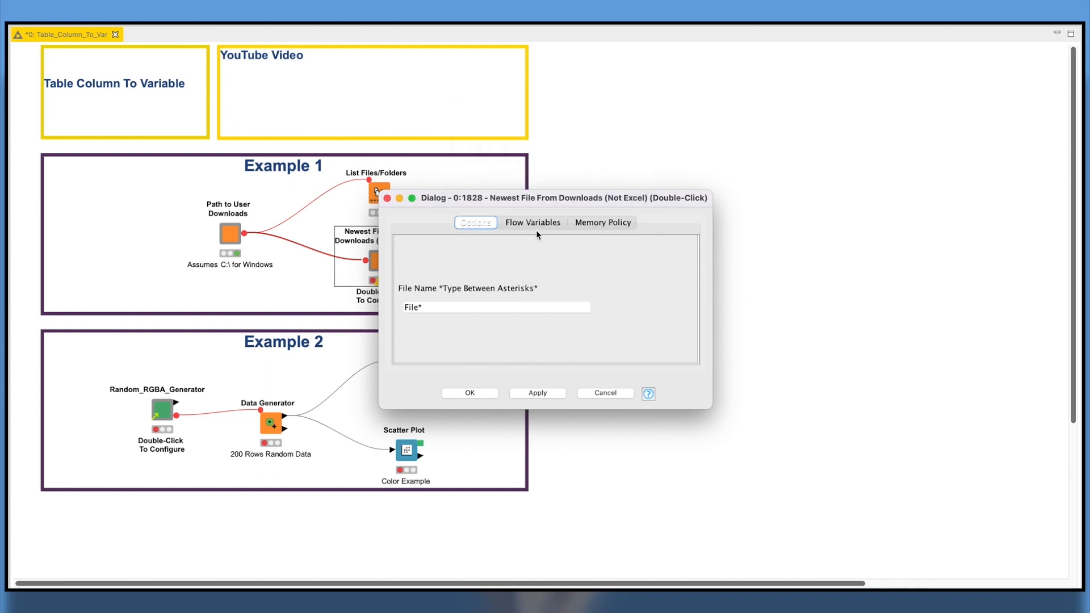
click(495, 307)
text(*COol )
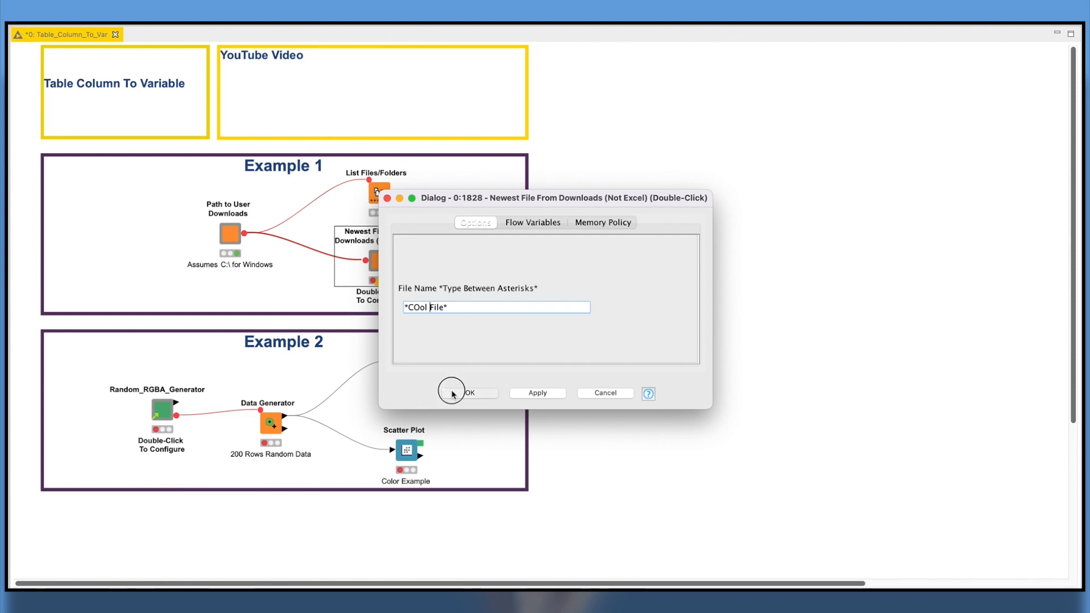
click(471, 393)
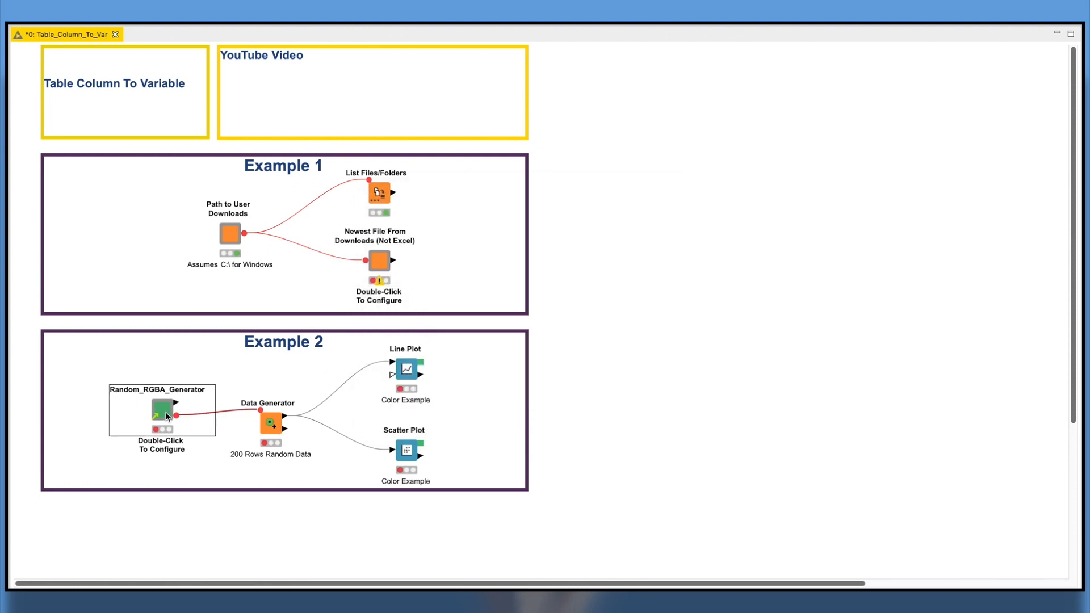
Set Random_RGBA_Generator to 1500 random colours, then close the Line Plot view.
double_click(161, 410)
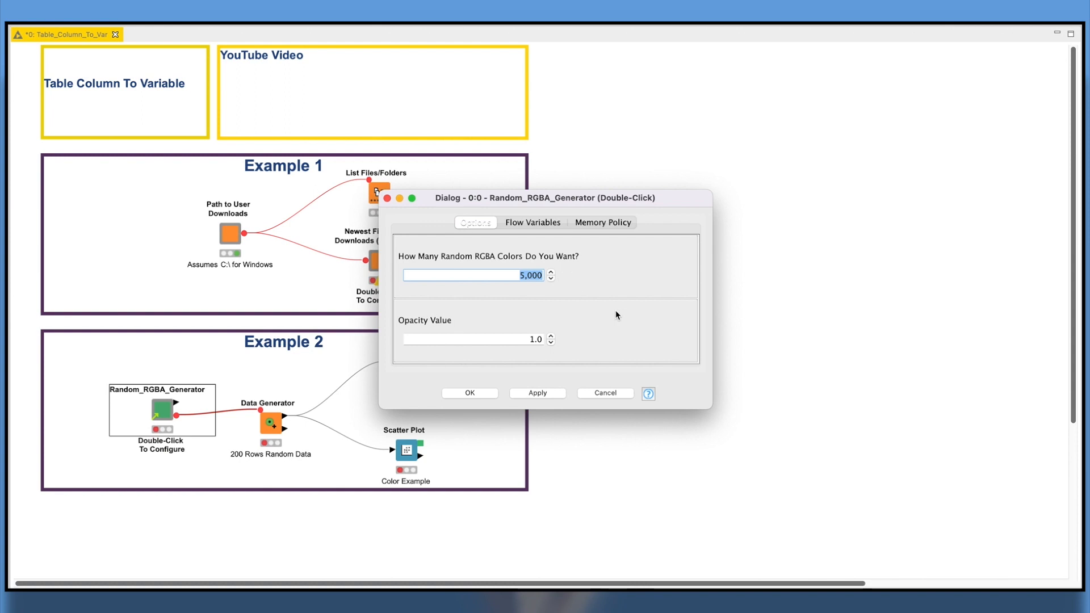
text(1500)
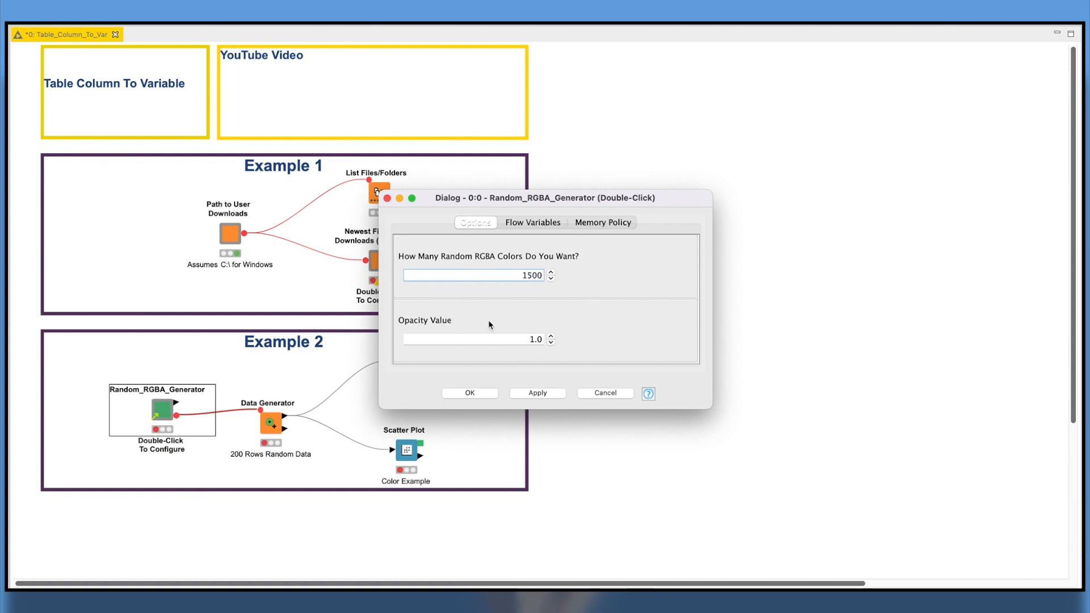
click(470, 393)
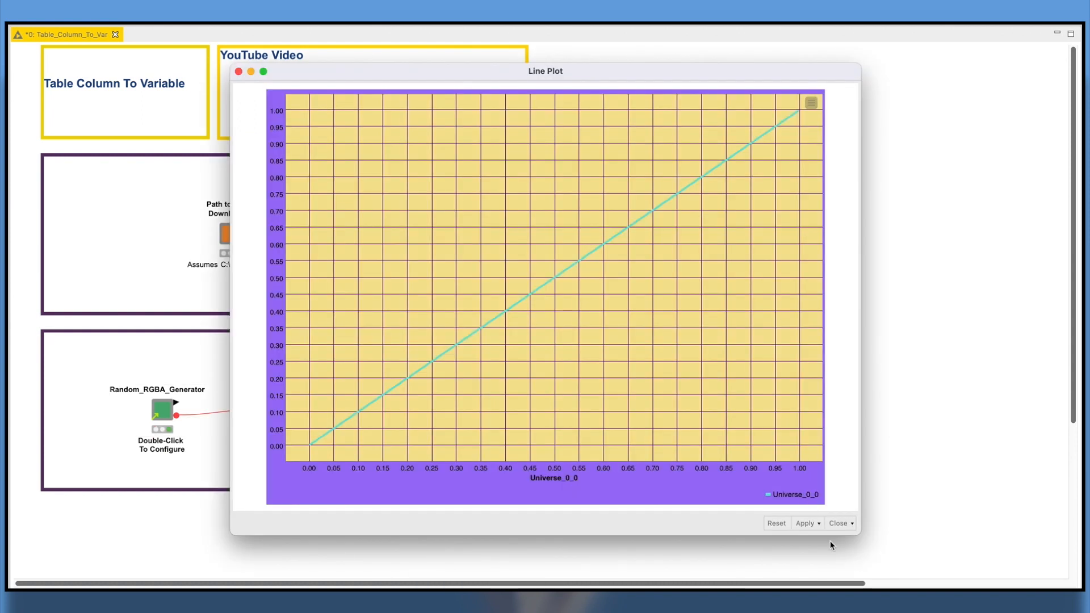
click(838, 523)
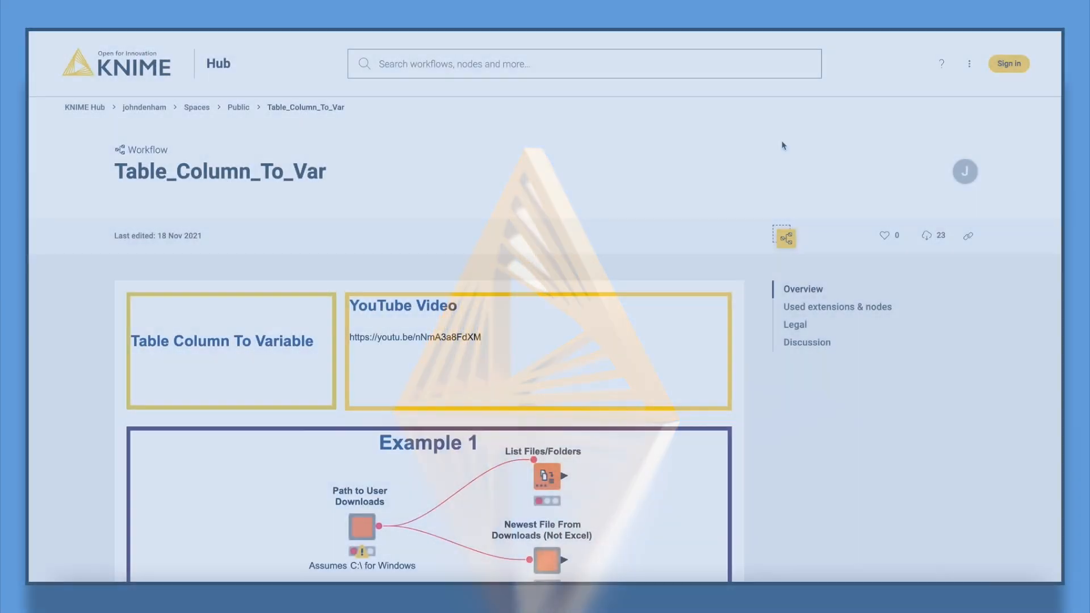
Download the Table_Column_To_Var workflow from its KNIME Hub page.
scroll(down, 3)
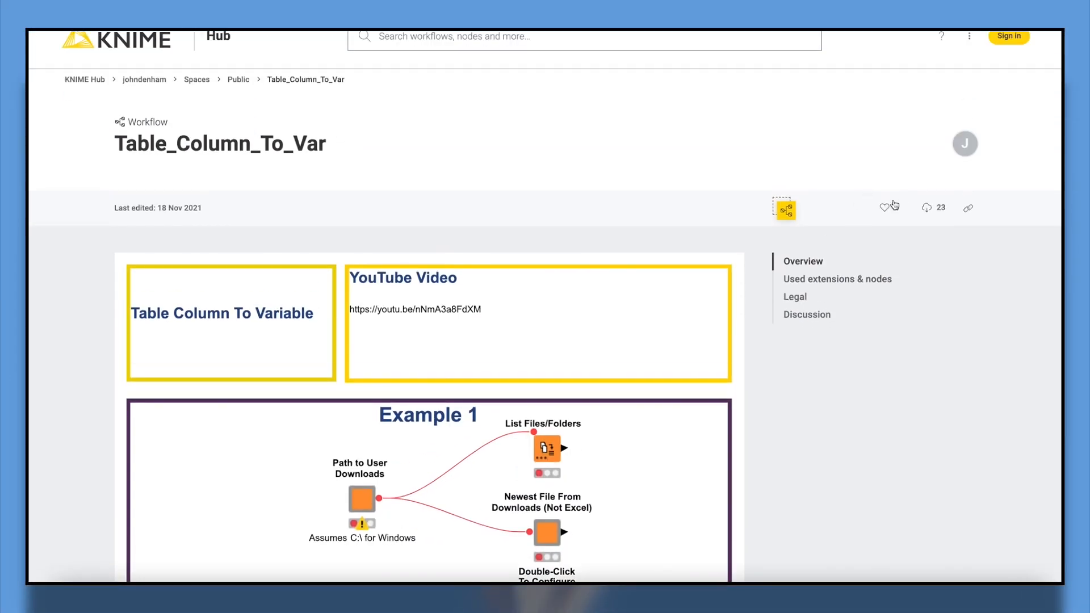
click(932, 208)
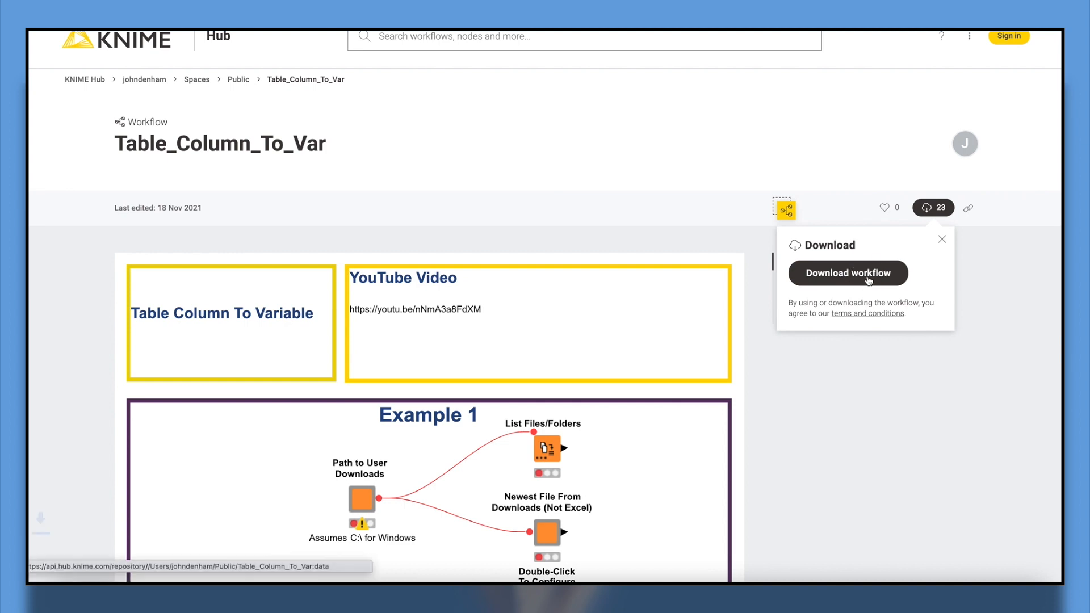
click(846, 273)
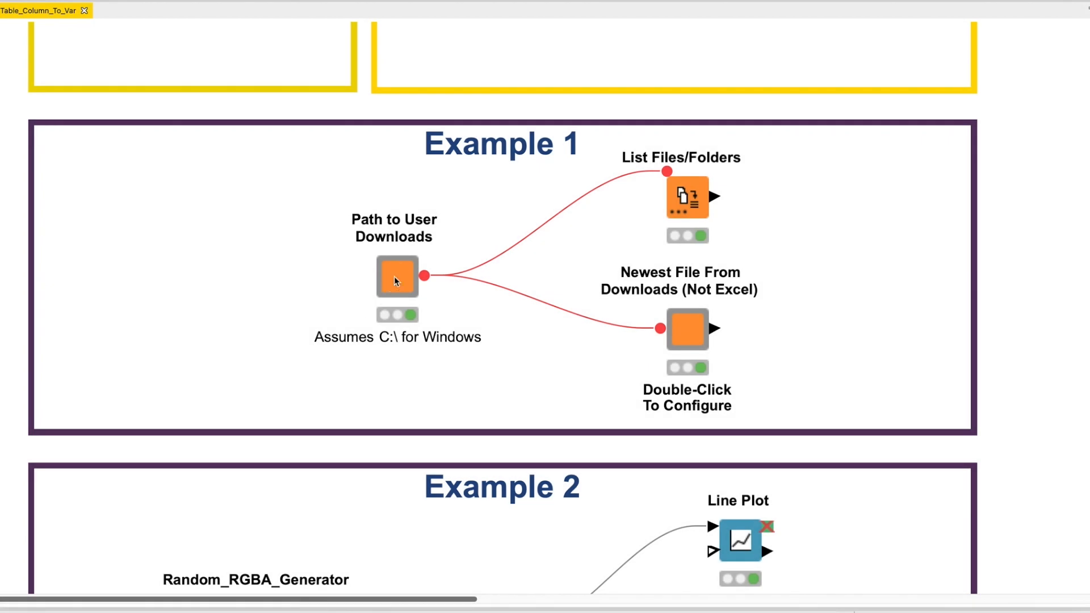
Glance at the Newest File From Downloads settings, then open the List Files/Folders configuration.
click(397, 276)
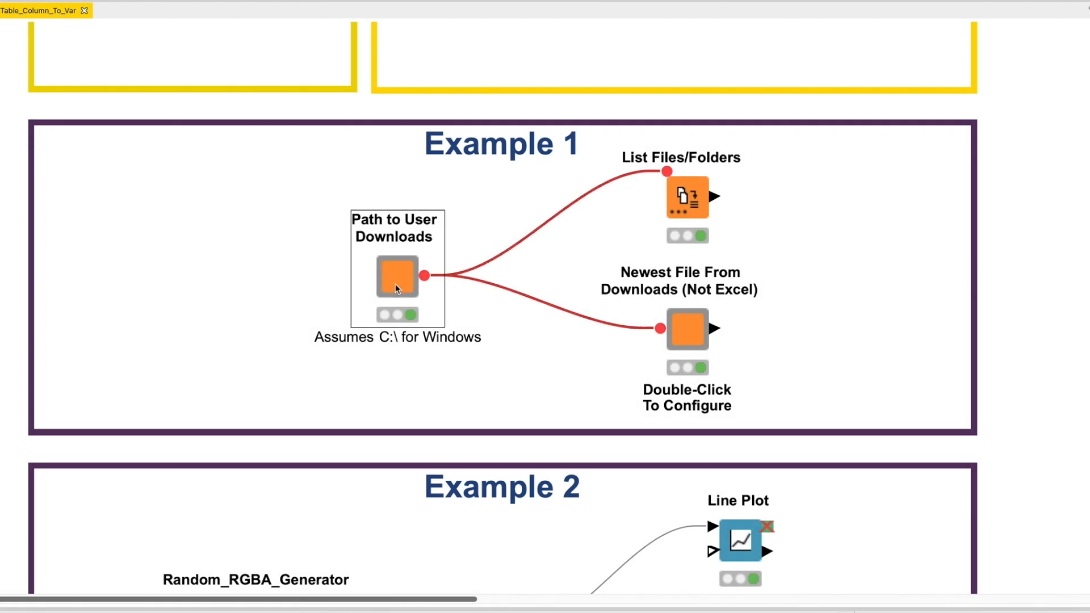
mouse_move(399, 294)
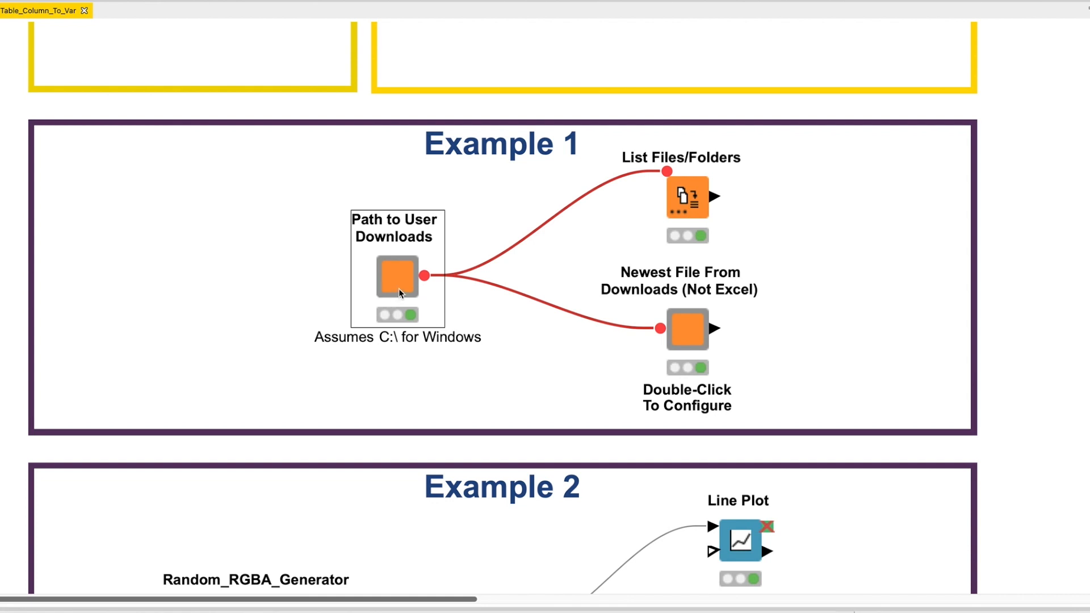
mouse_move(433, 346)
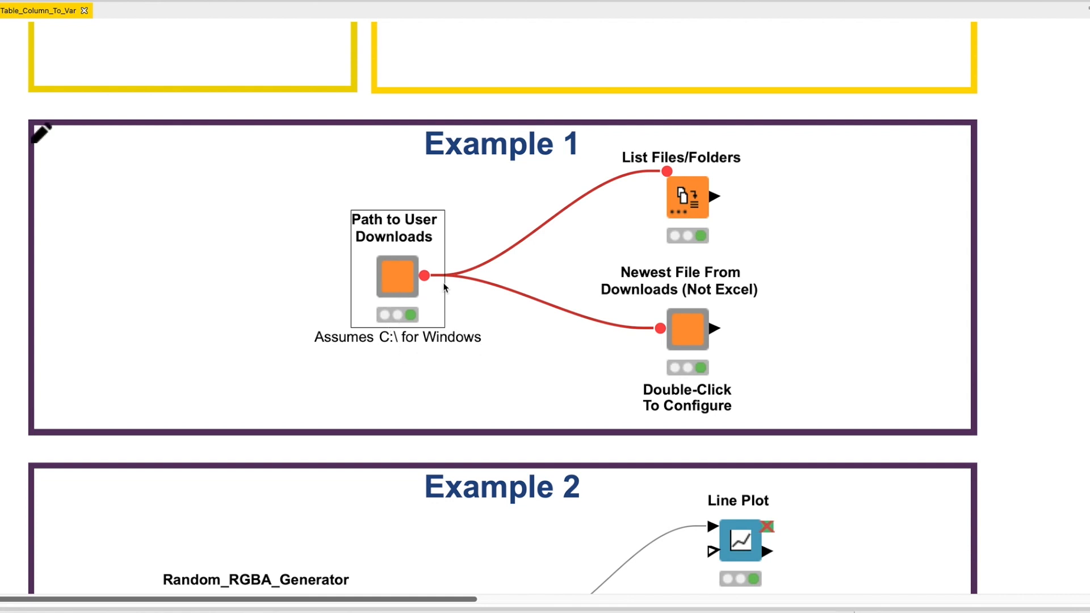
mouse_move(1011, 277)
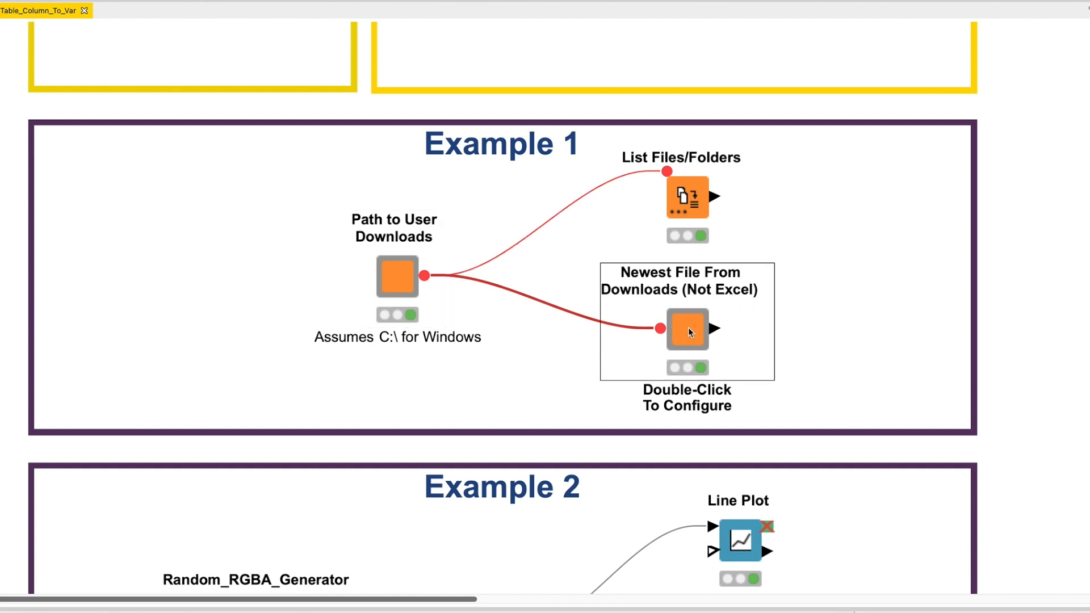
mouse_move(693, 327)
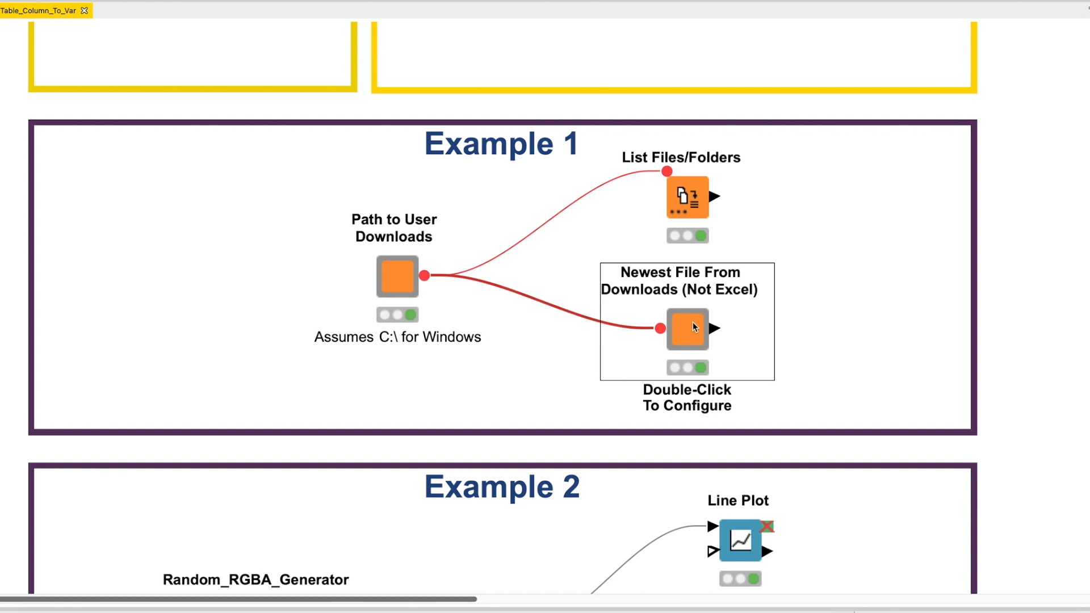
mouse_move(690, 341)
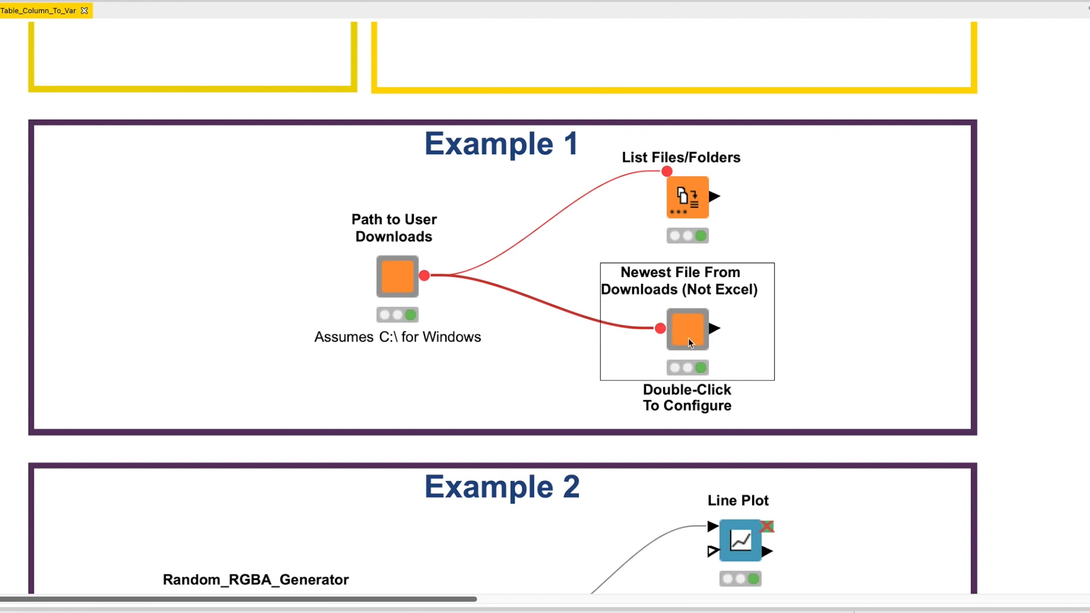
mouse_move(695, 338)
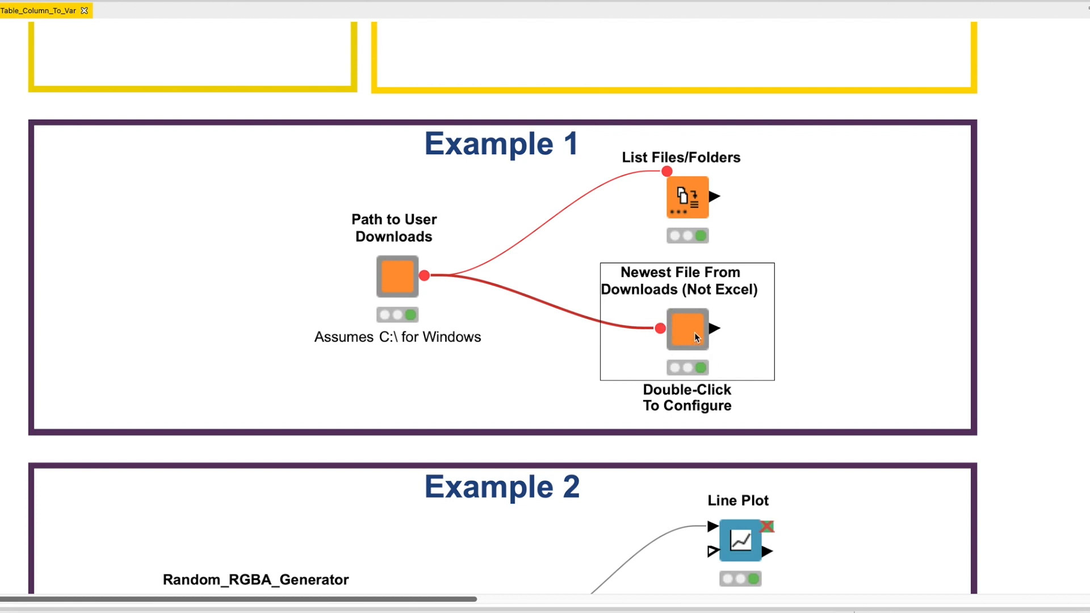
mouse_move(684, 337)
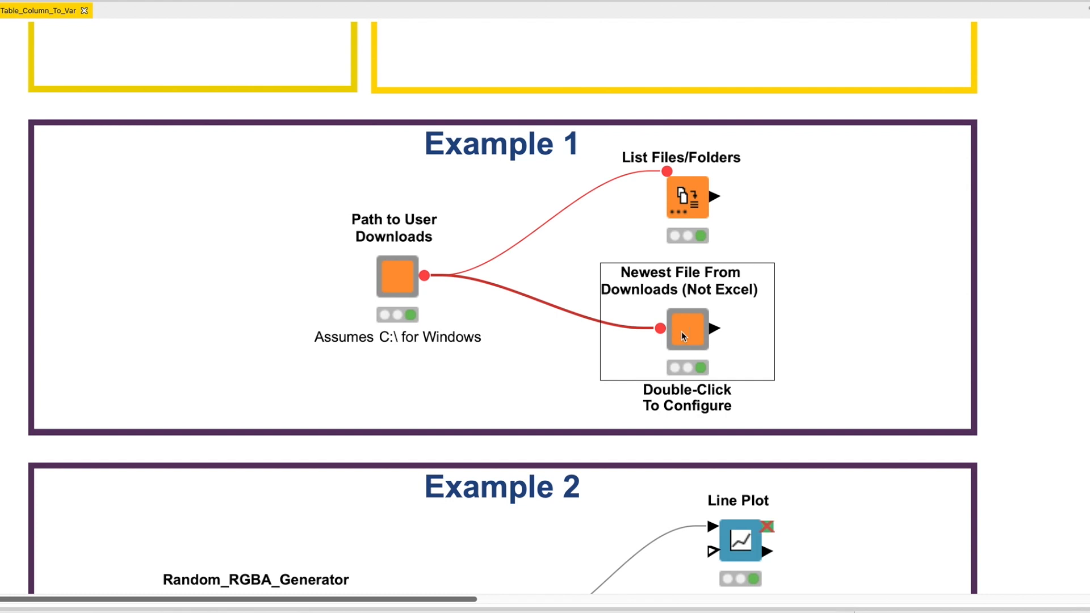
mouse_move(424, 276)
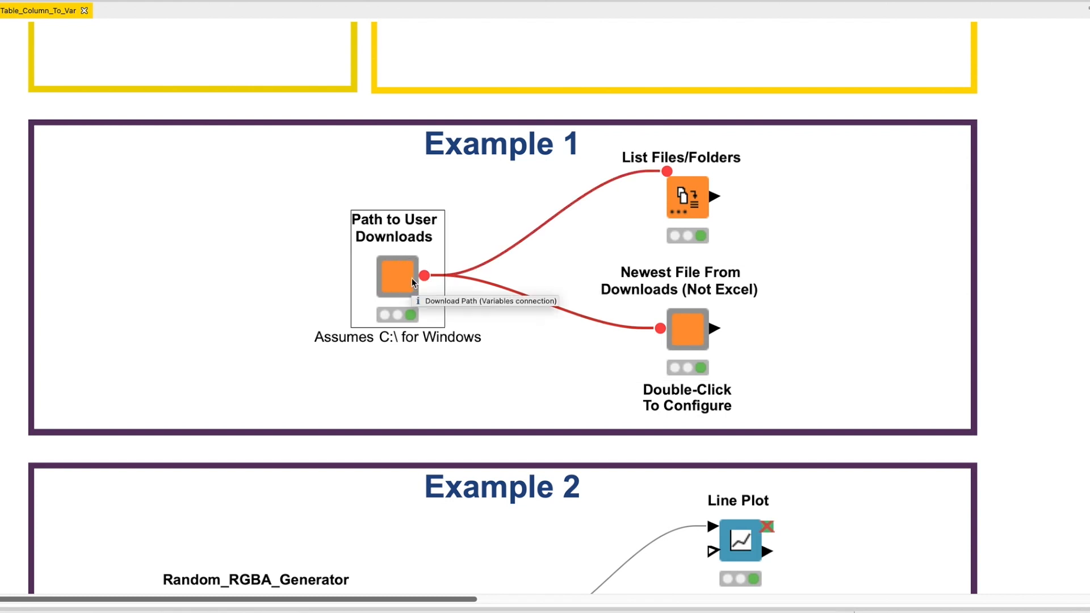
double_click(687, 328)
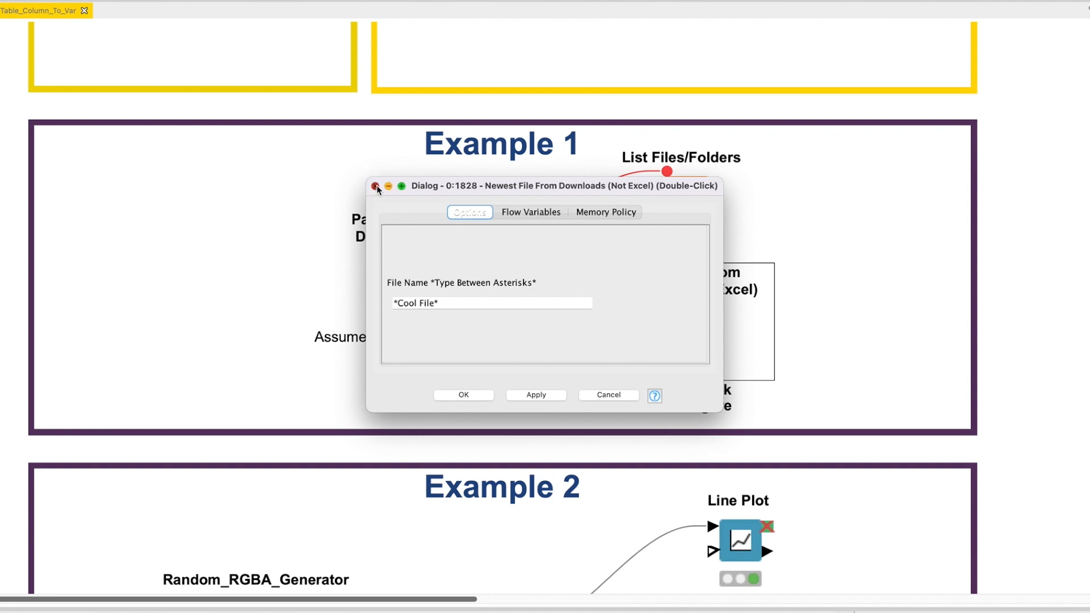
click(375, 185)
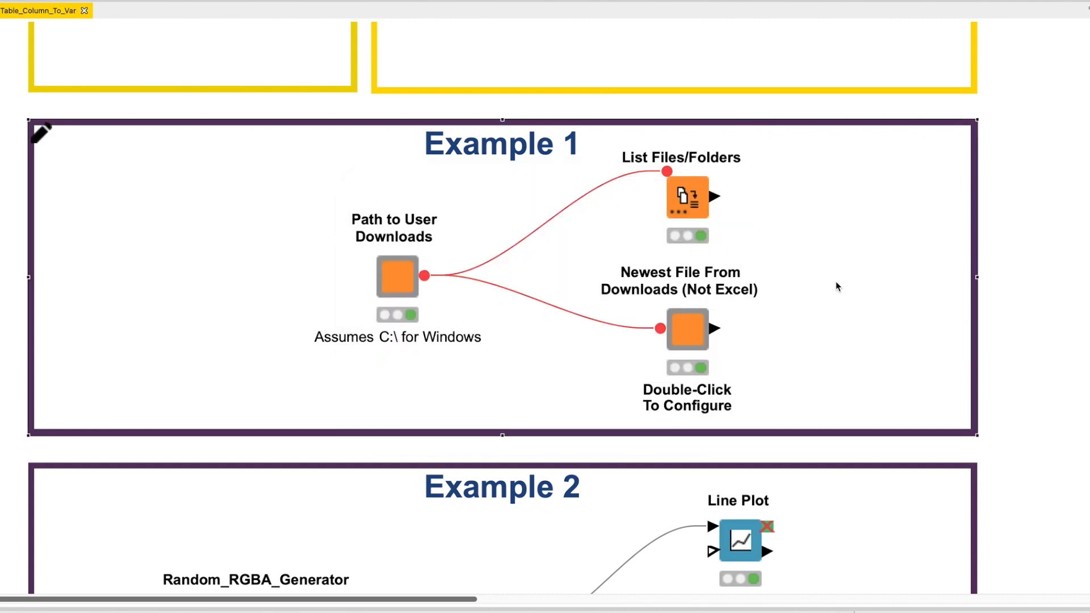
click(525, 458)
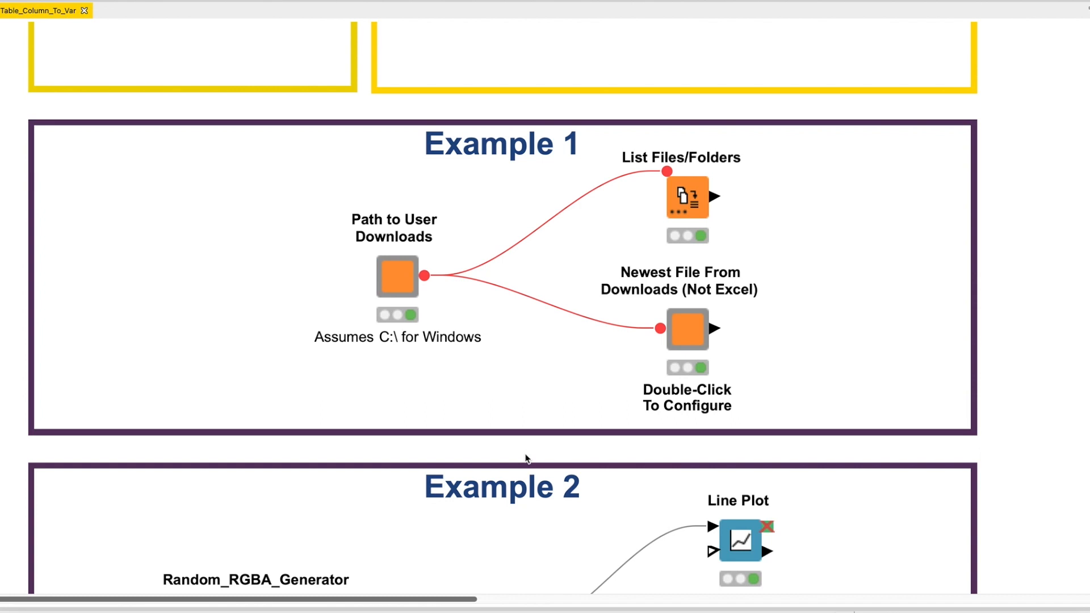
double_click(687, 196)
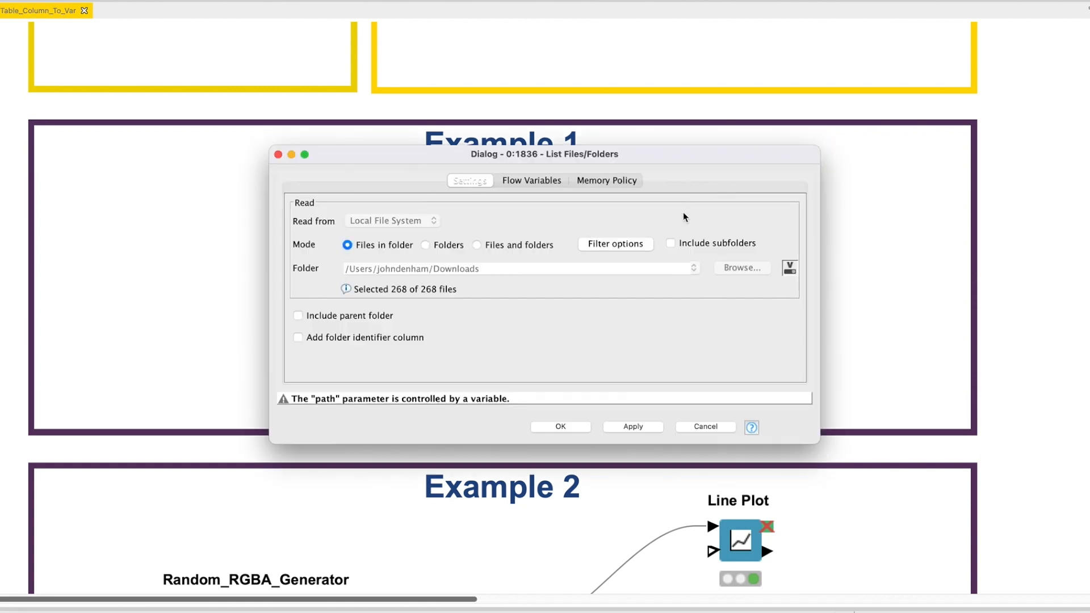
mouse_move(552, 436)
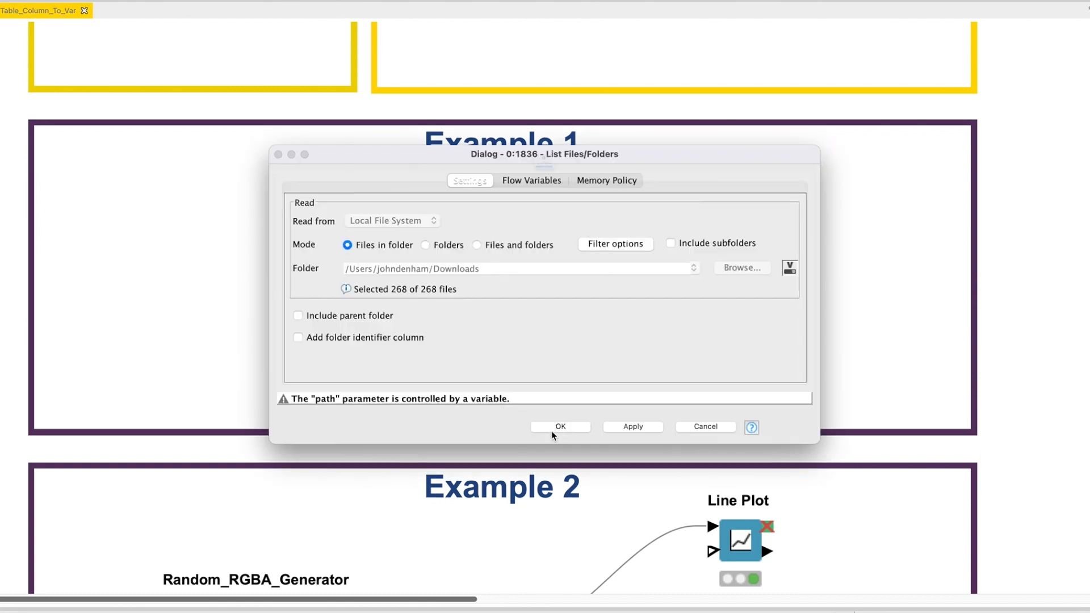
Dismiss the List Files/Folders action menu and select the Path to User Downloads component.
right_click(687, 197)
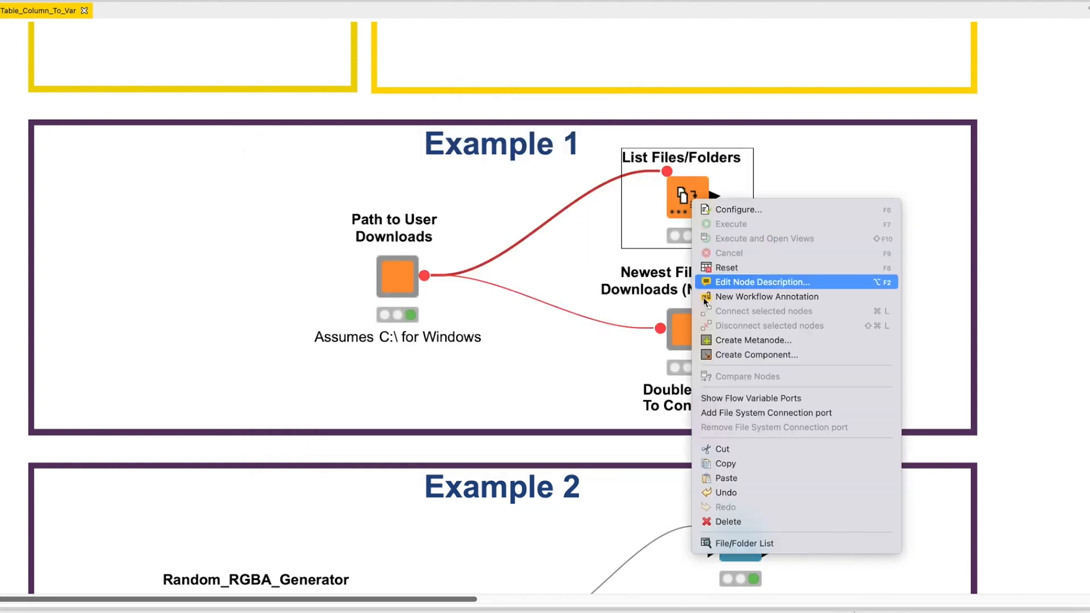
click(744, 543)
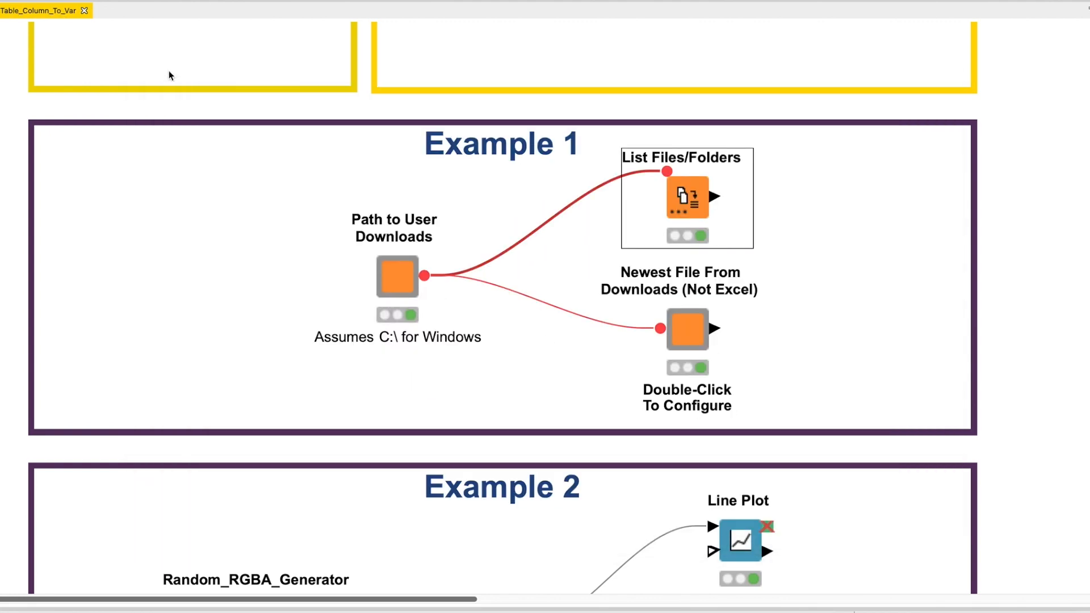
mouse_move(400, 278)
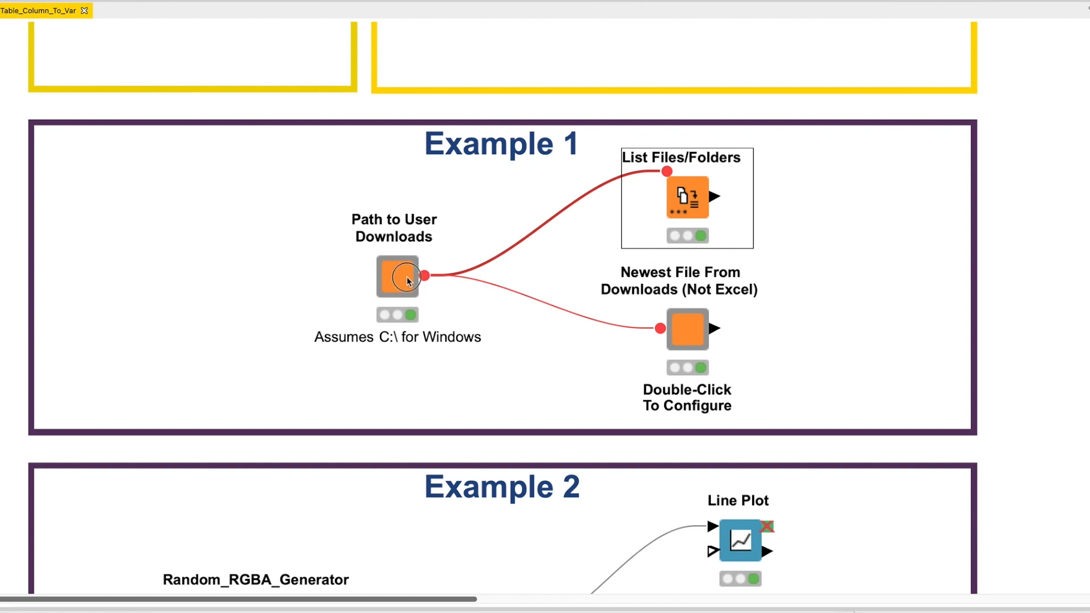
click(397, 277)
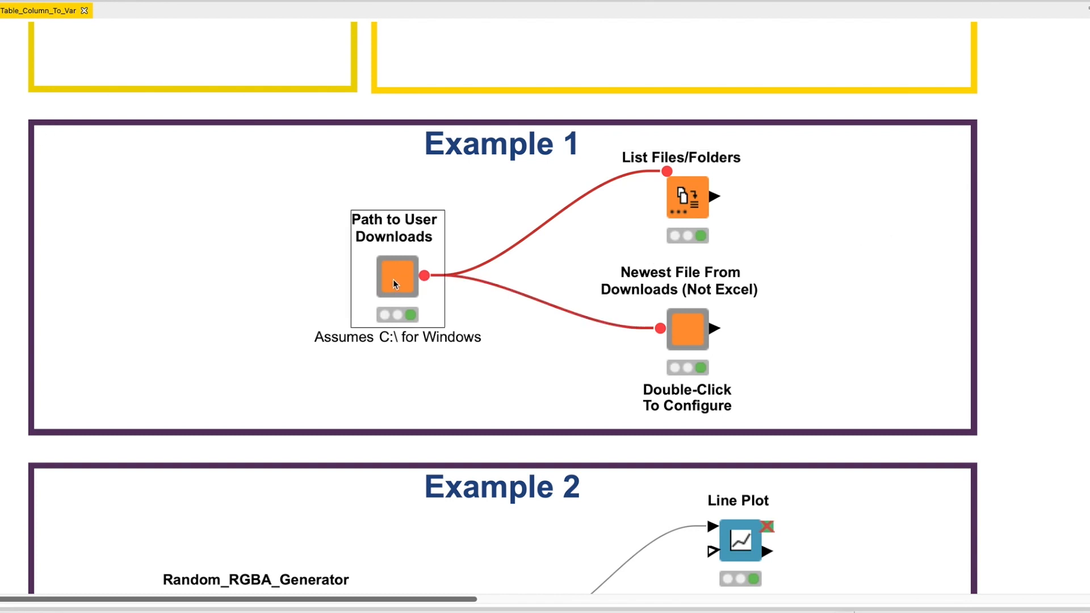
mouse_move(400, 281)
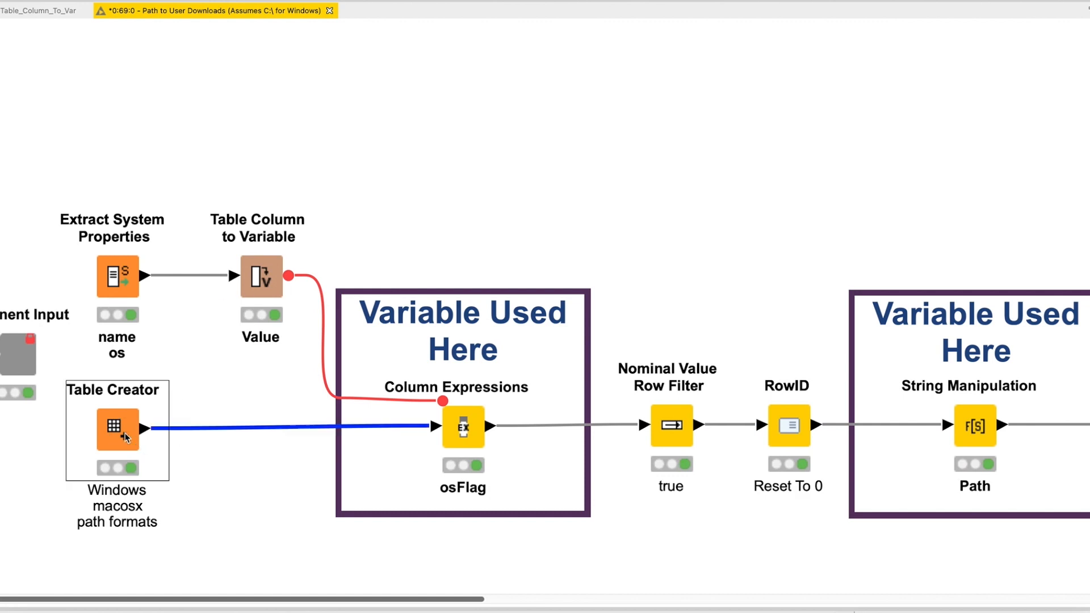
Review the Table Creator's Windows and Mac OS X path rows and close without changes.
double_click(117, 427)
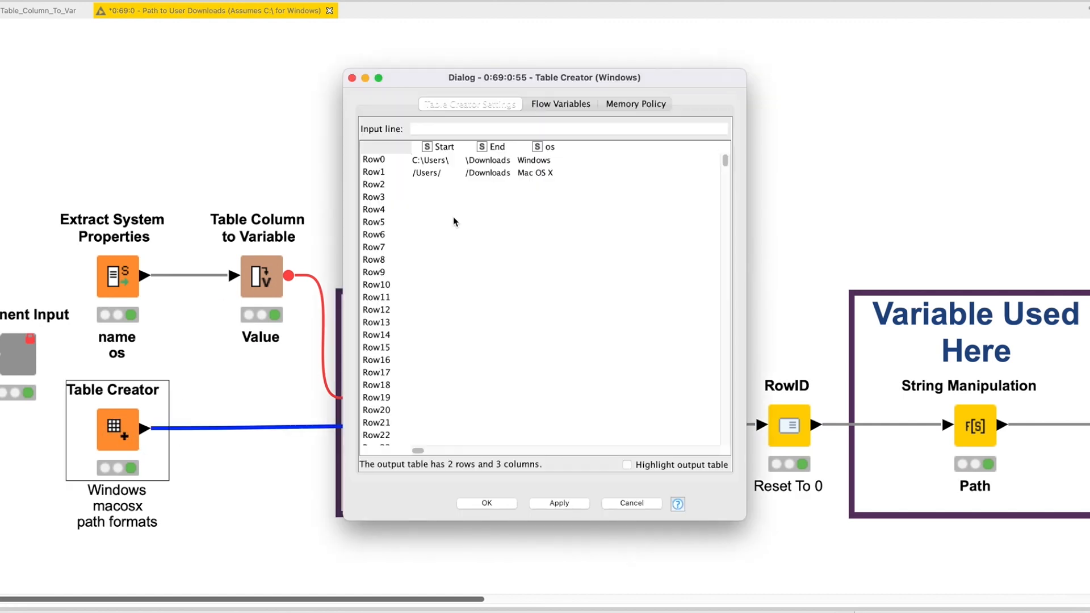
click(534, 160)
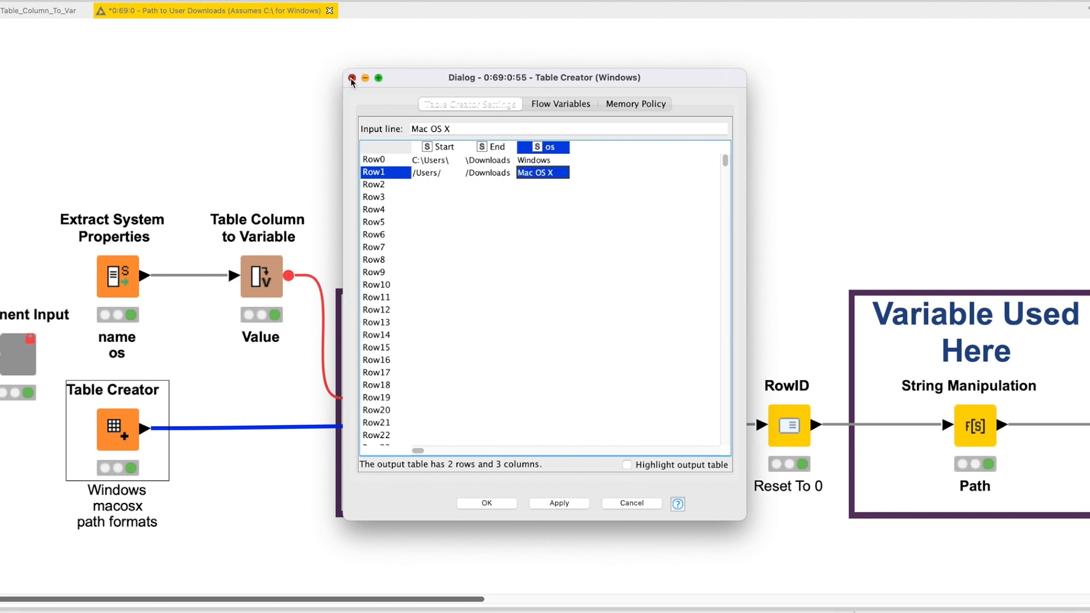
click(352, 77)
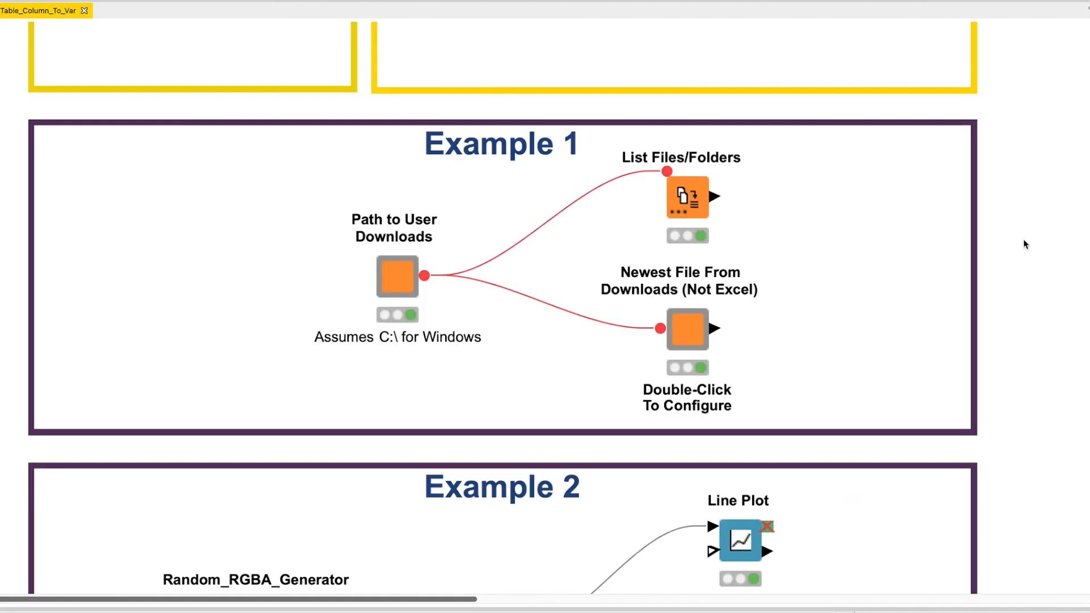
Open the Path to User Downloads component through its right-click Component menu.
scroll(down, 3)
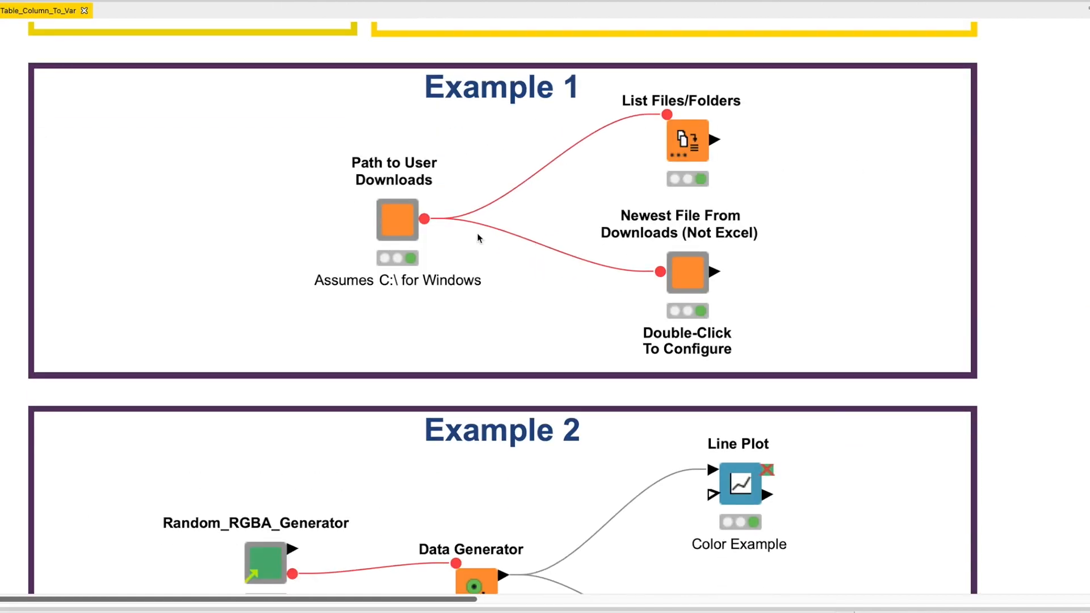
right_click(397, 219)
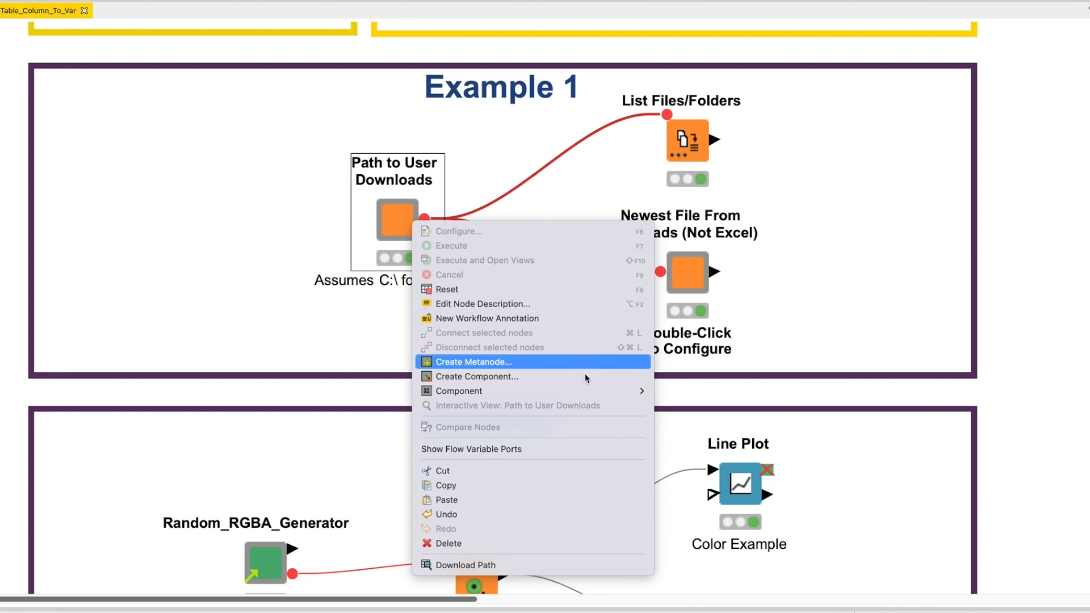
mouse_move(459, 391)
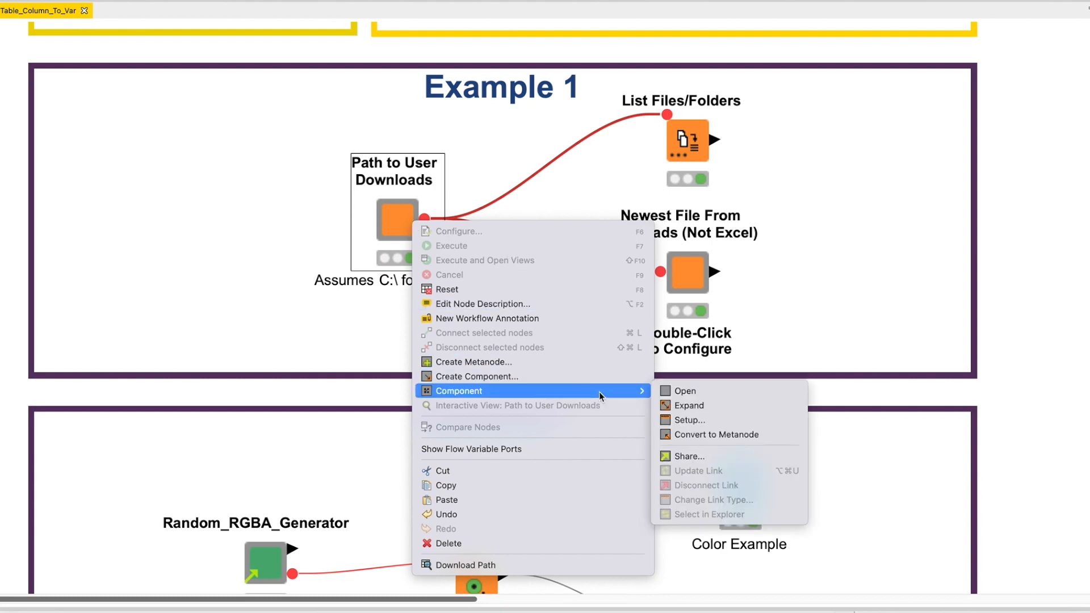
click(684, 390)
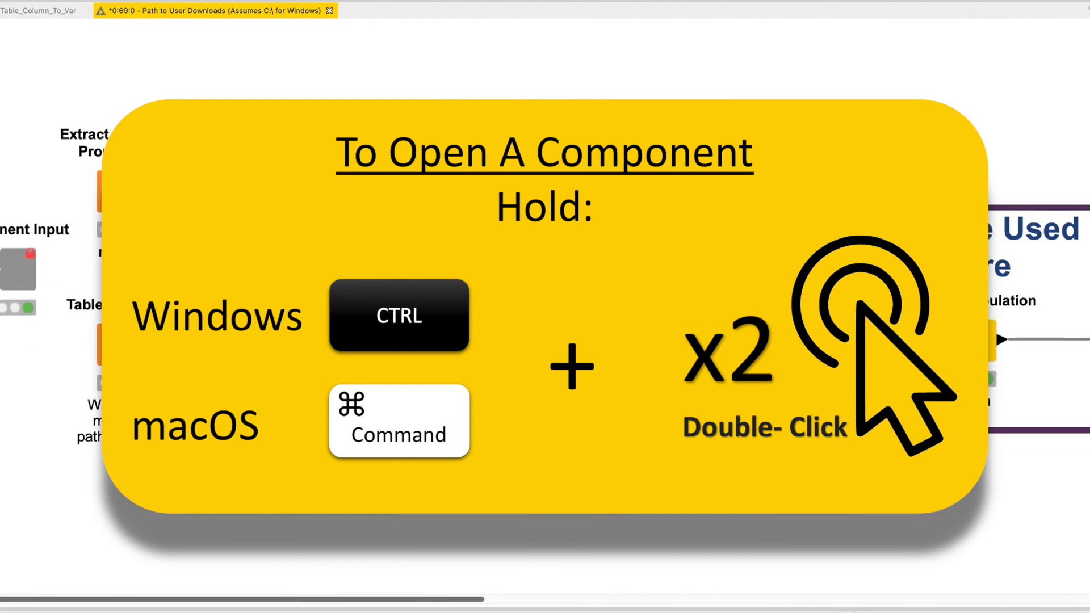
mouse_move(262, 543)
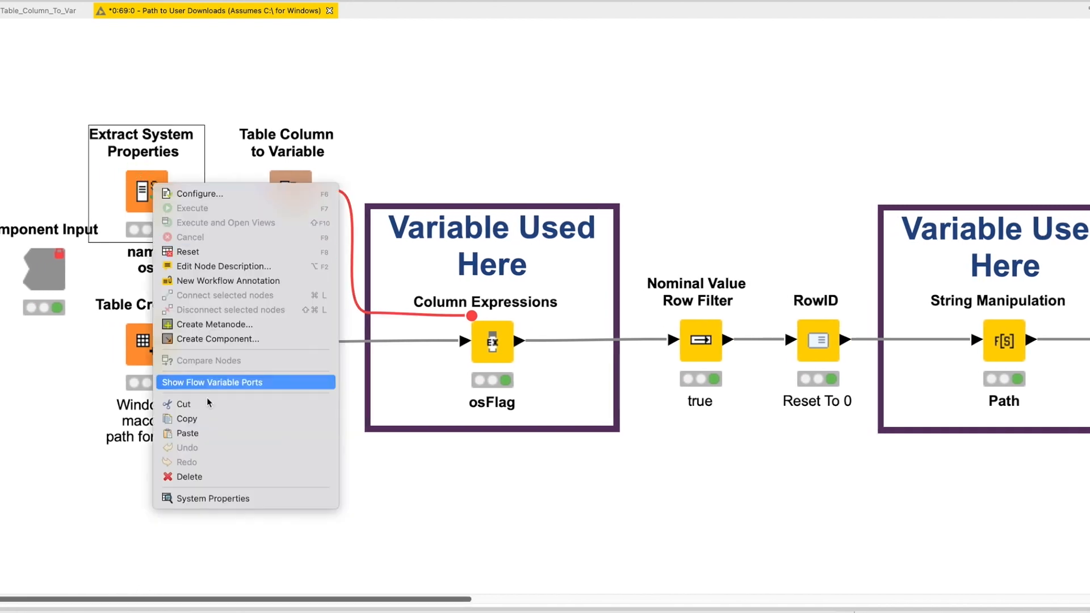
click(213, 498)
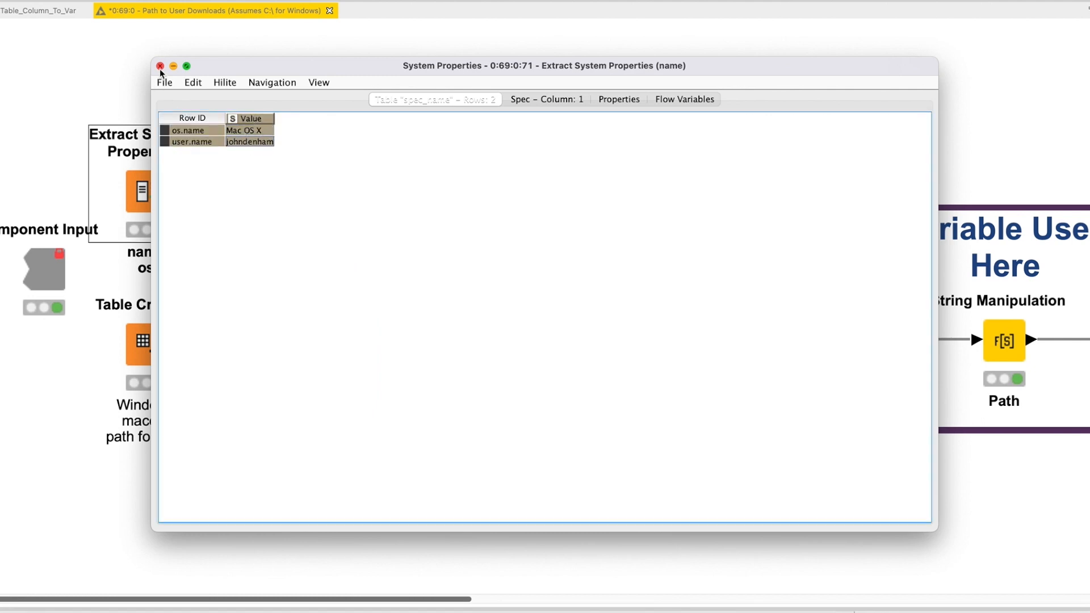
click(160, 65)
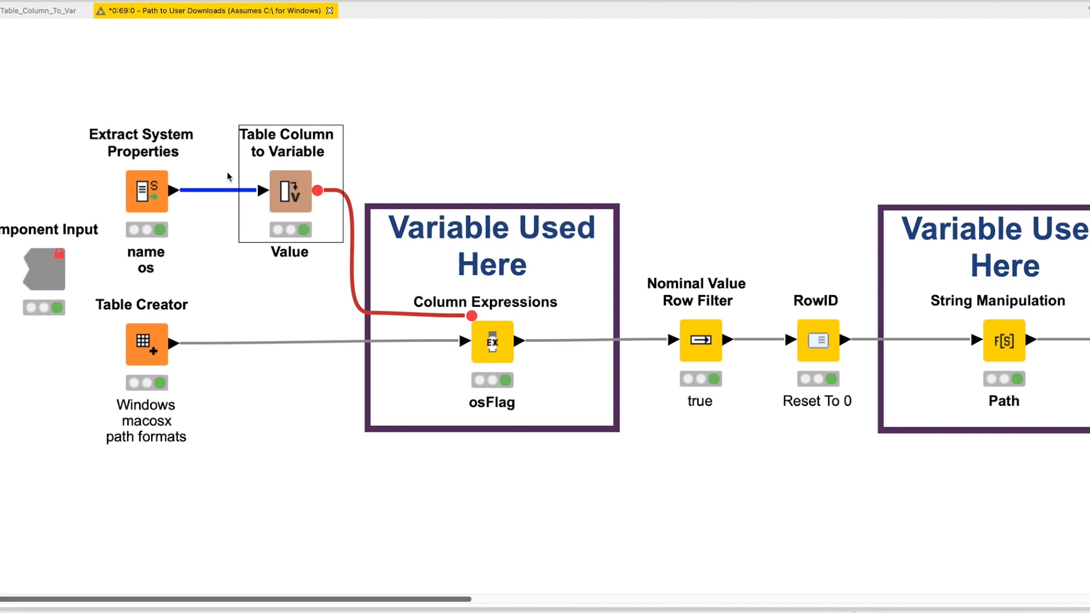
mouse_move(295, 207)
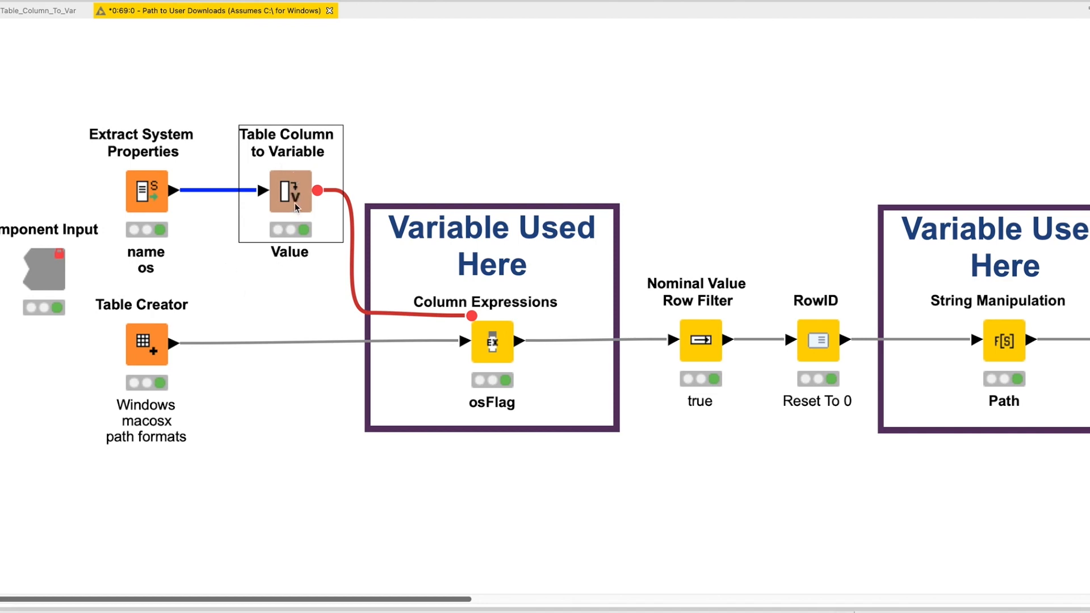
Uncheck 'Skip missing values' in Table Column to Variable and confirm with OK.
double_click(289, 193)
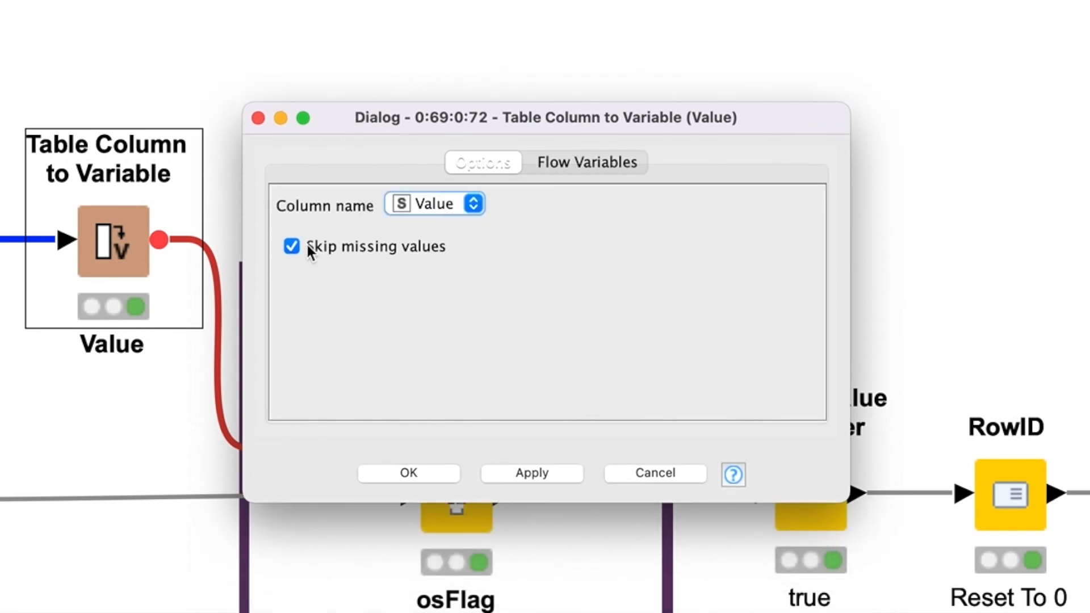
click(292, 247)
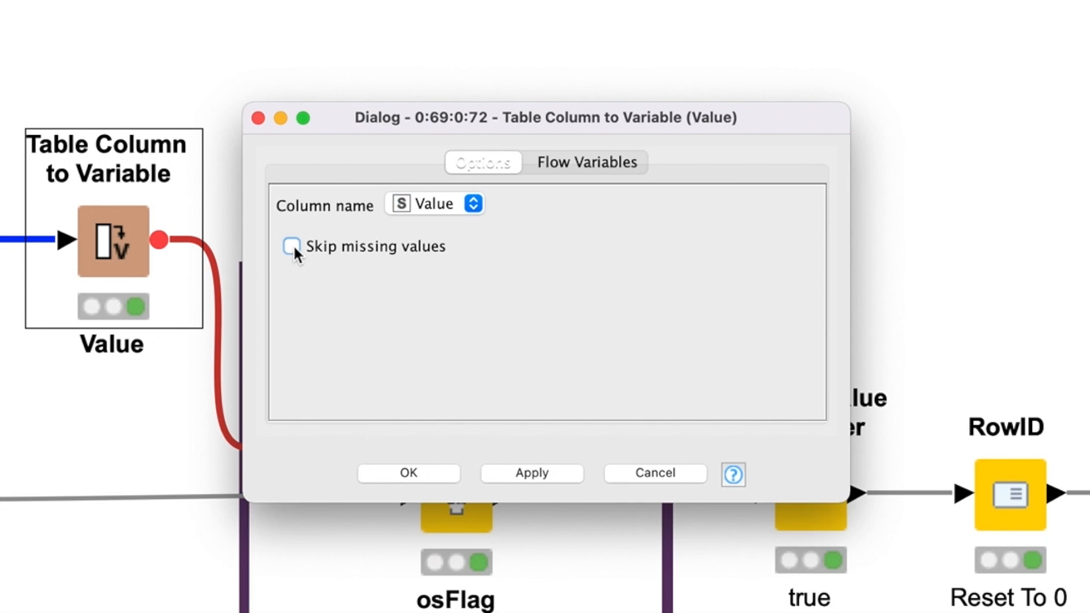
mouse_move(386, 477)
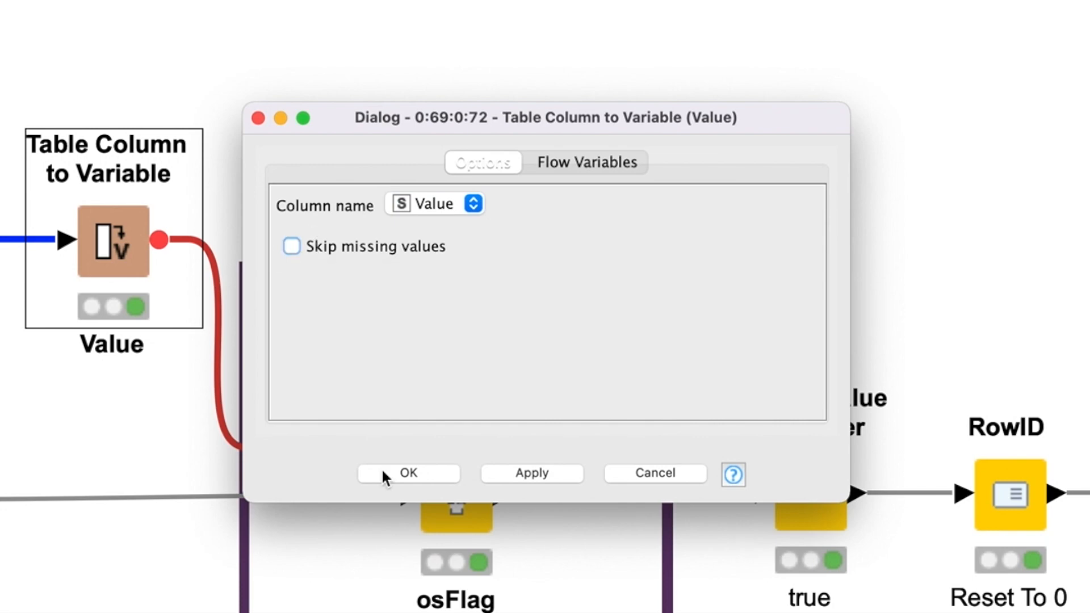
click(408, 474)
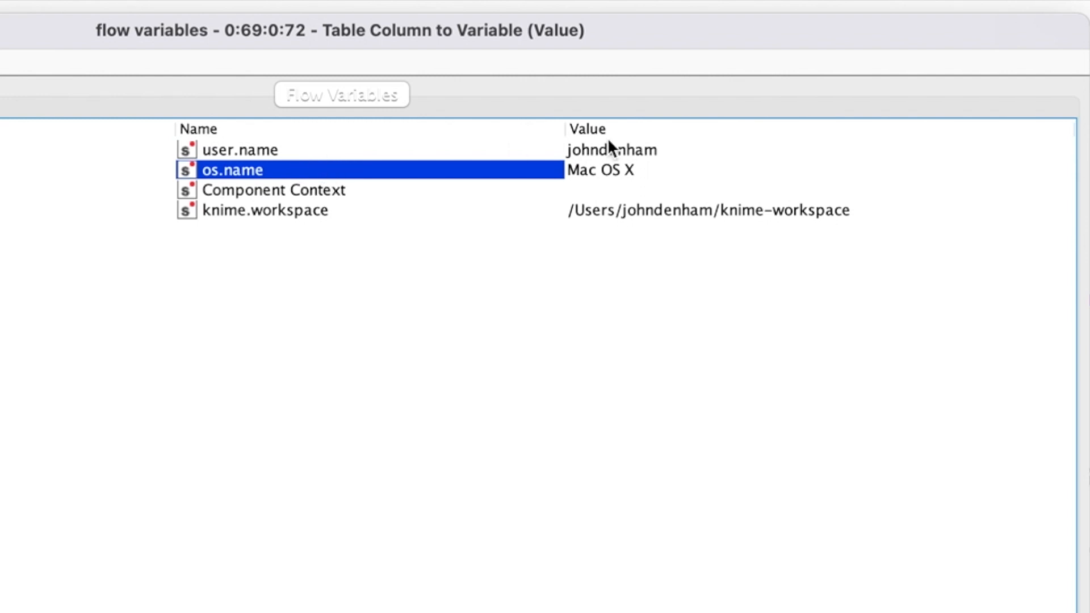
Inspect the os.name flow variable with value Mac OS X, then close the view.
click(600, 169)
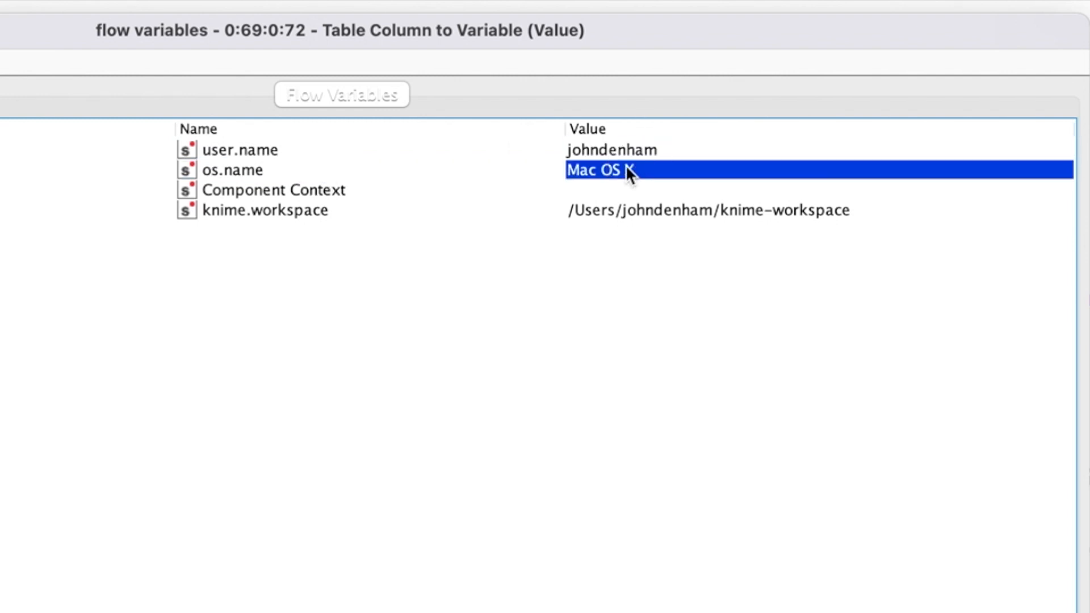
click(233, 169)
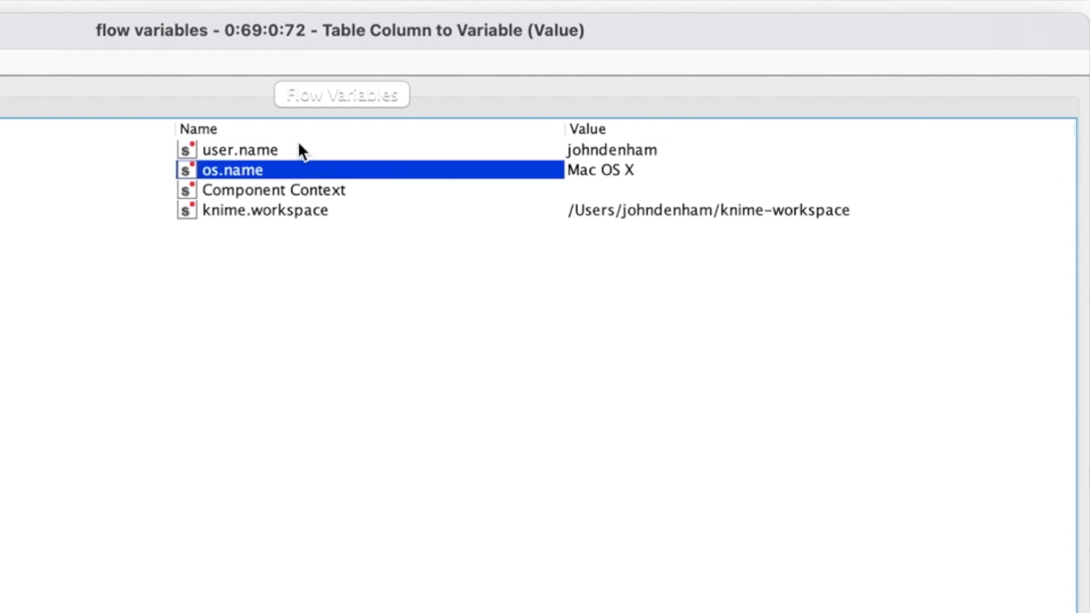
click(241, 149)
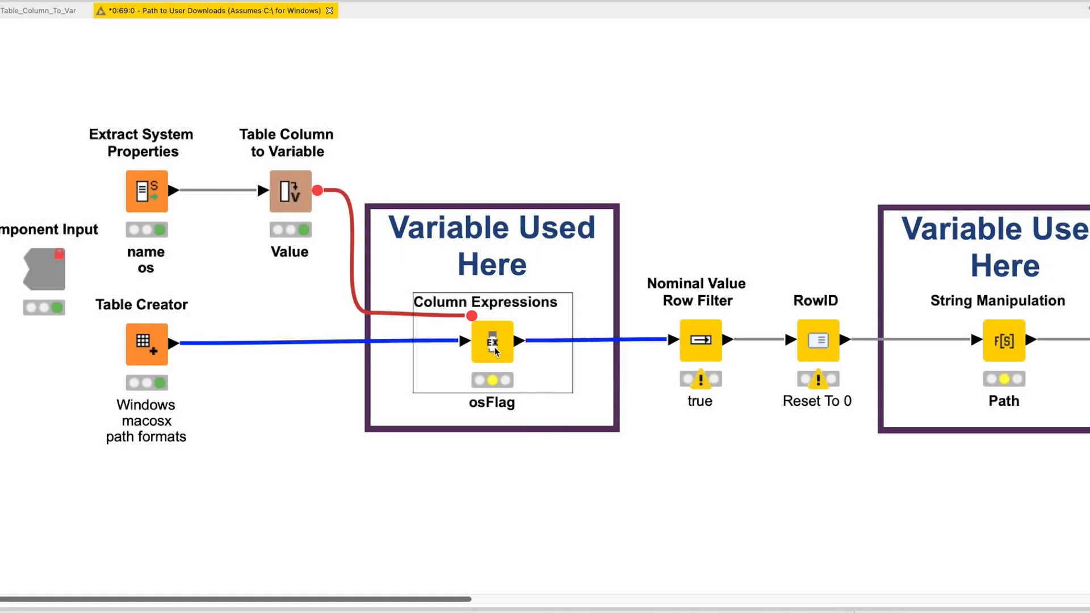
mouse_move(507, 363)
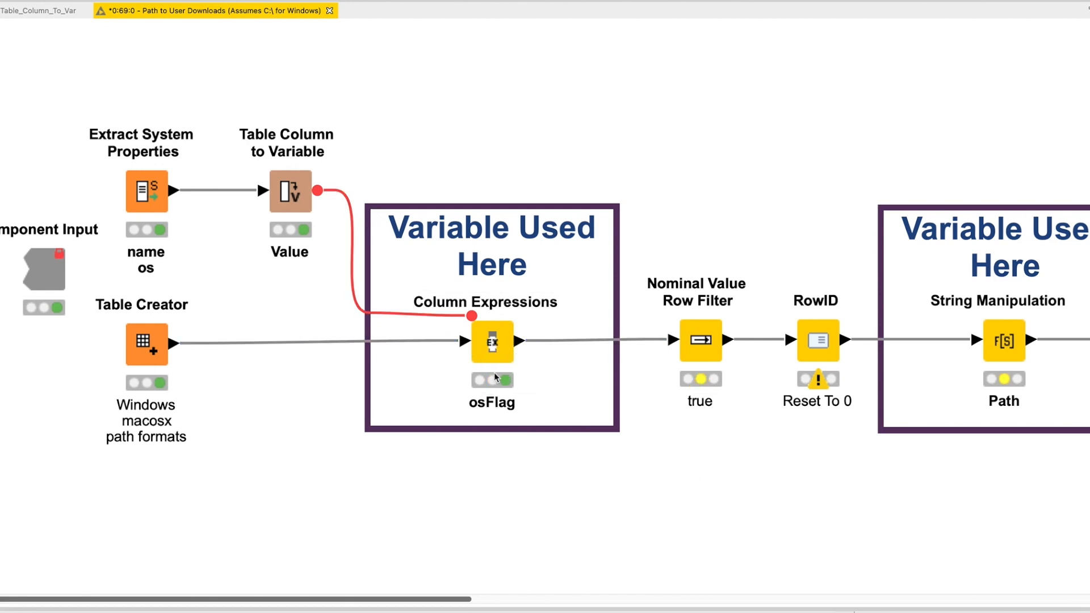
Review the Path node's join($Start$,$${Suser.name}$$,$End$) expression and close its dialog.
double_click(491, 341)
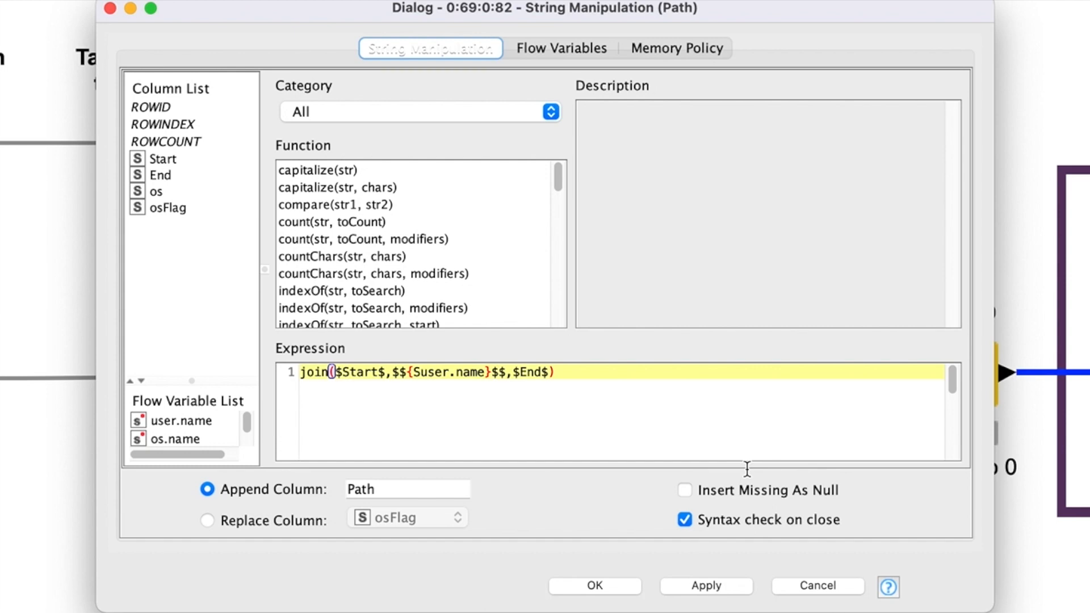
mouse_move(302, 375)
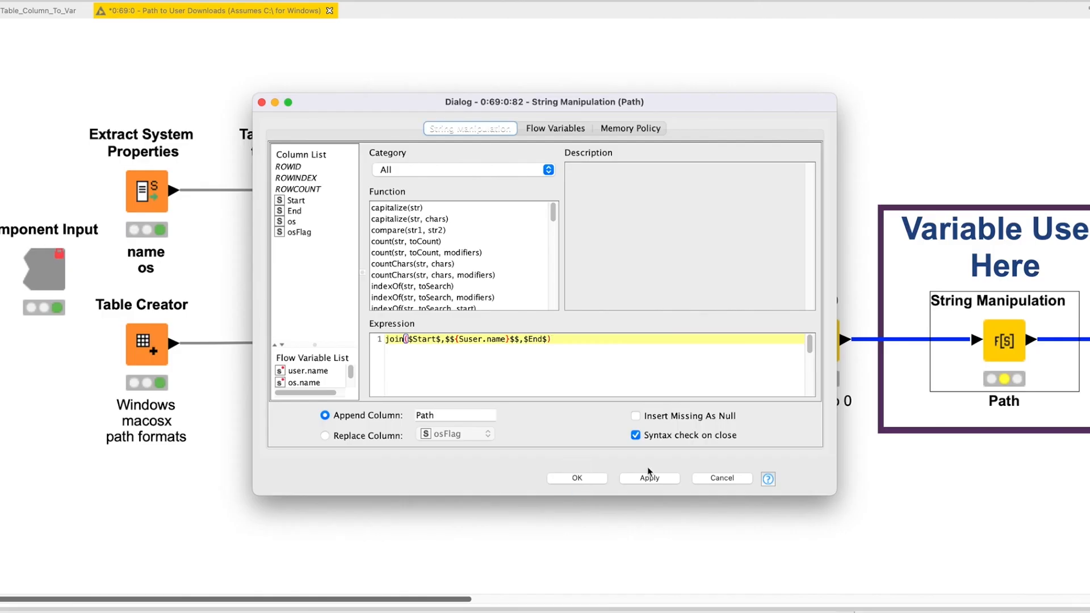
click(576, 477)
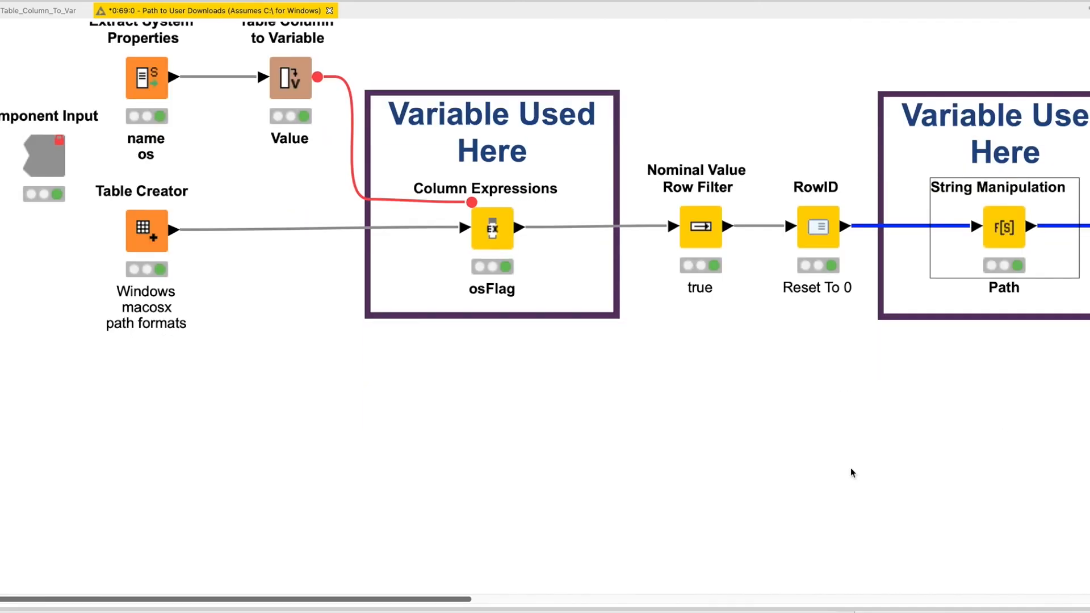
mouse_move(821, 436)
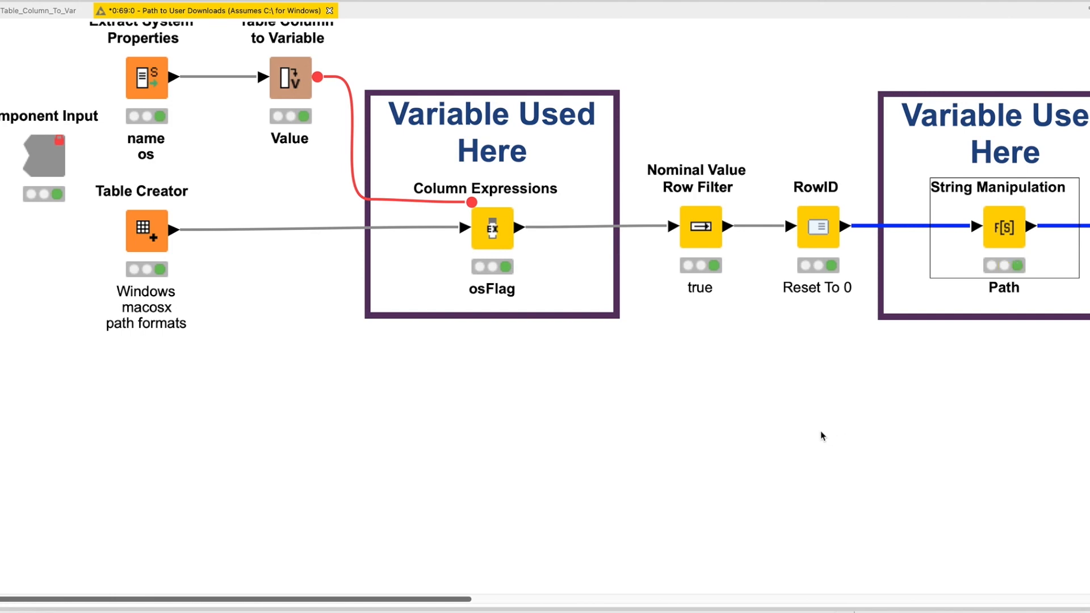
scroll(right, 3)
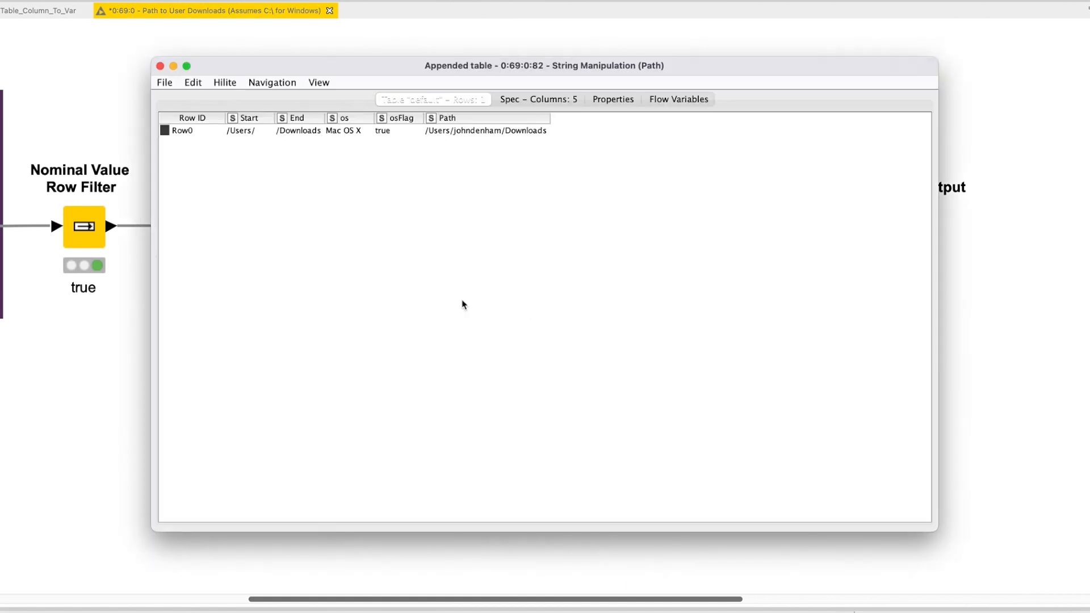
click(299, 130)
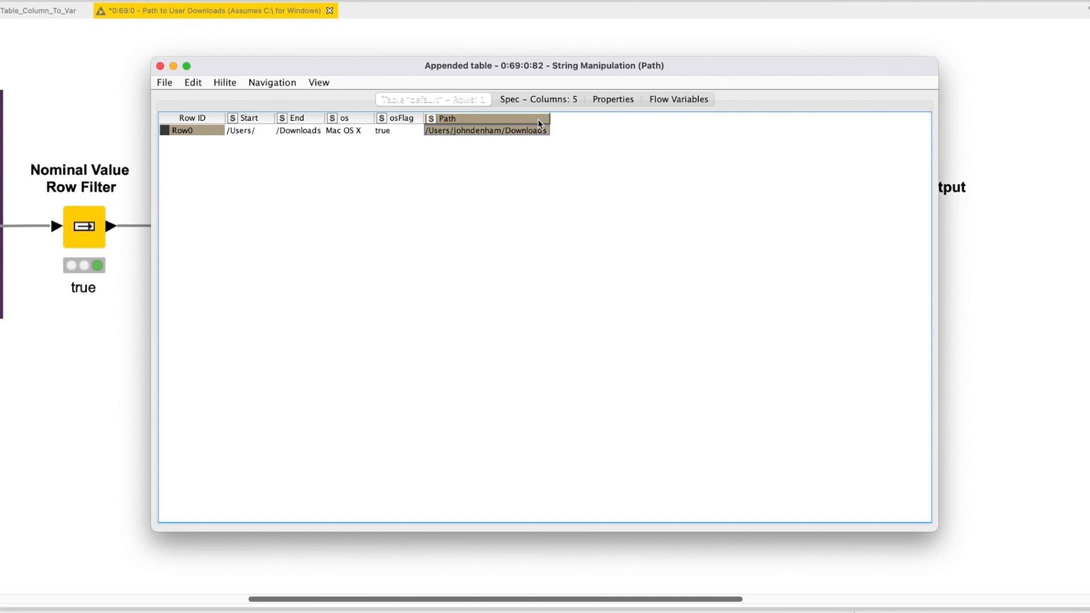
mouse_move(172, 77)
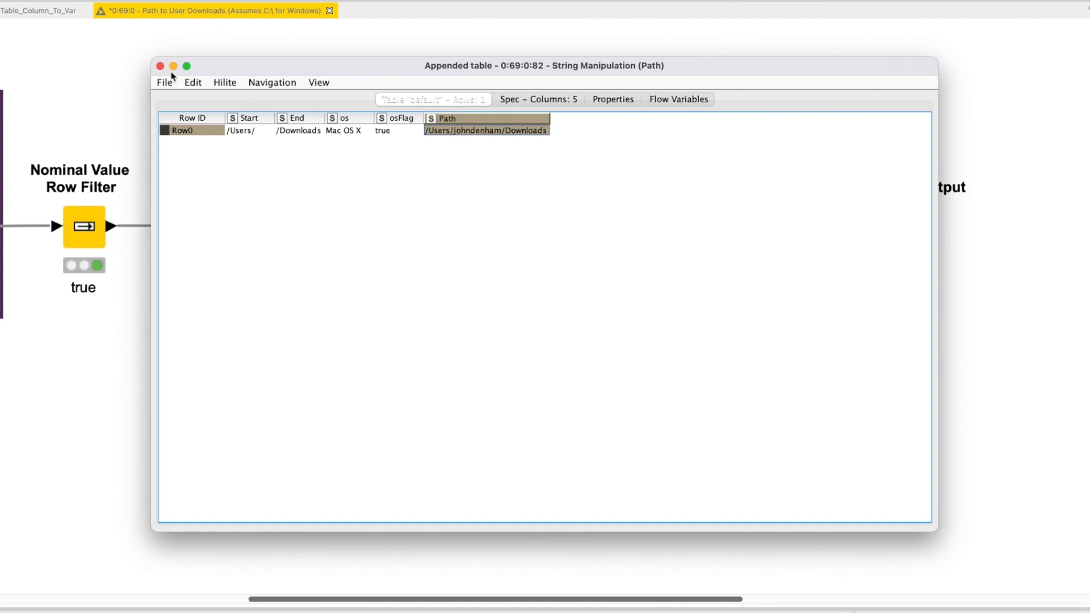
click(160, 66)
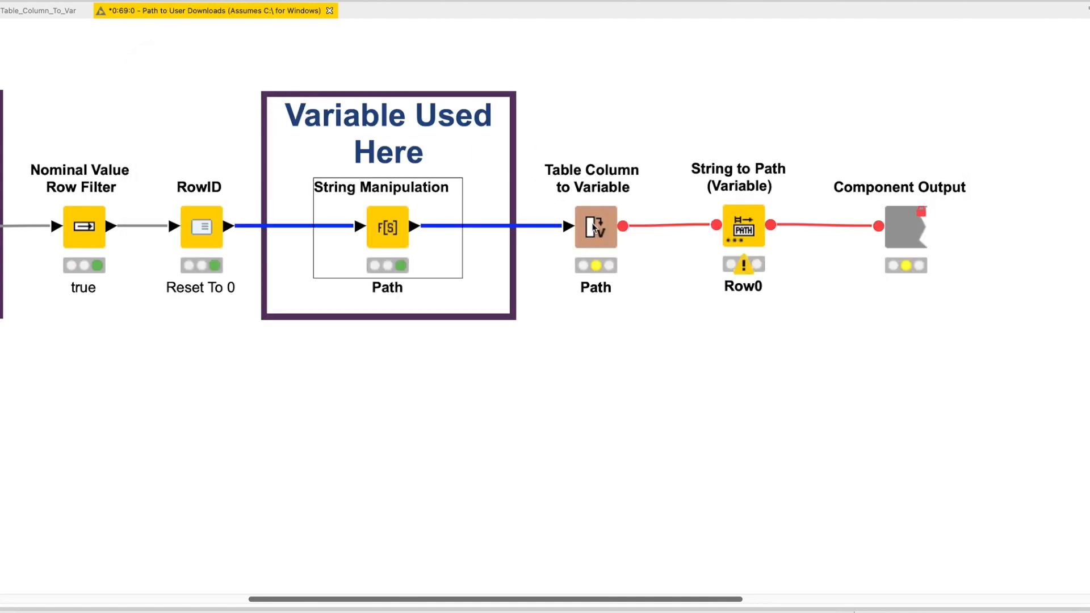
click(595, 226)
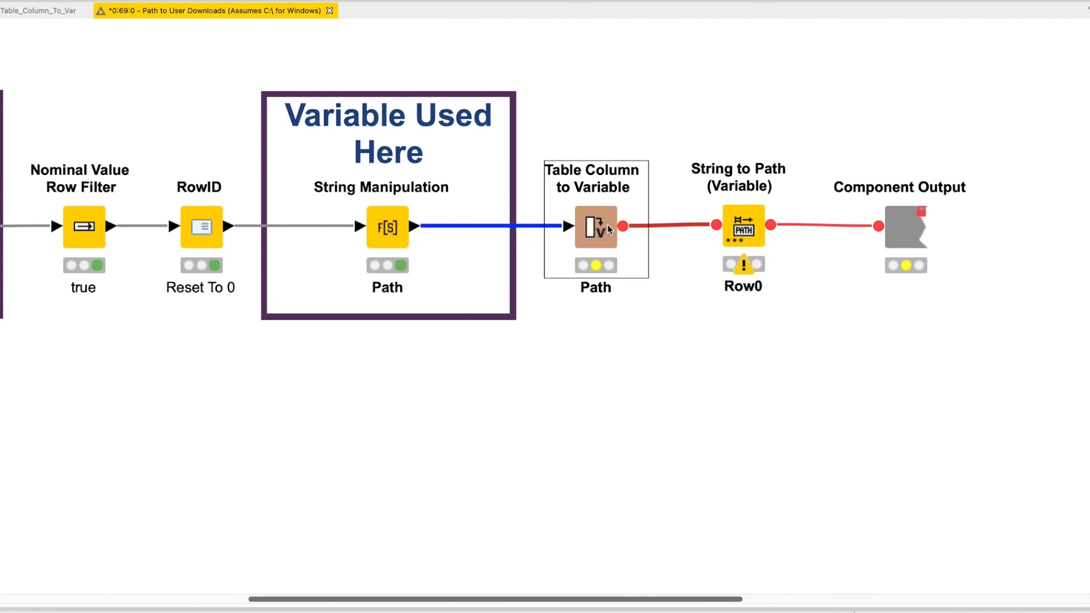
double_click(595, 227)
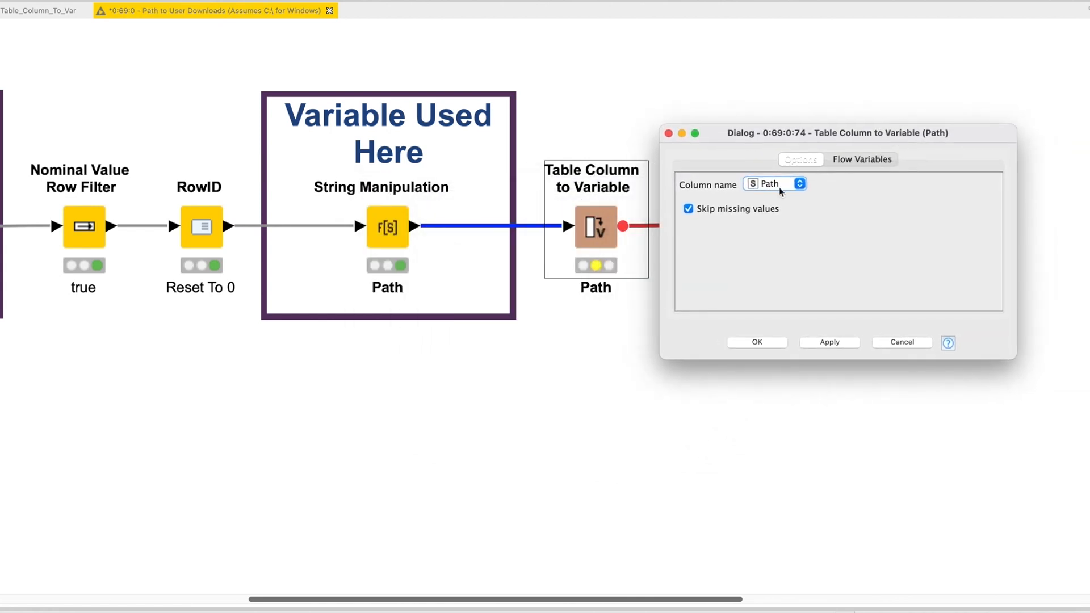
click(799, 184)
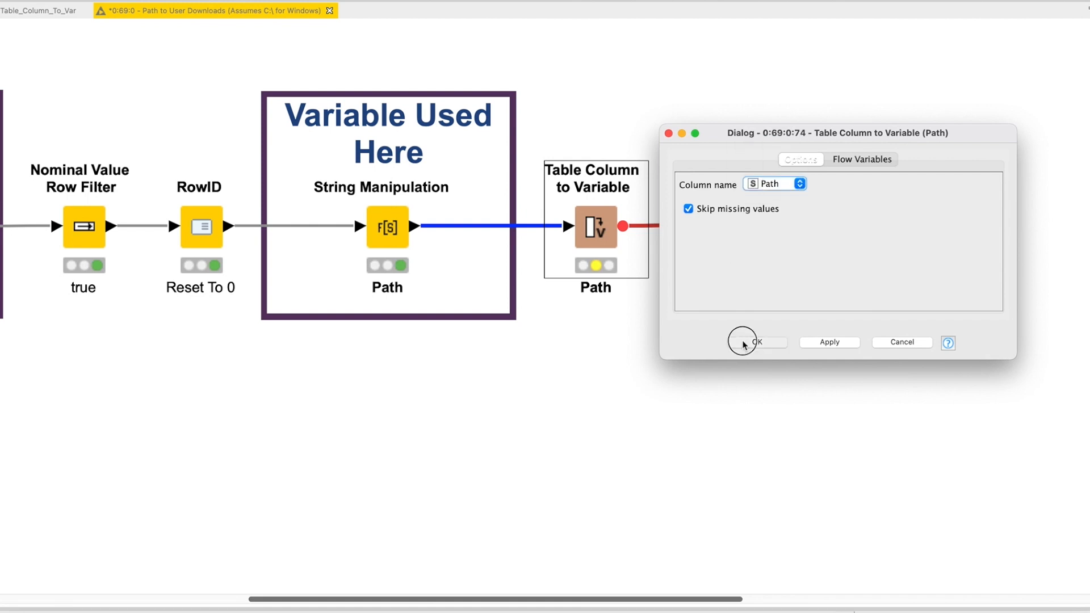
click(756, 341)
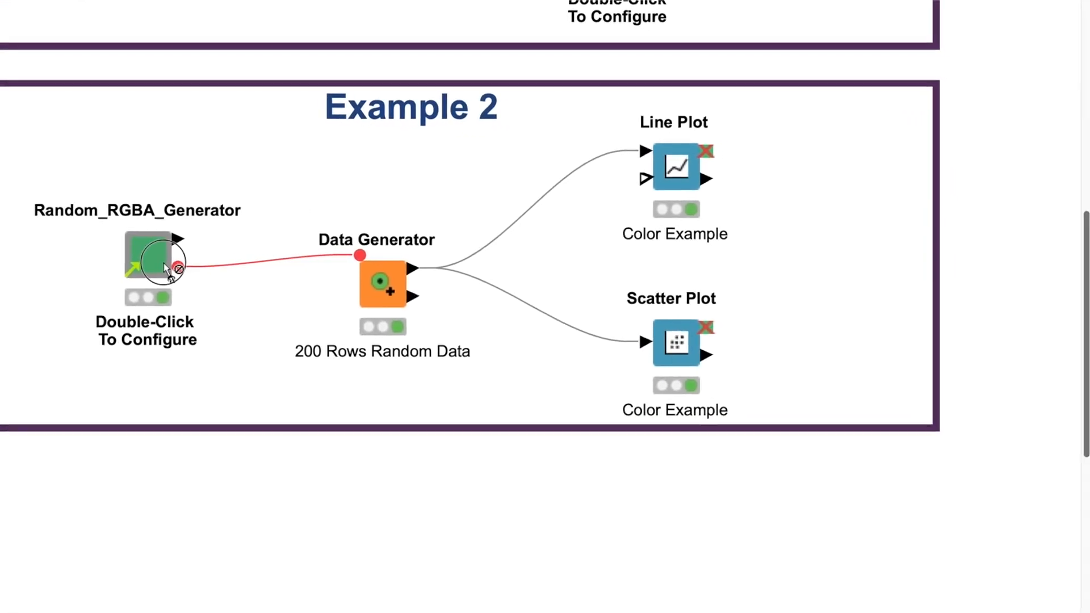
Set Random_RGBA_Generator to 2000 colours, keeping opacity at 1.0.
double_click(149, 257)
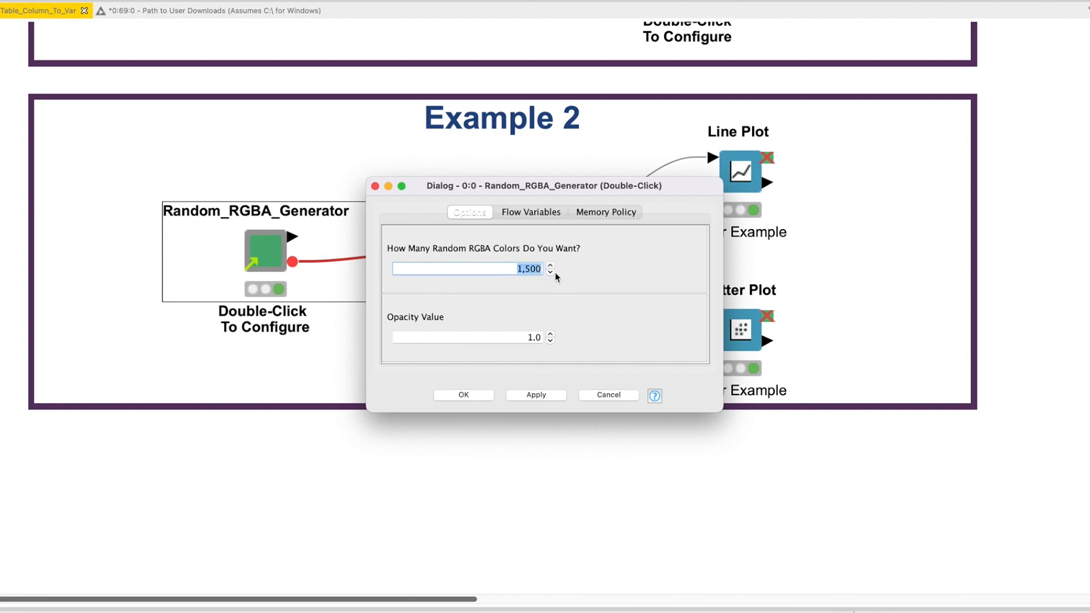
text(2000)
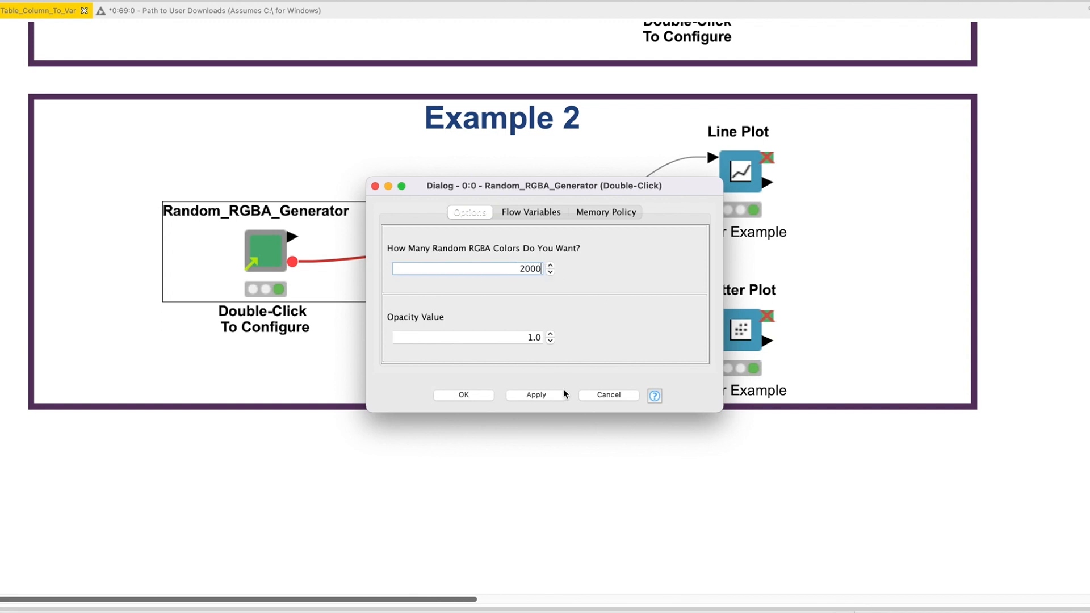
click(466, 338)
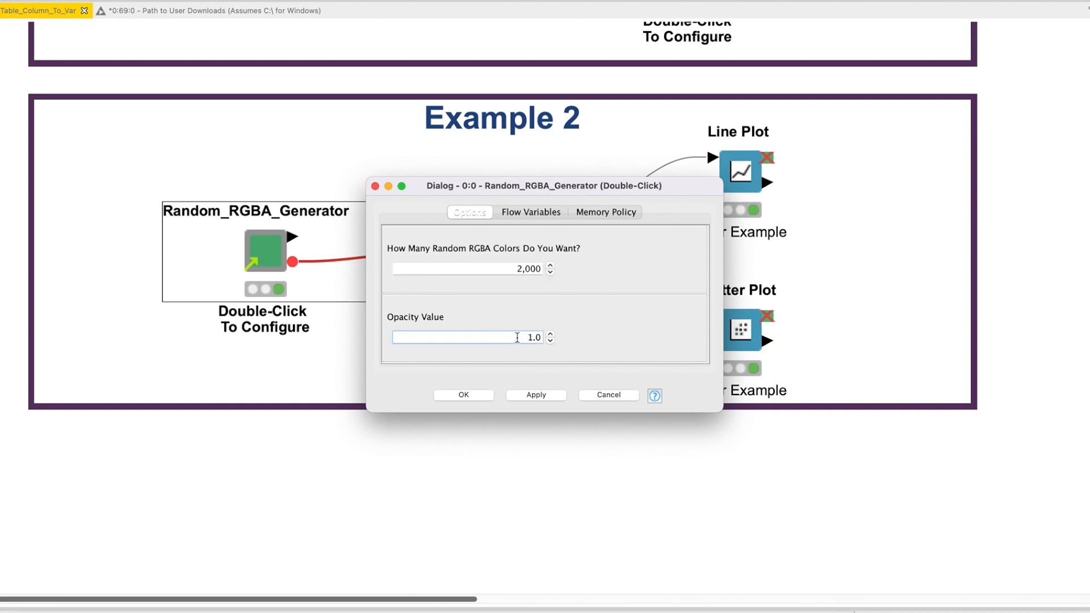
click(607, 394)
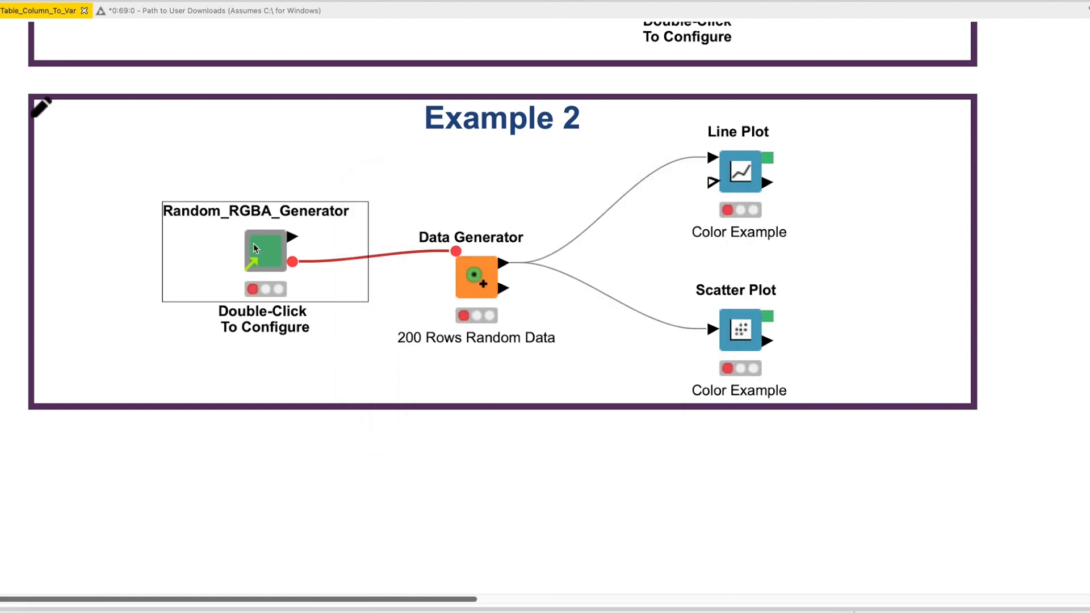
Open the component's inner workflow and scroll over to the Column Combiner node.
double_click(264, 250)
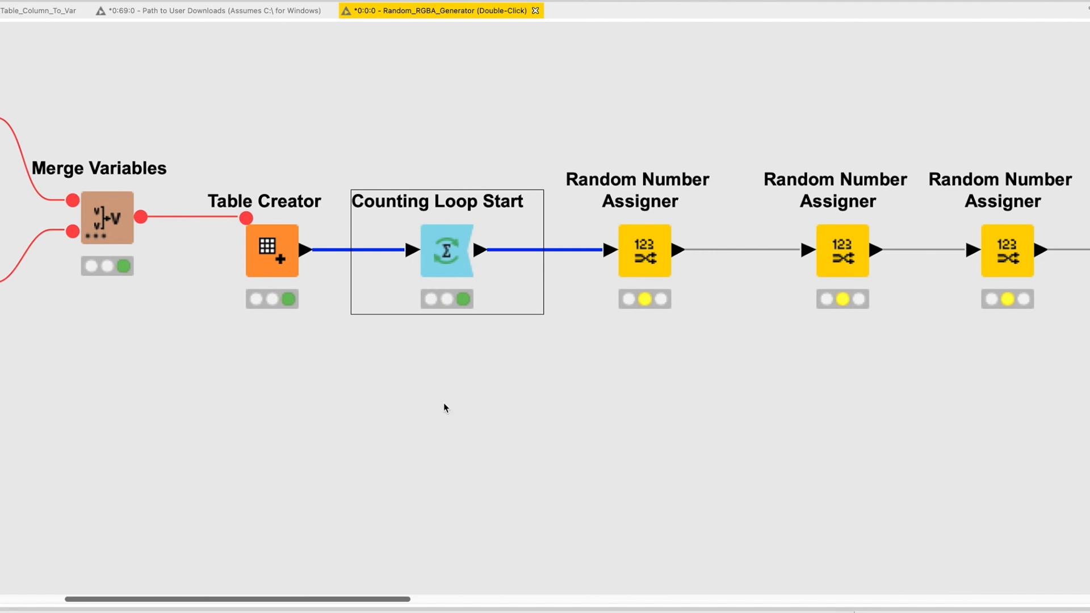
scroll(left, 3)
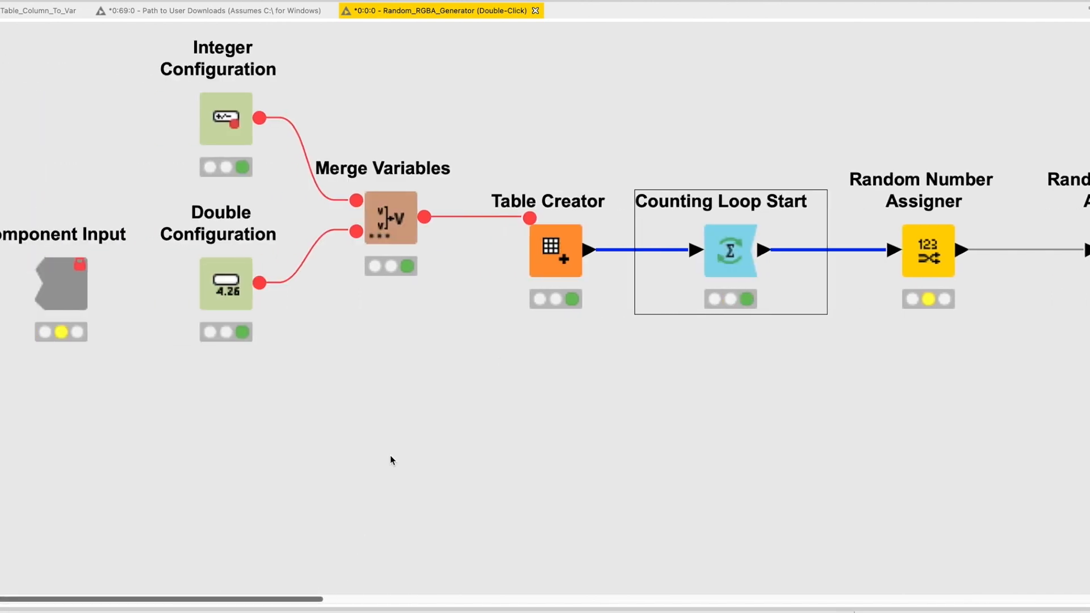
scroll(right, 3)
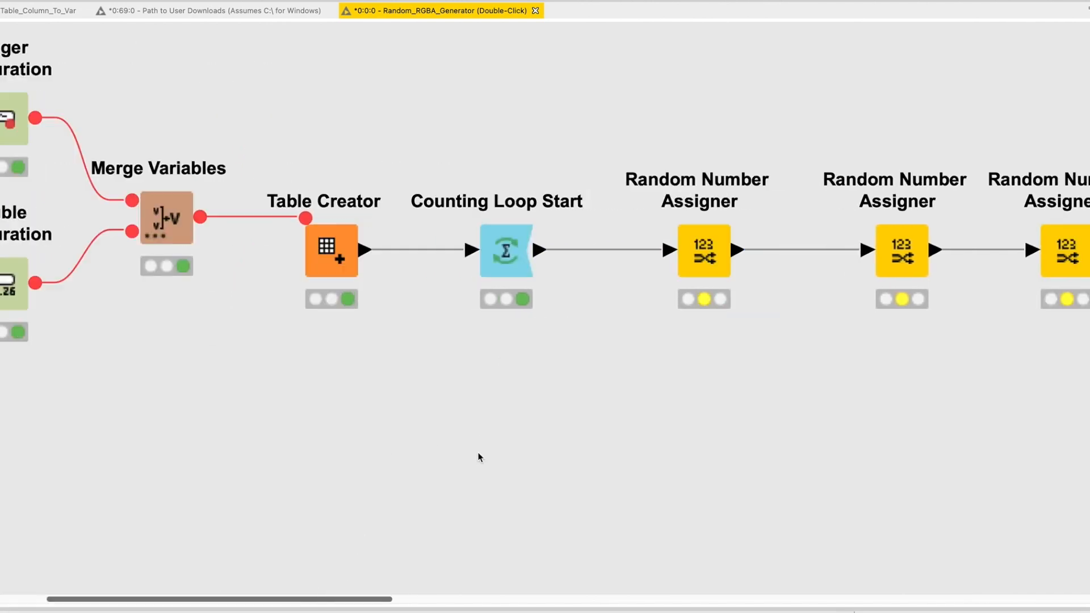
scroll(right, 3)
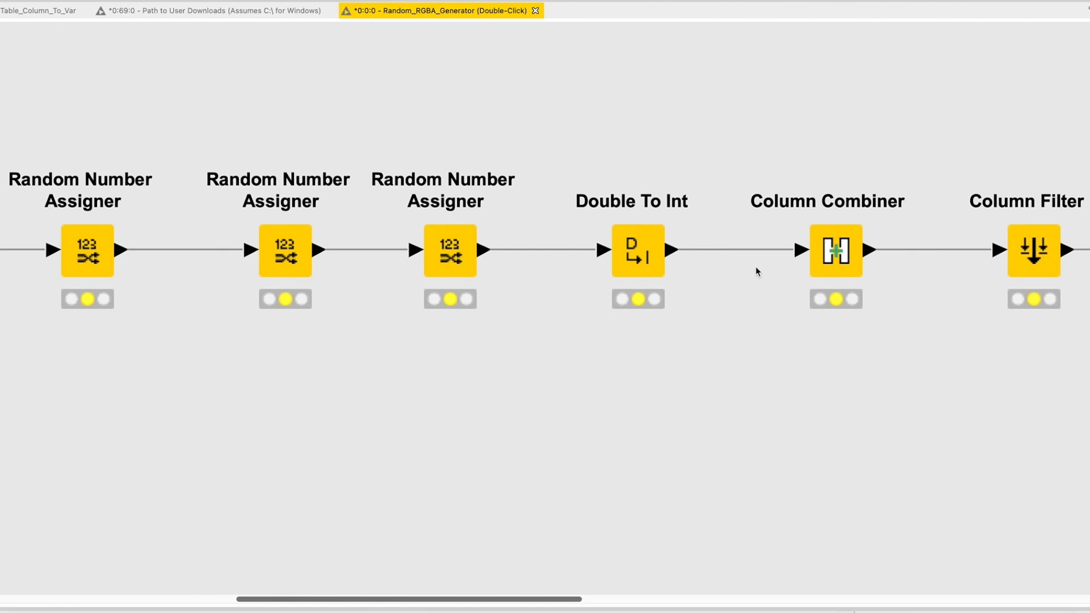
click(835, 250)
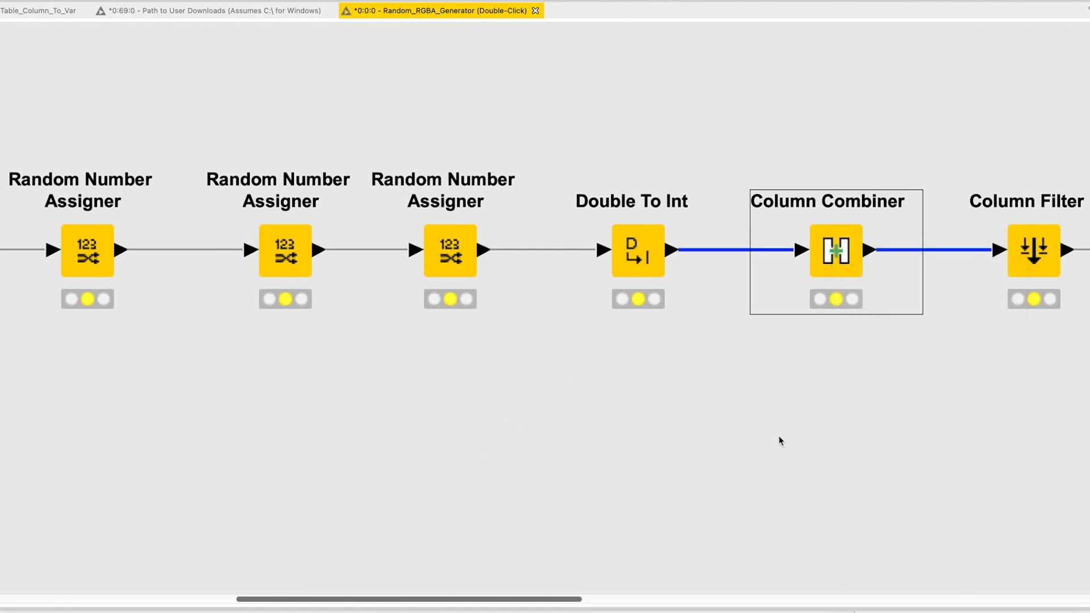
Move on to Table Column to Variable and bring up its color_ flow variables.
scroll(right, 3)
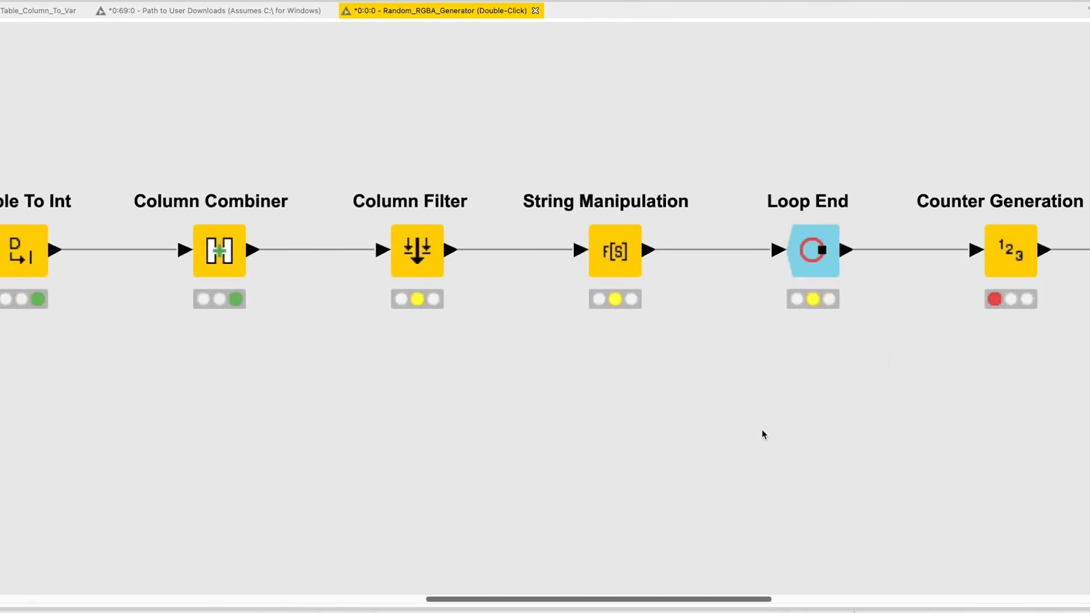
scroll(right, 3)
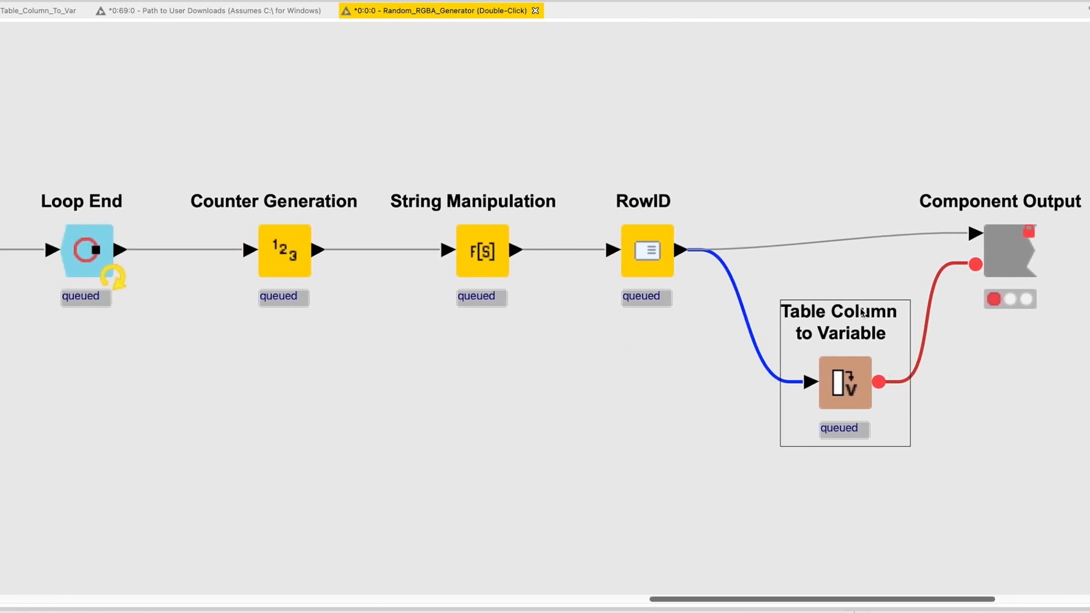
click(659, 469)
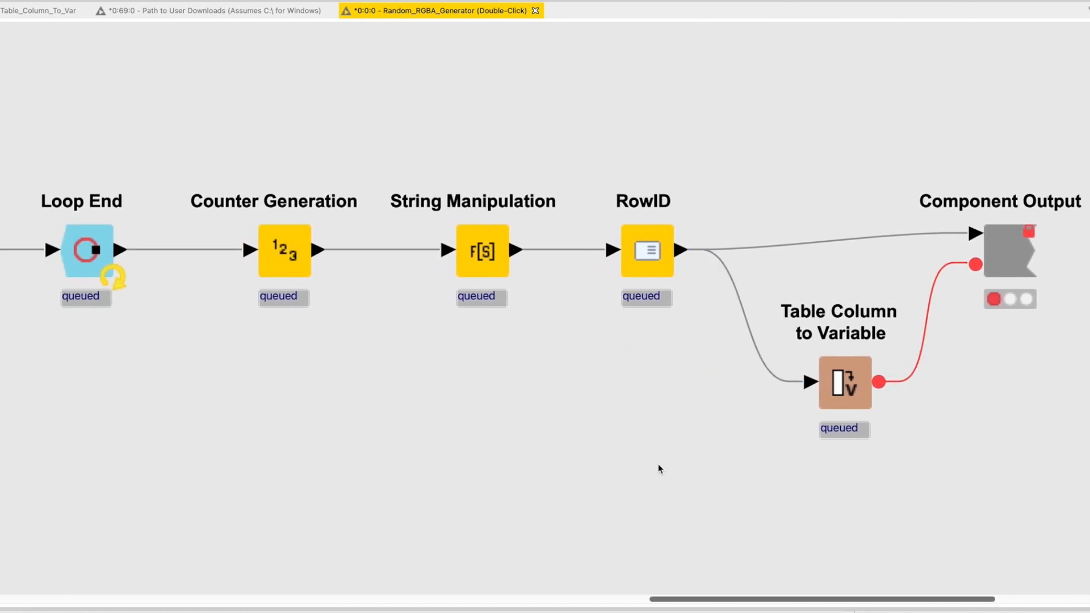
right_click(844, 299)
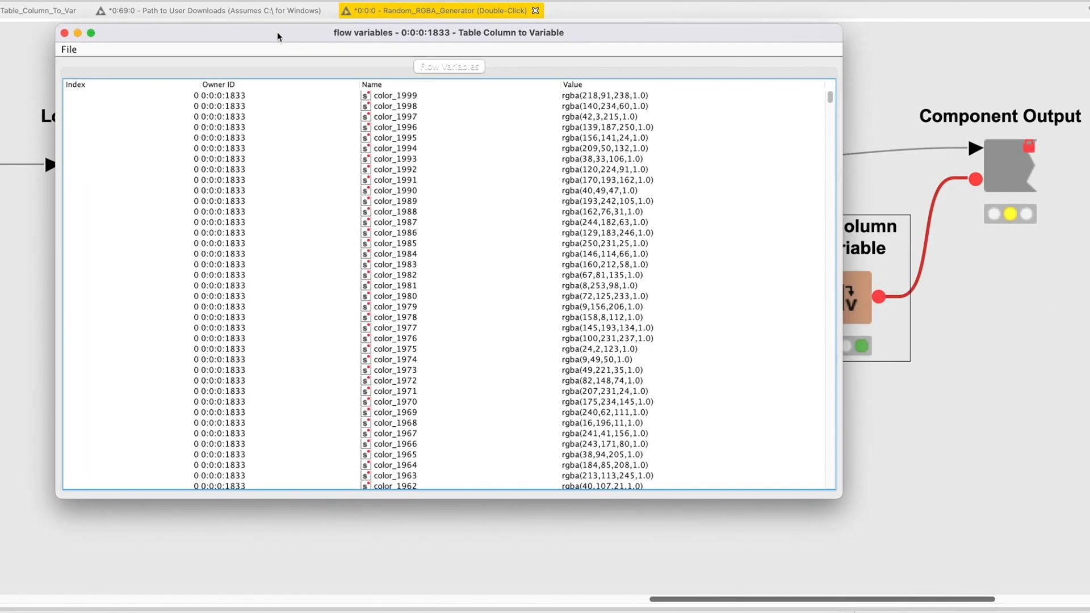
Scroll through the color_ variables list, then return to the Example 2 workflow tab.
scroll(down, 3)
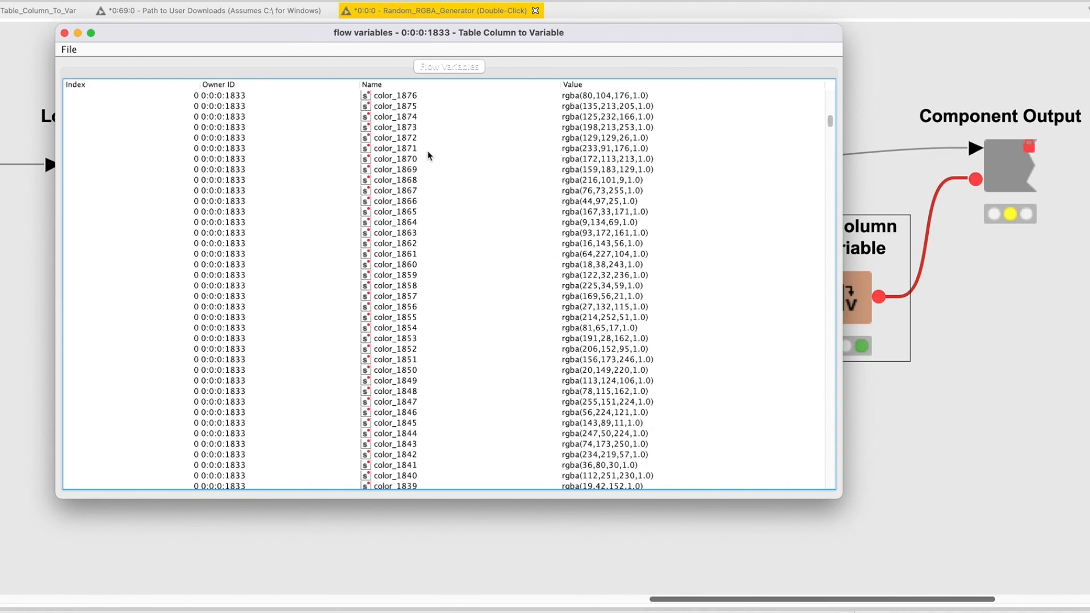
scroll(down, 3)
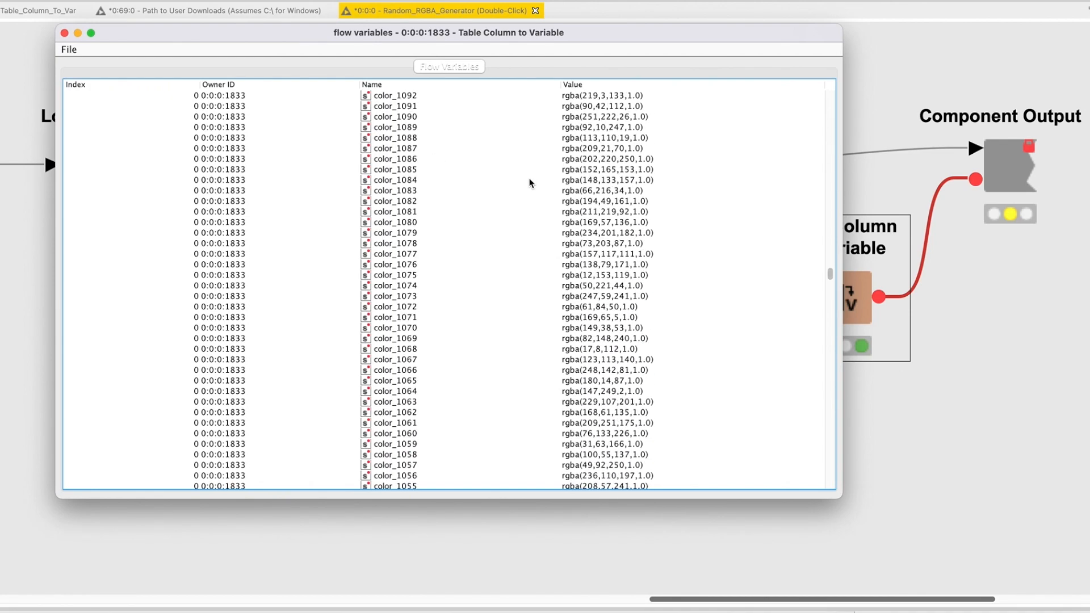
scroll(down, 3)
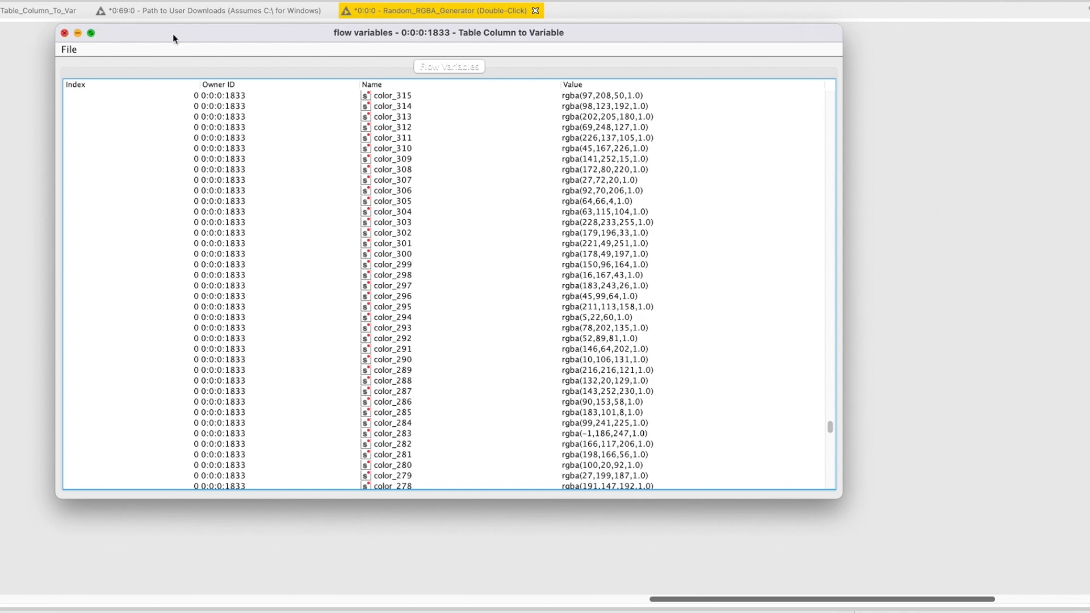
click(535, 10)
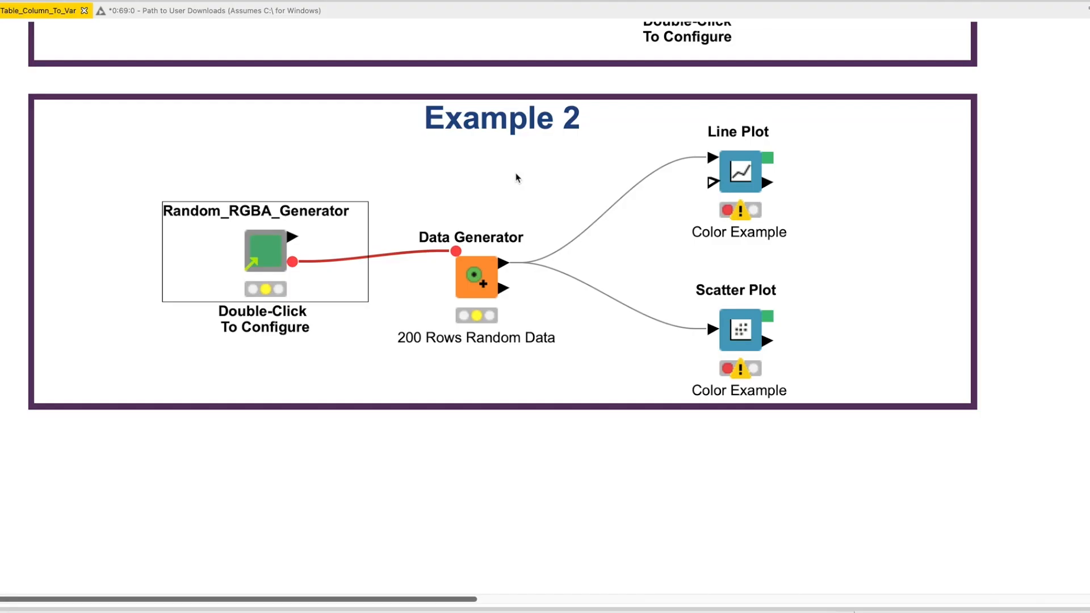
Execute Data Generator, then run Line Plot and Scatter Plot with their views.
right_click(476, 279)
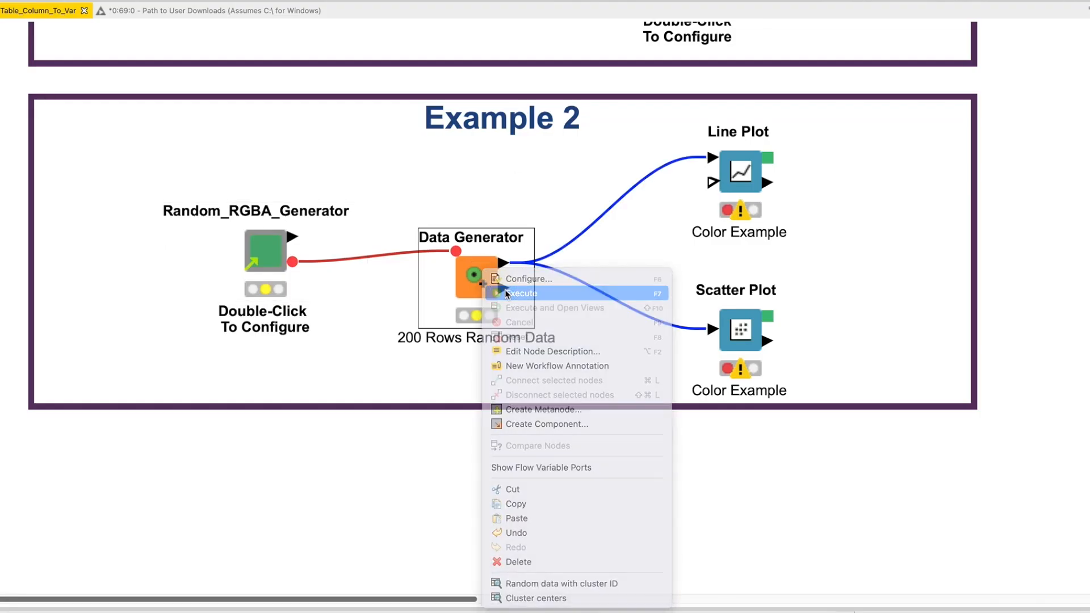
right_click(741, 172)
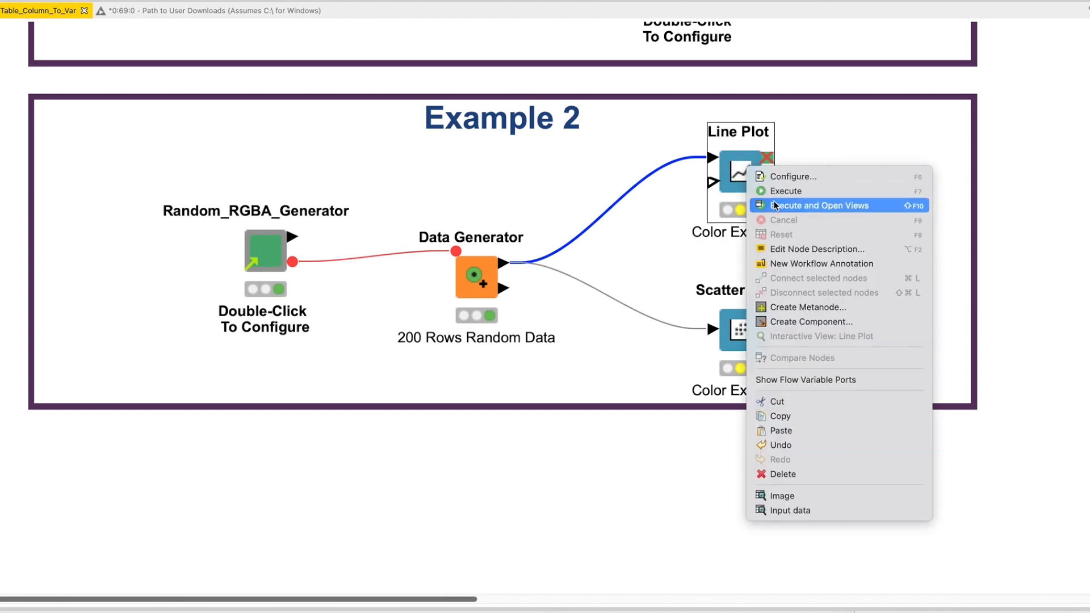
click(820, 205)
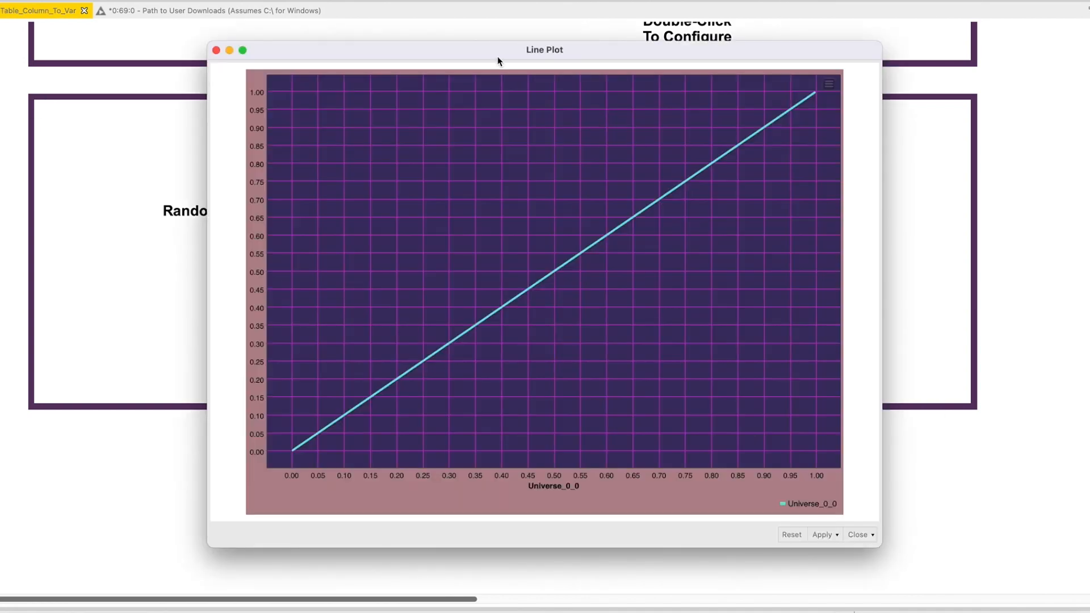
right_click(739, 328)
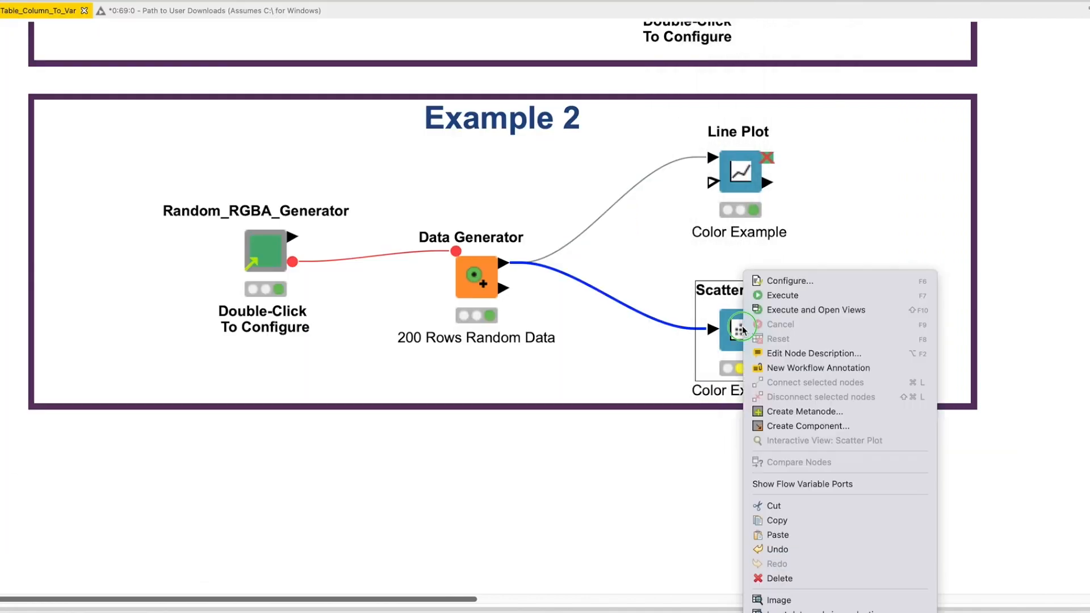
click(781, 295)
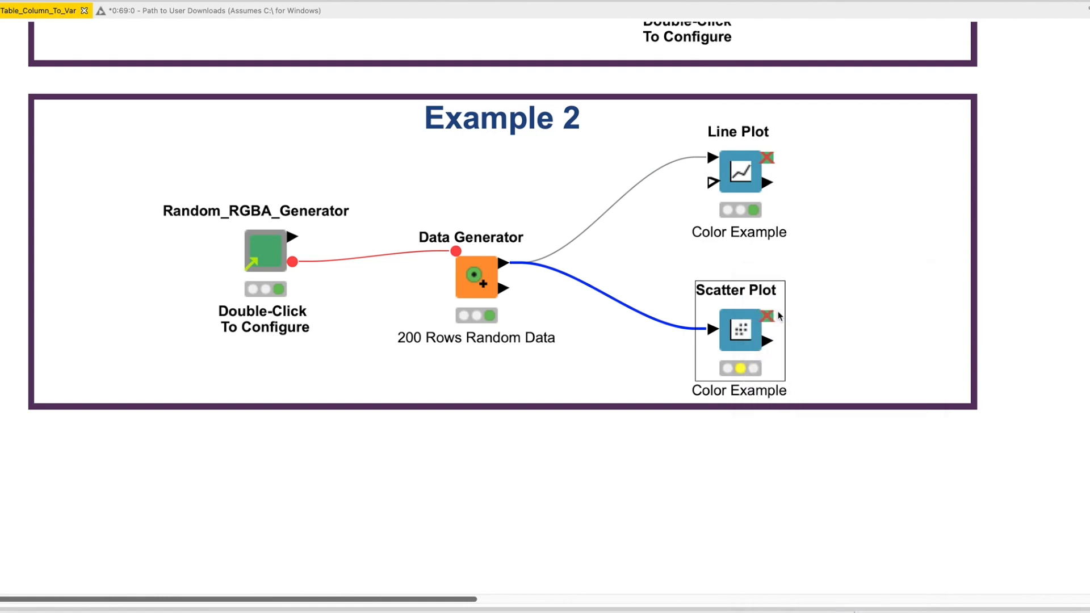
Inspect the Line Plot Flow Variables tab's backgroundColor dropdown of color_ variables.
double_click(739, 173)
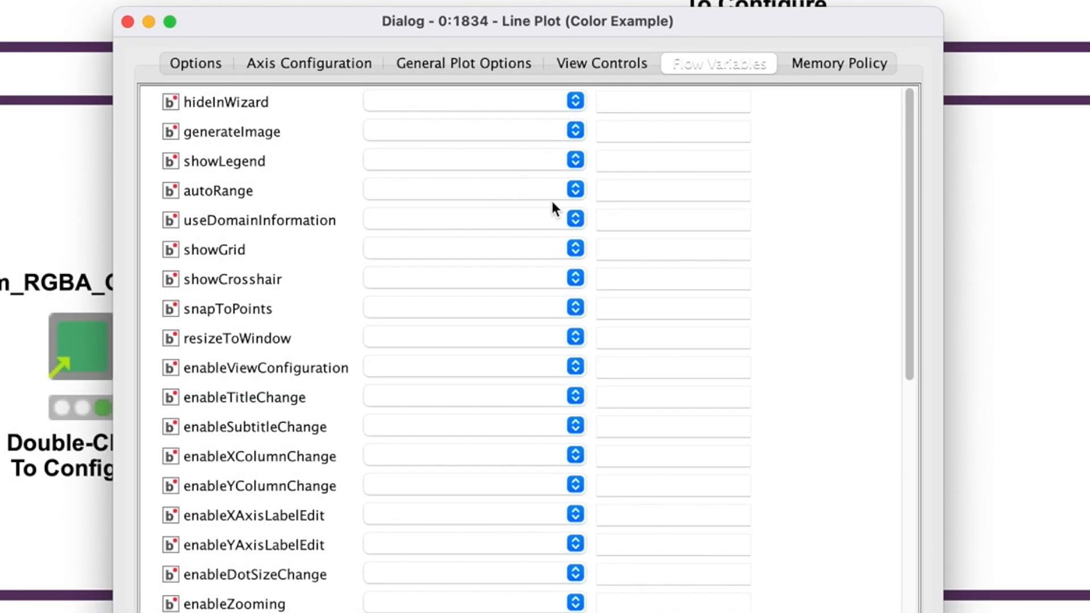
scroll(down, 3)
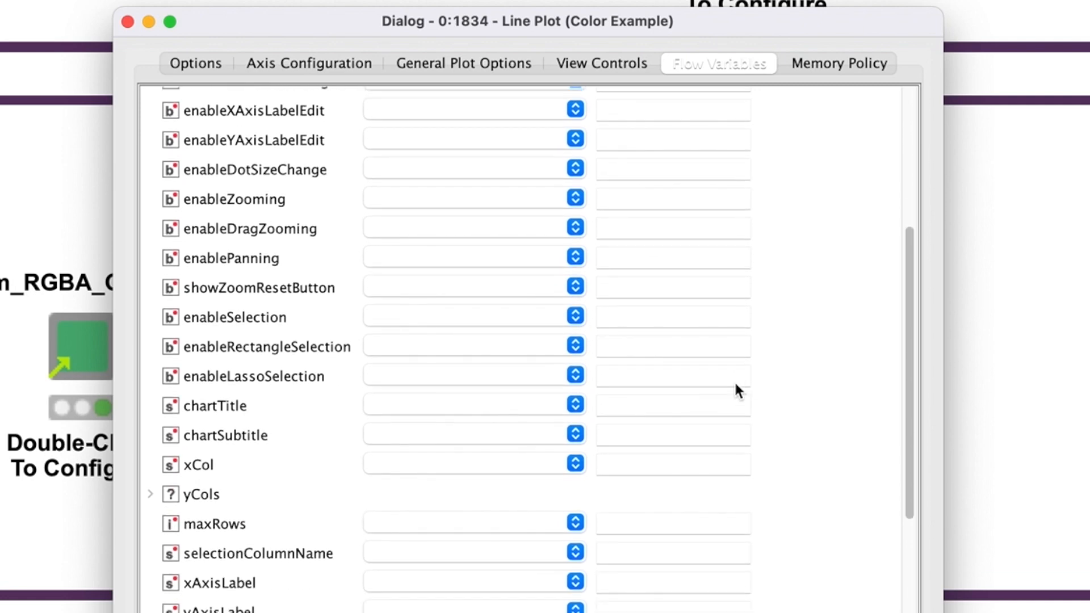
scroll(down, 3)
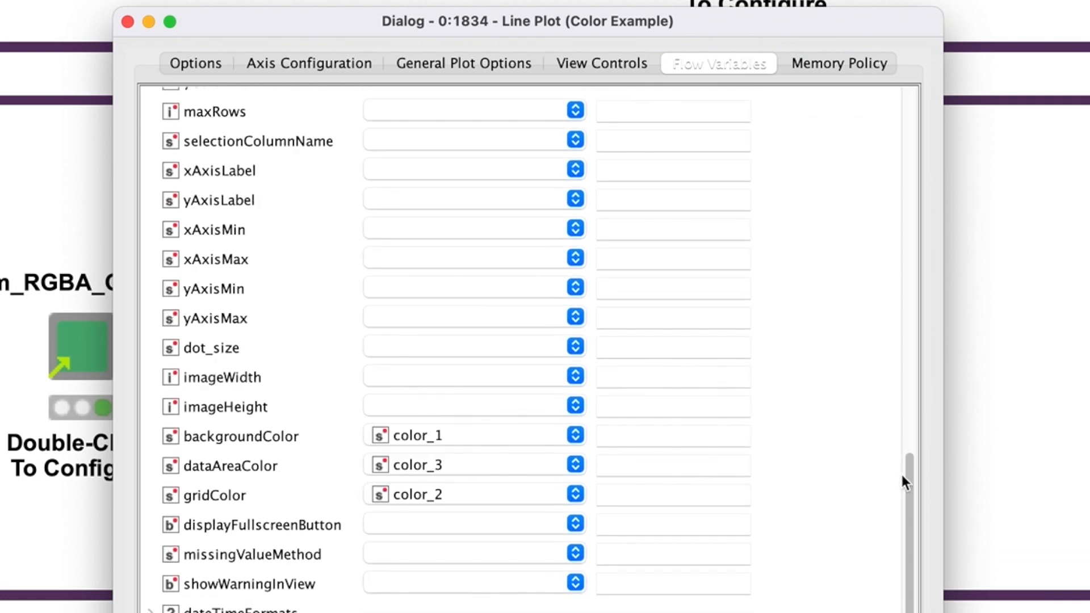
click(574, 434)
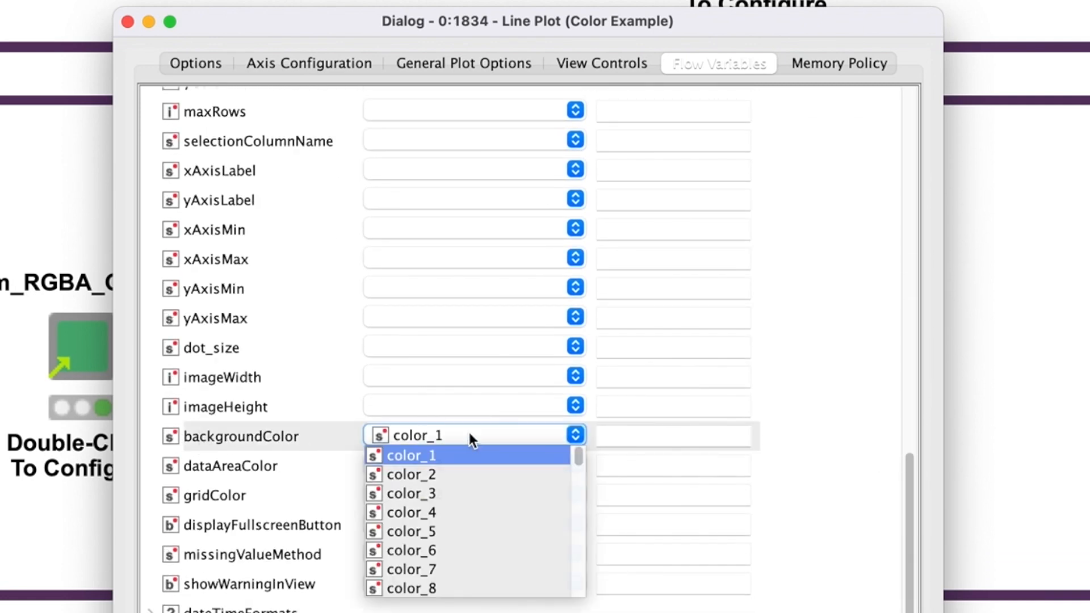
scroll(down, 3)
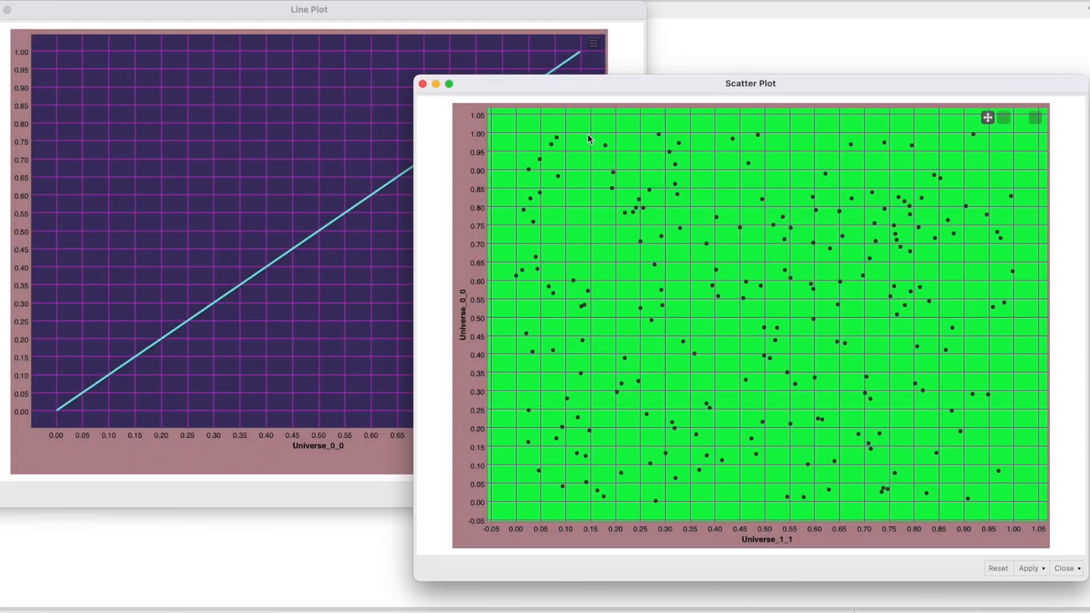
mouse_move(554, 116)
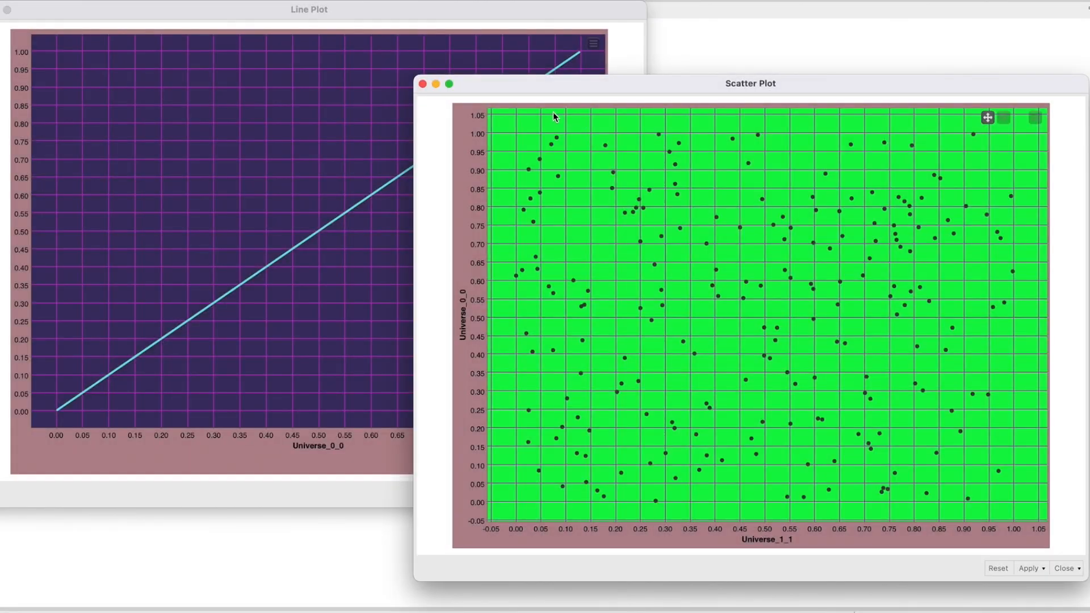
mouse_move(226, 47)
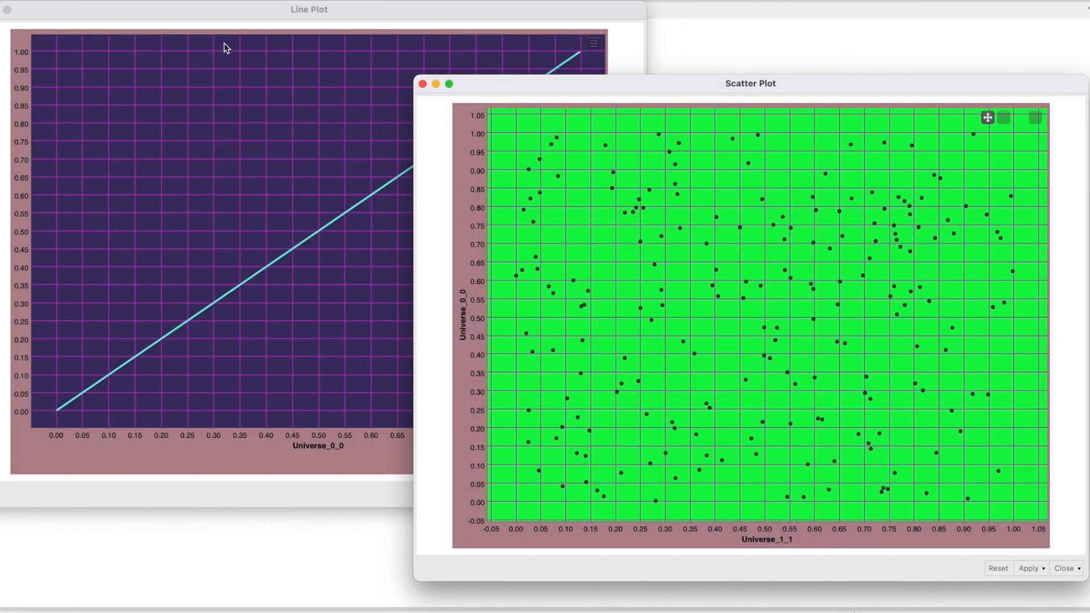
mouse_move(282, 402)
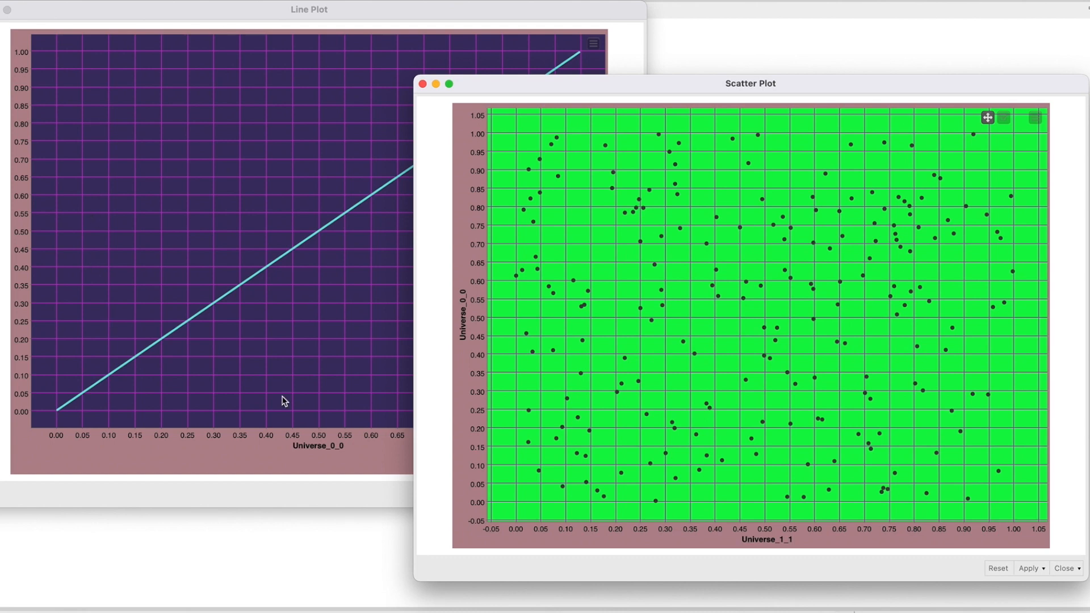
mouse_move(251, 59)
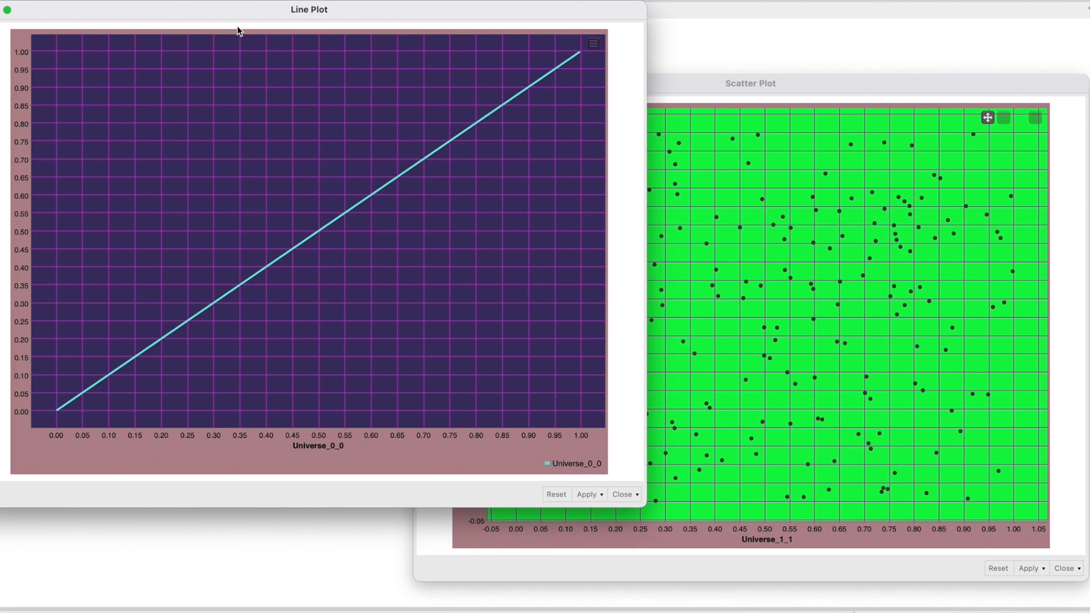
mouse_move(323, 361)
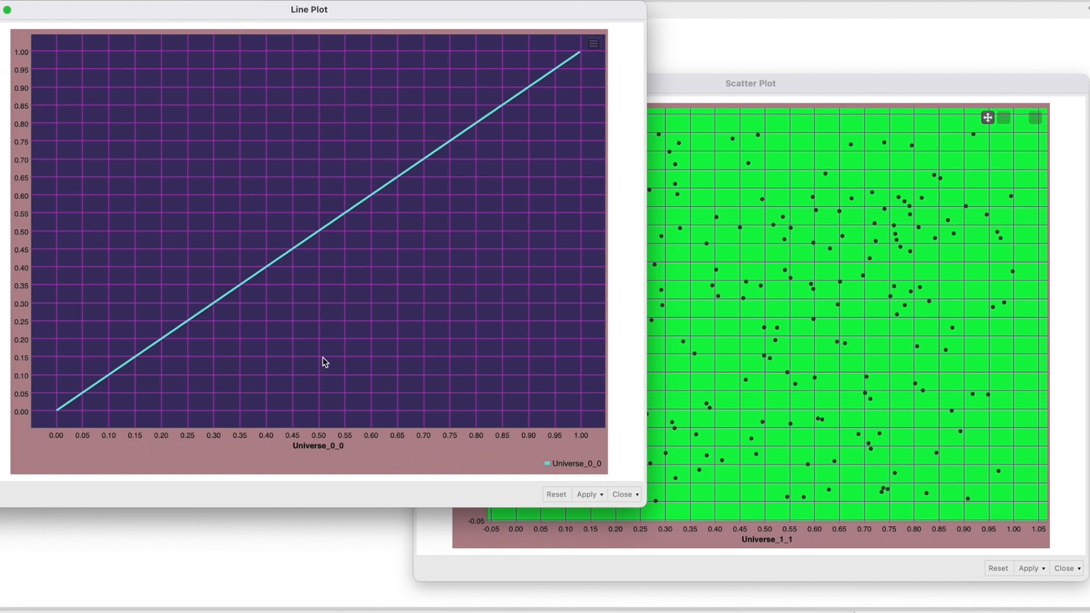
mouse_move(764, 286)
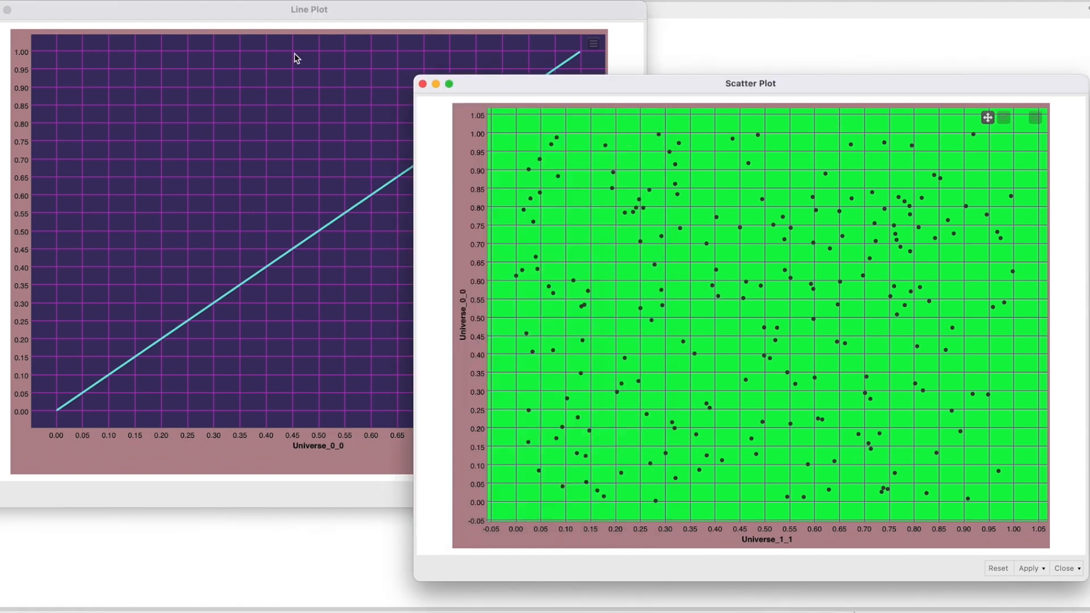
mouse_move(507, 430)
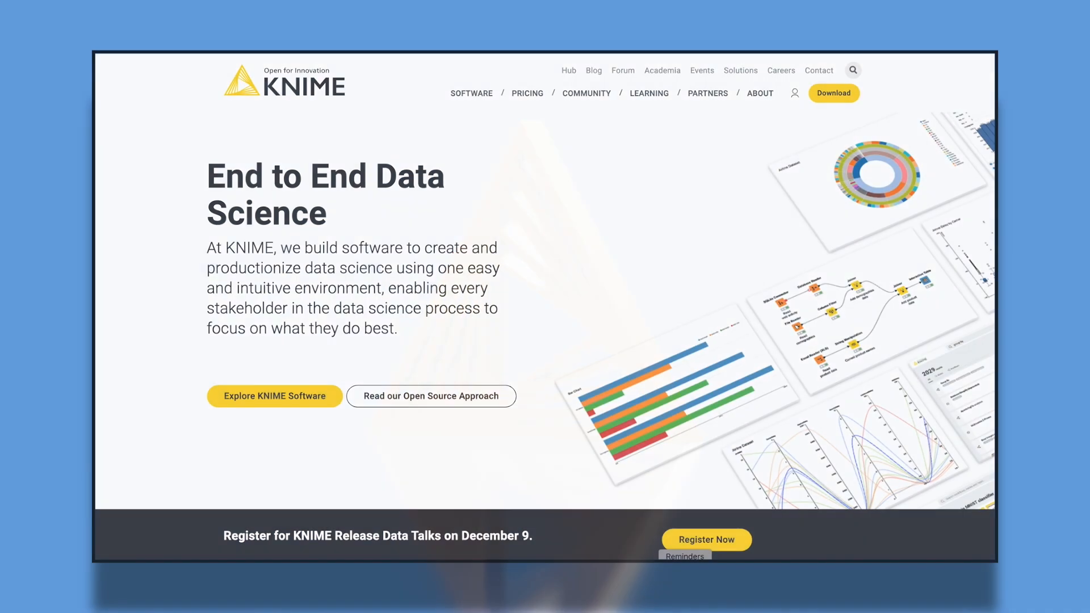
Scroll the knime.com homepage past products, events and blog to the success stories.
scroll(down, 3)
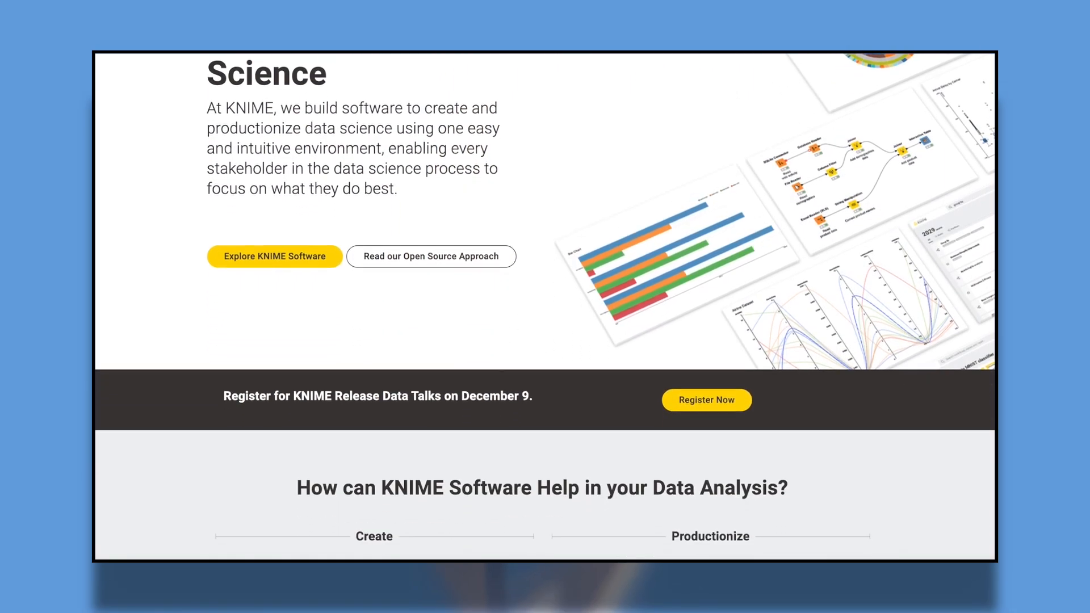
scroll(down, 3)
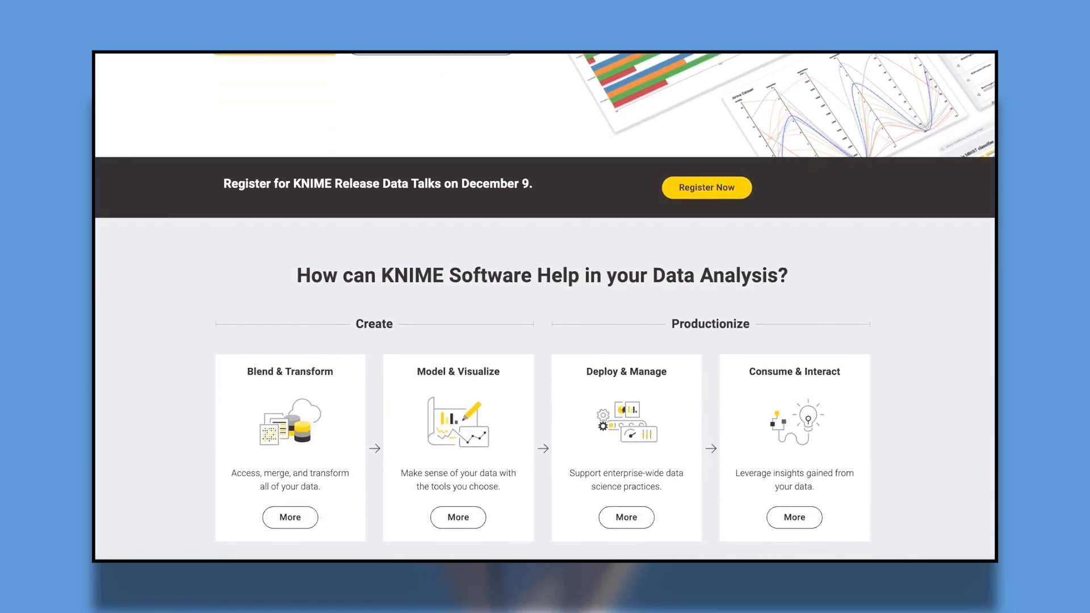
scroll(up, 3)
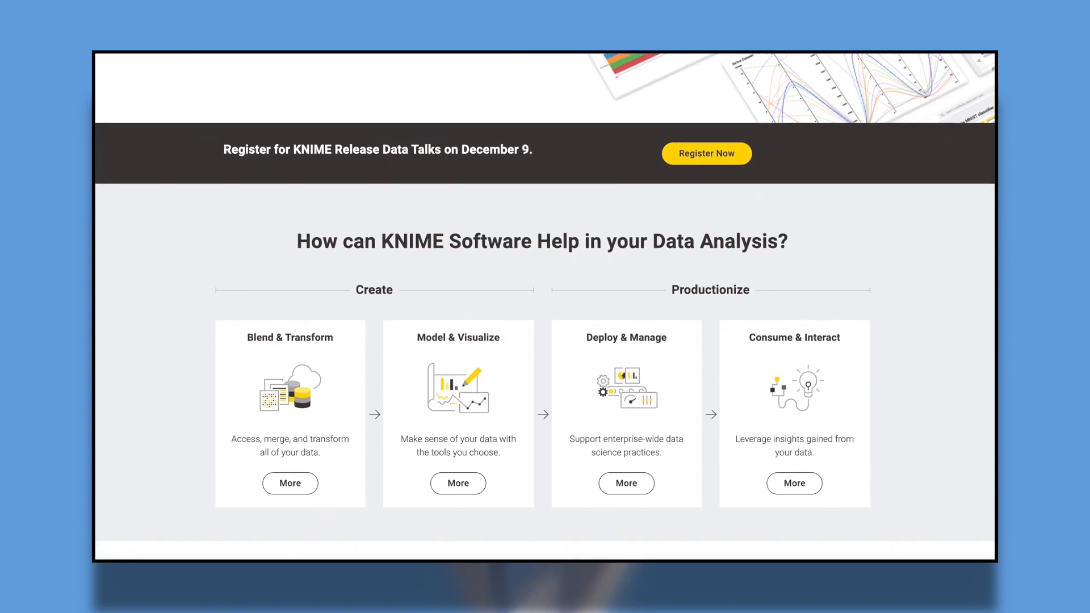
scroll(down, 3)
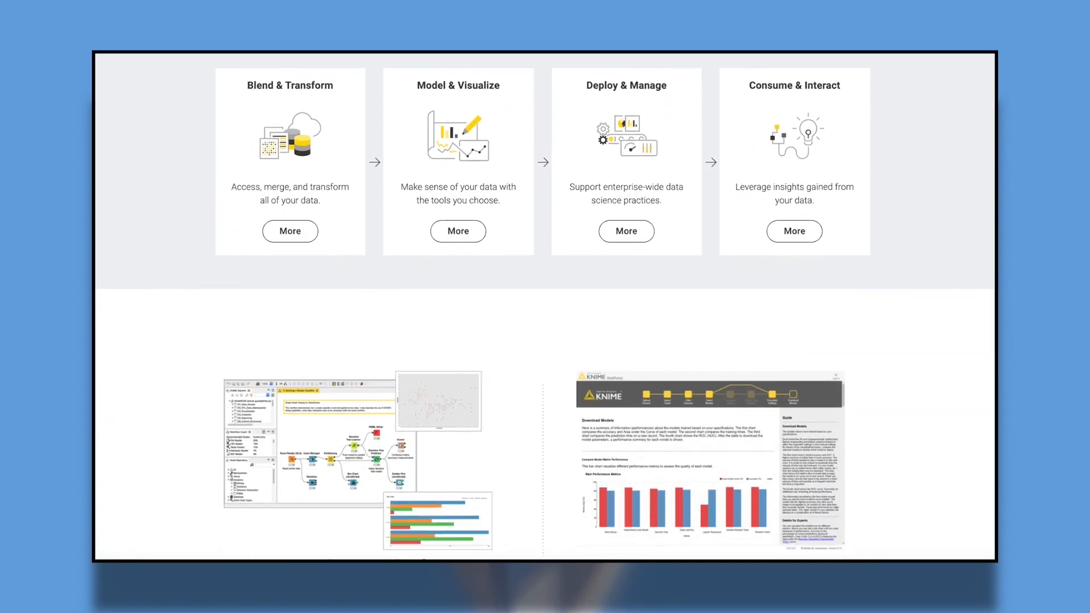
scroll(down, 3)
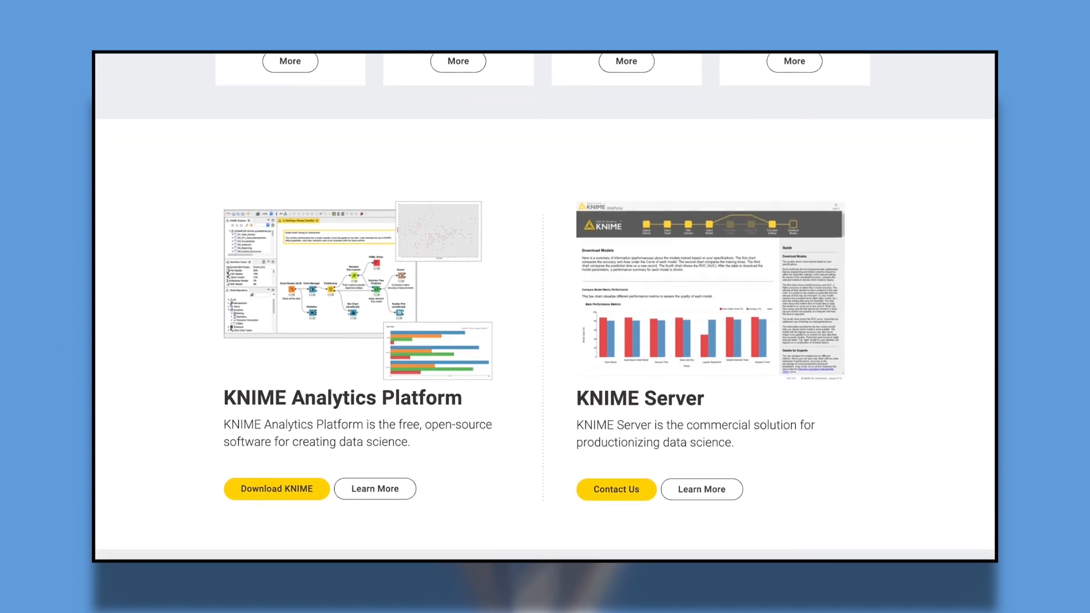
scroll(down, 3)
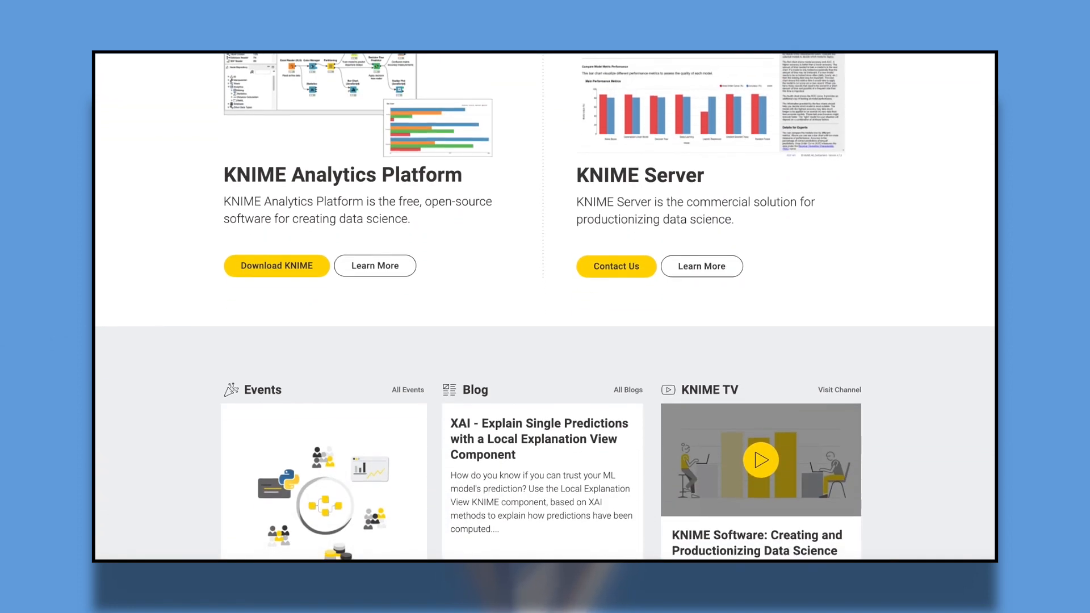
scroll(down, 3)
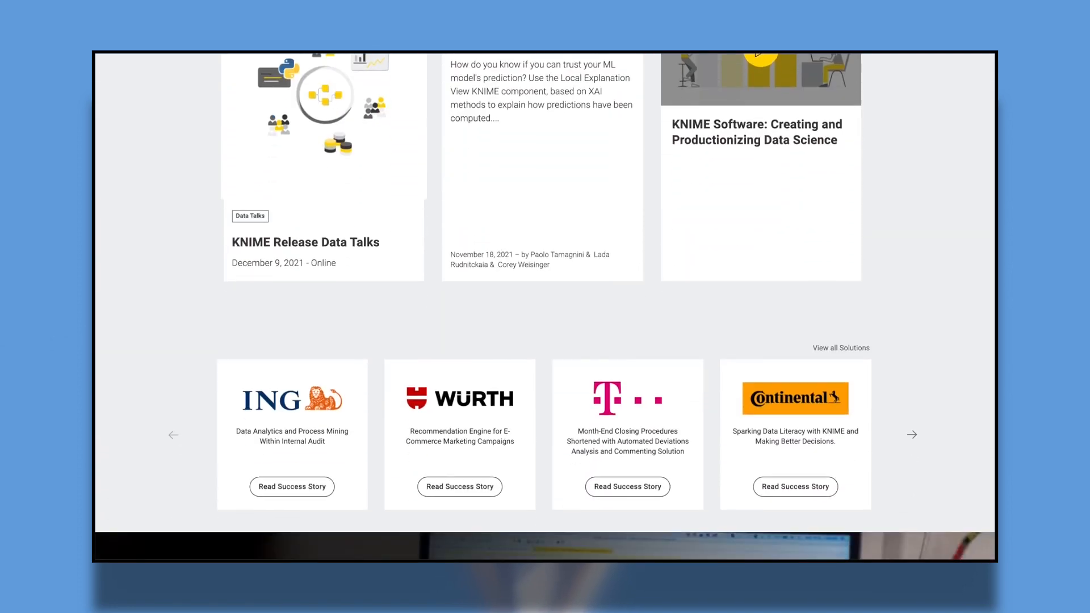